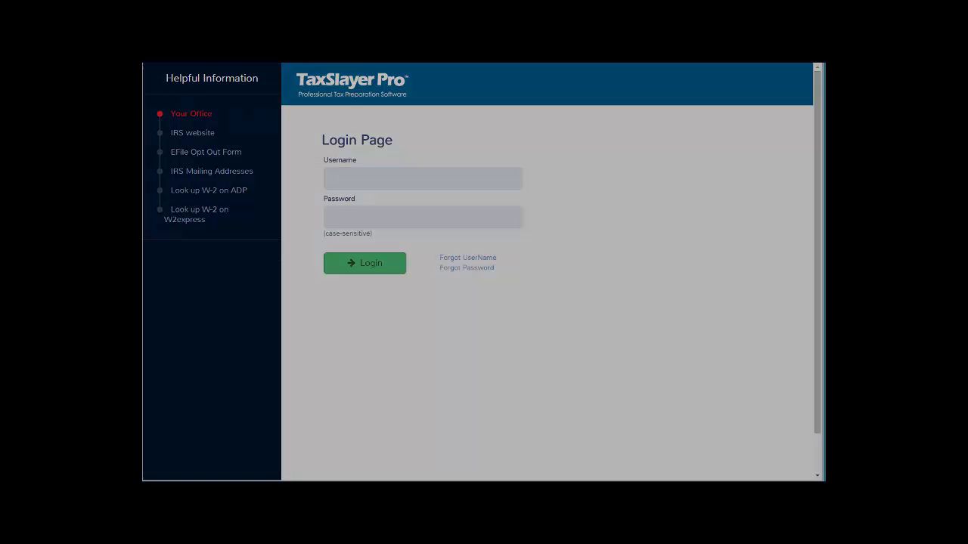
Log in to the Unlimited Tax office account and view the welcome menu.
left_click(364, 263)
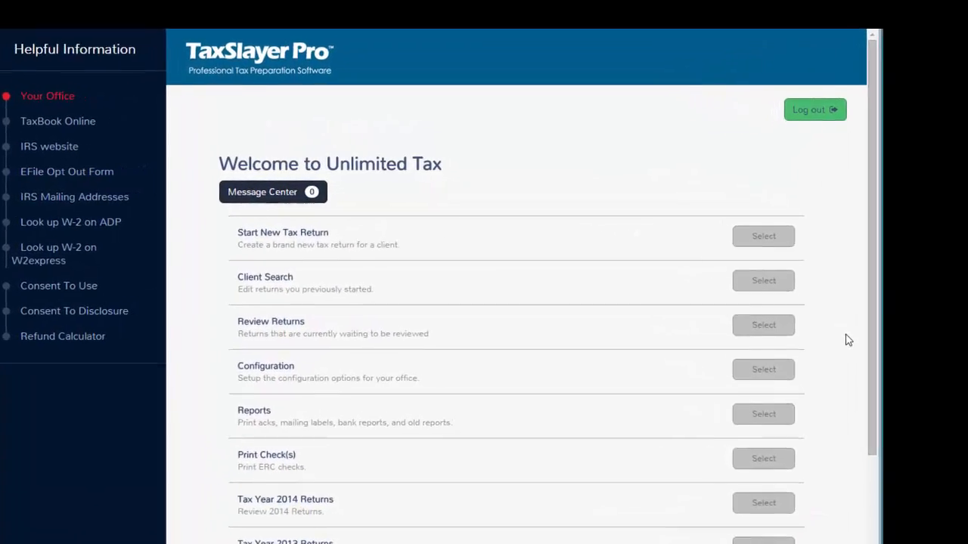
scroll("down", 3)
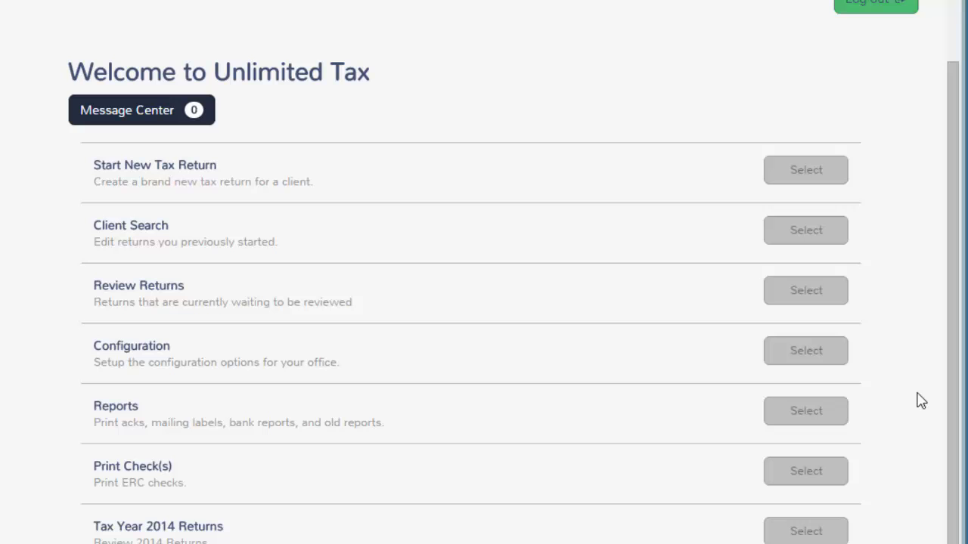
left_click(805, 169)
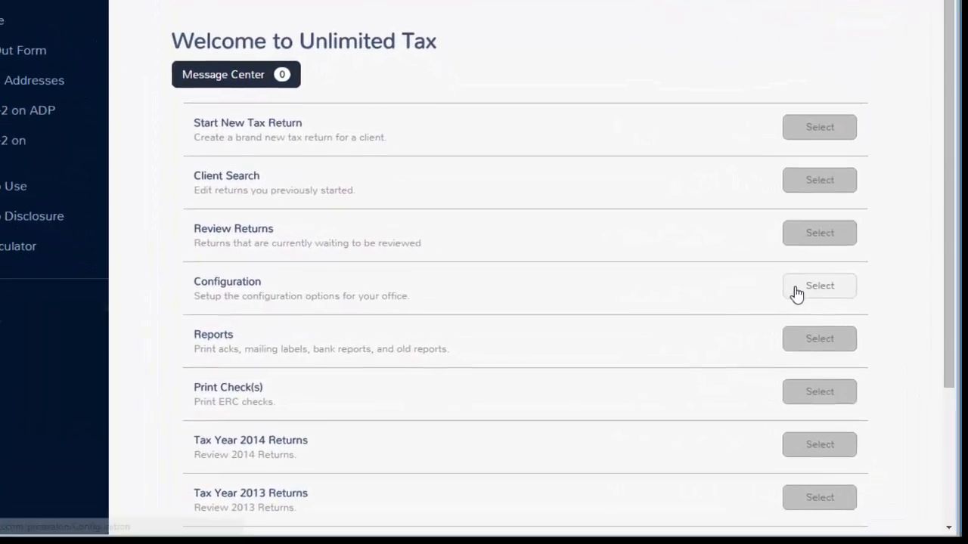
left_click(818, 286)
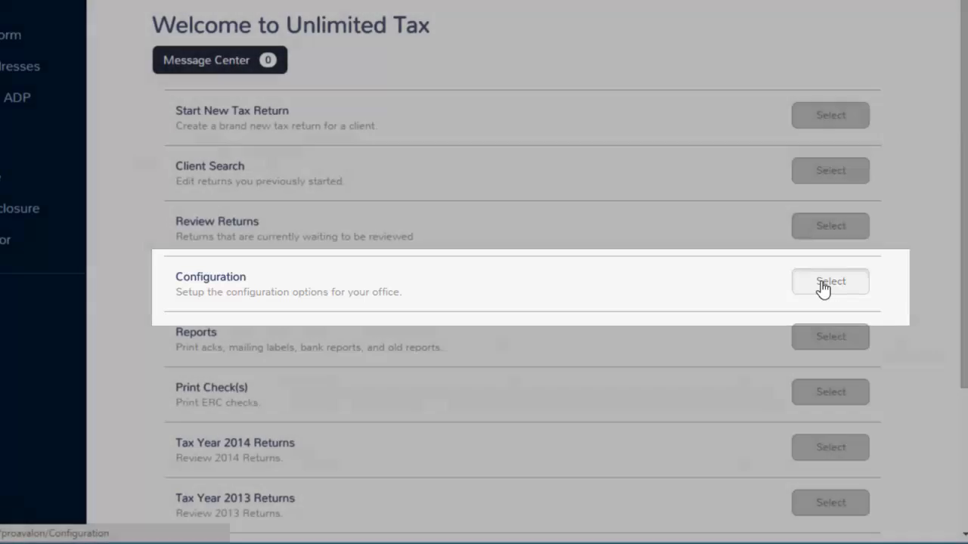
Open Office Setup and review the TaxSlayer Drive, Evans GA address and office phone.
left_click(830, 281)
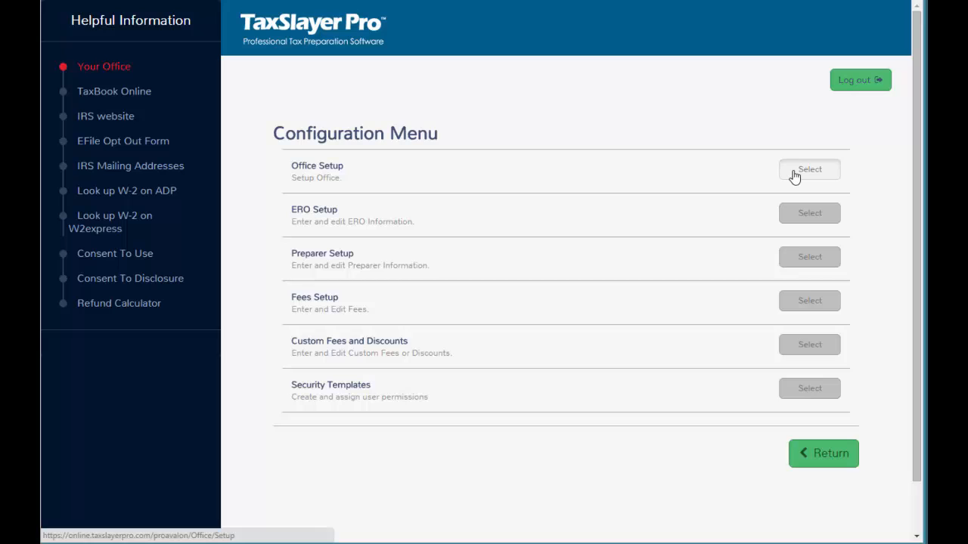
left_click(809, 169)
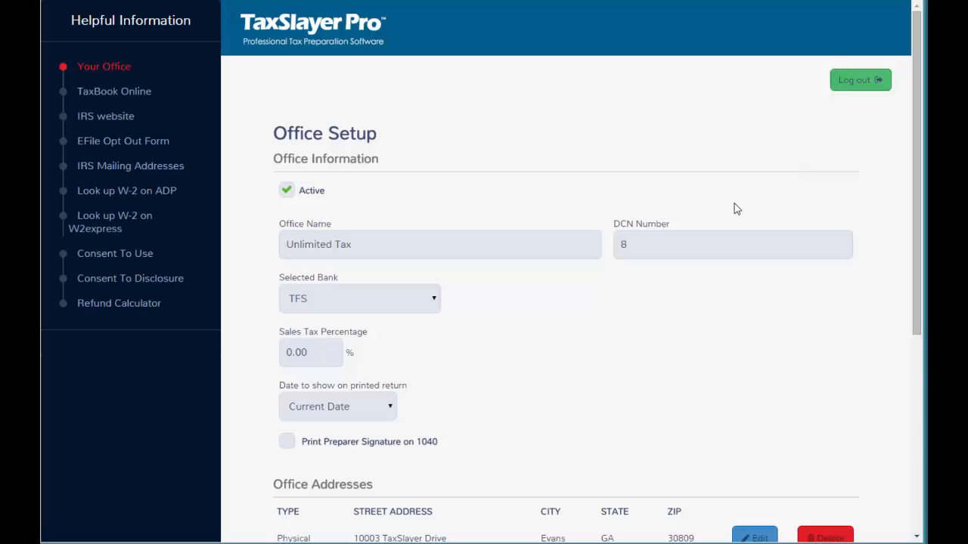
scroll("down", 3)
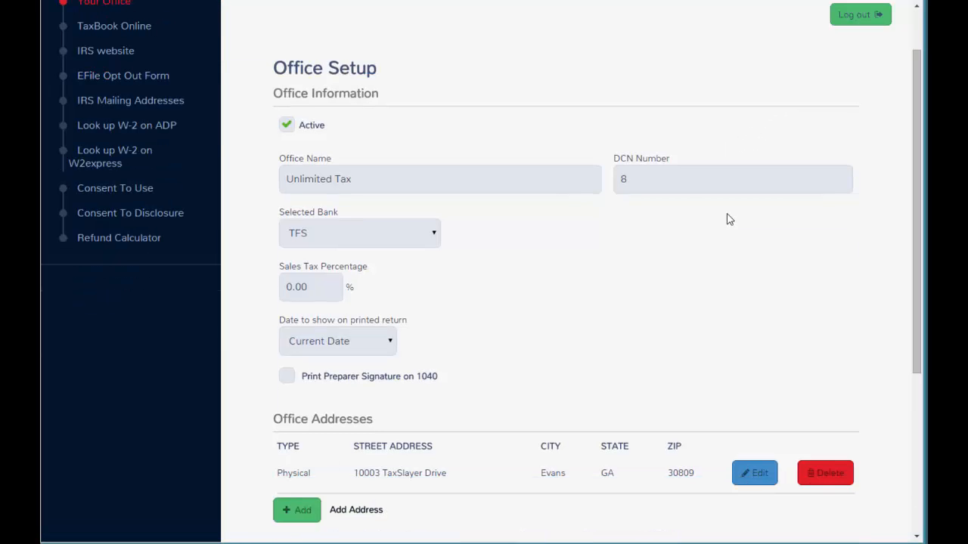
scroll("down", 3)
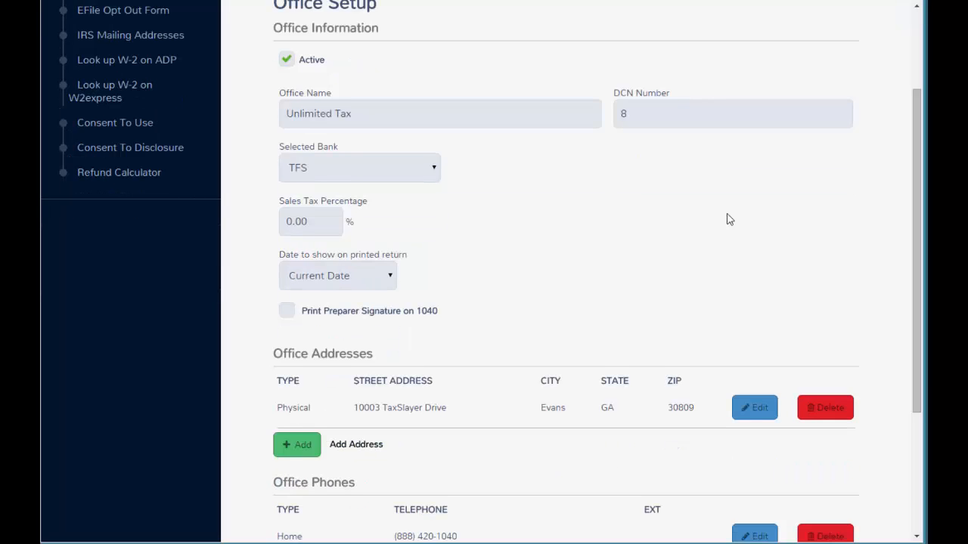
scroll("down", 3)
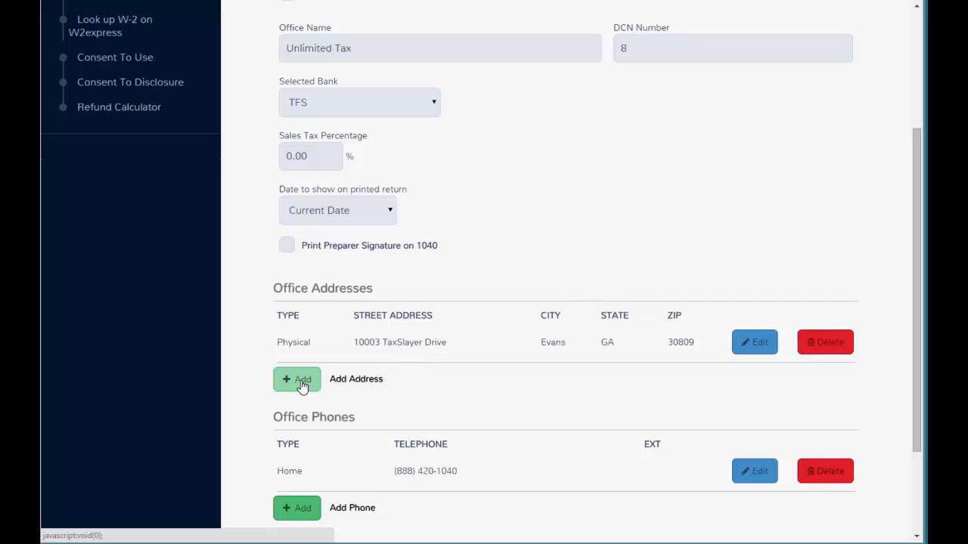
mouse_move(378, 385)
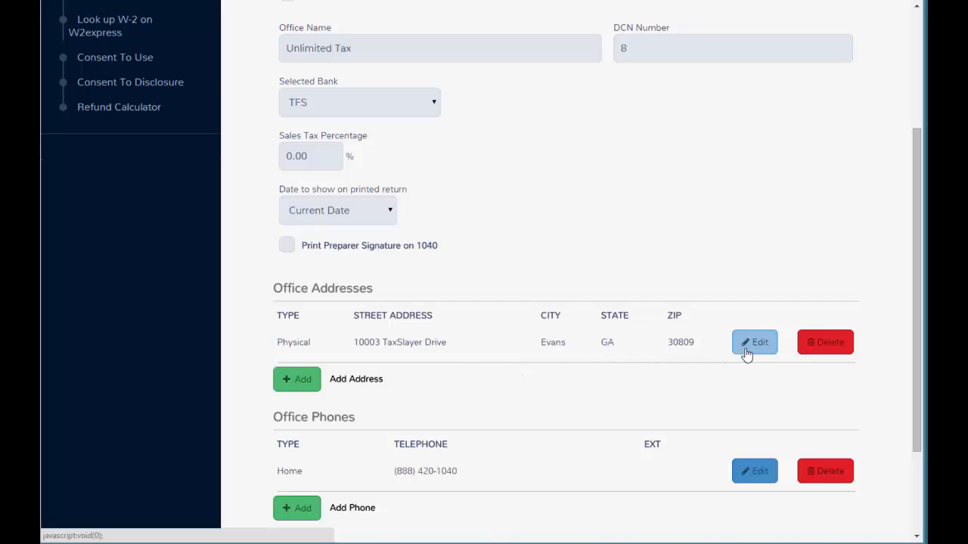
mouse_move(731, 370)
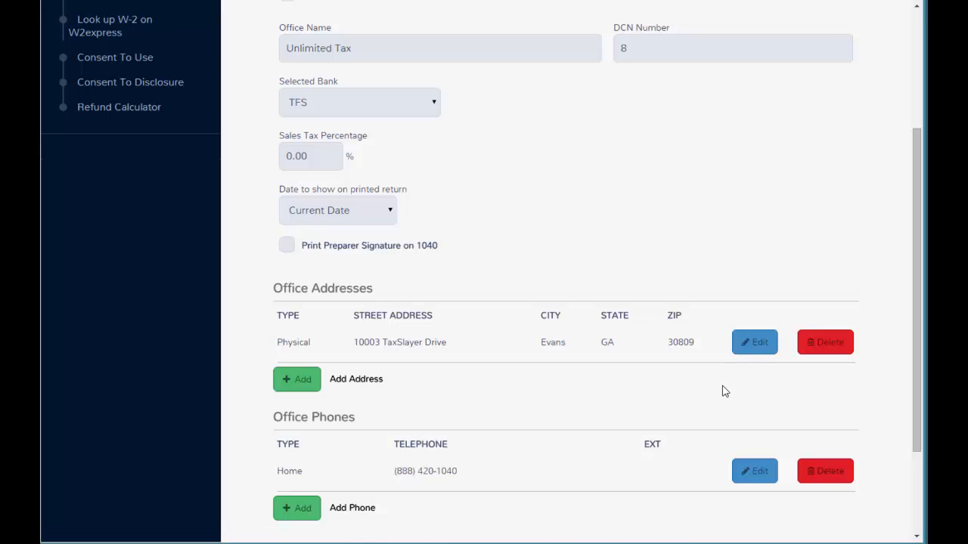
mouse_move(732, 459)
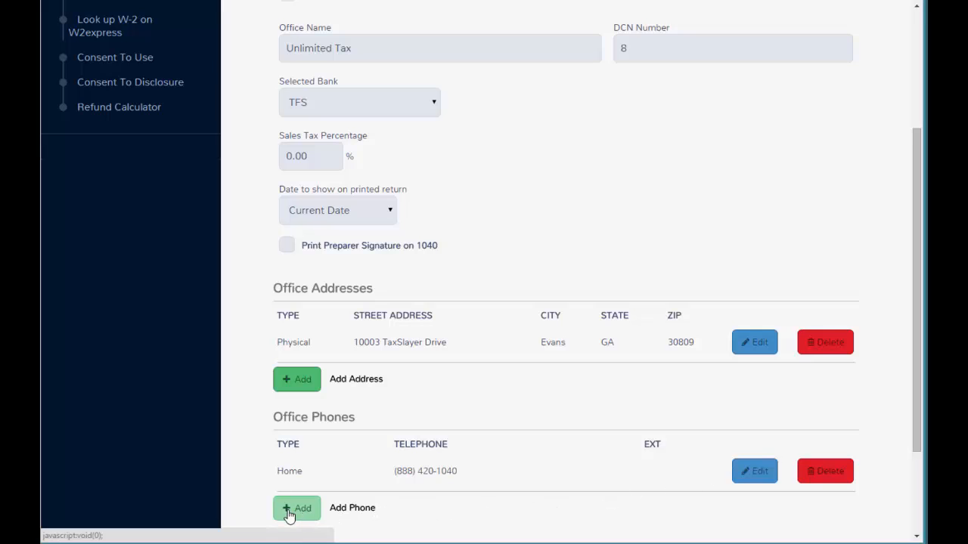
mouse_move(595, 380)
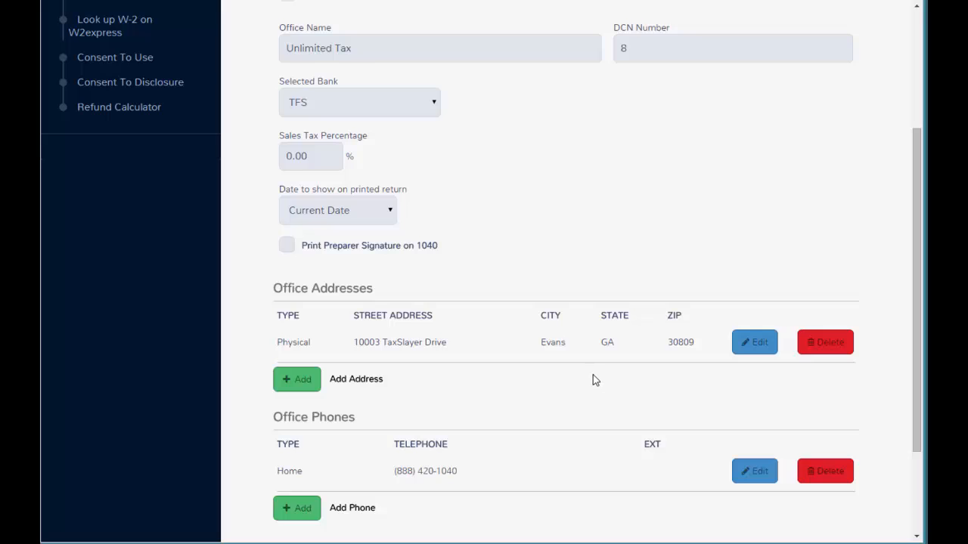
scroll("down", 3)
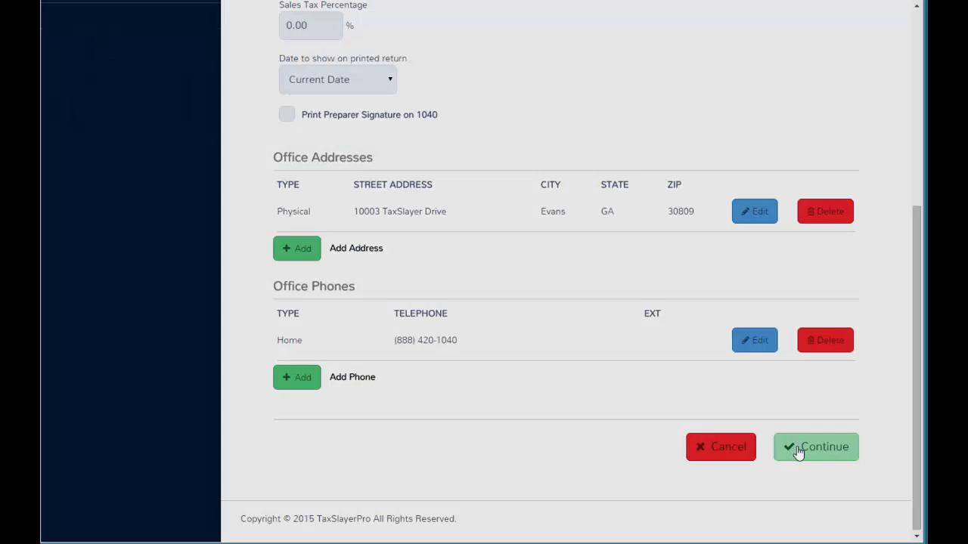
left_click(815, 447)
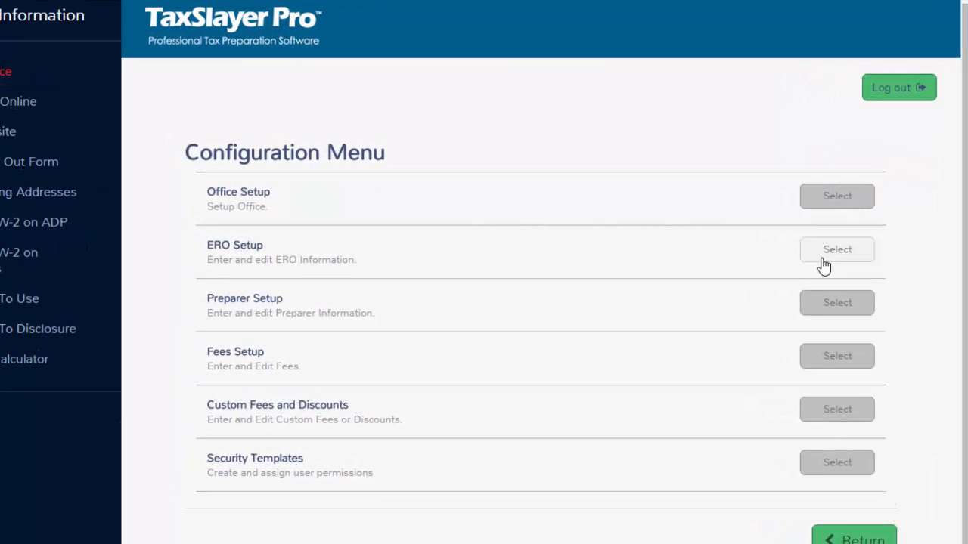
left_click(836, 250)
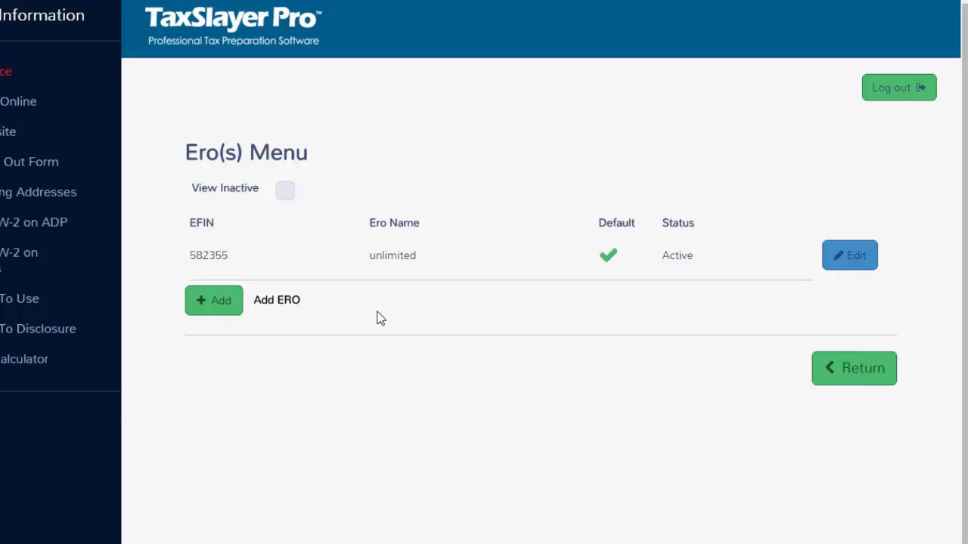
mouse_move(214, 300)
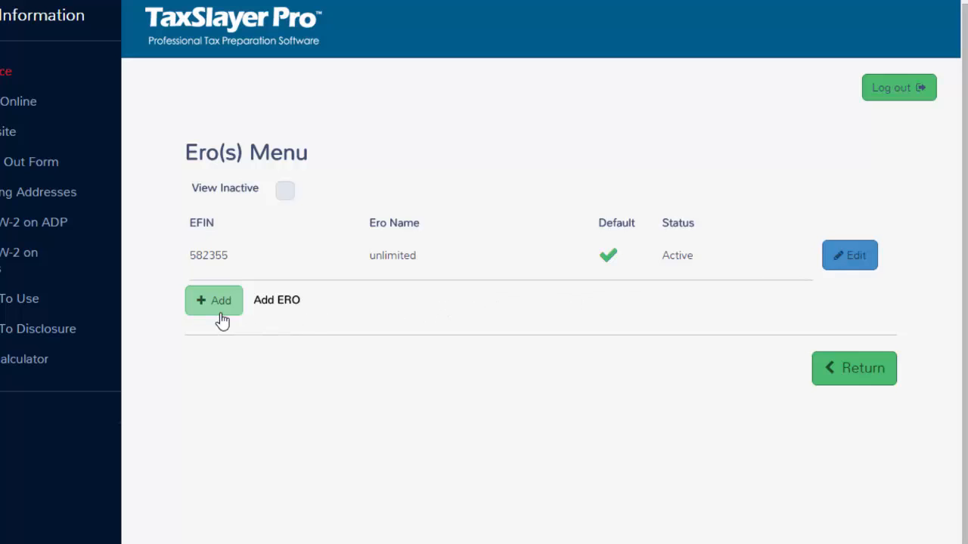
mouse_move(800, 292)
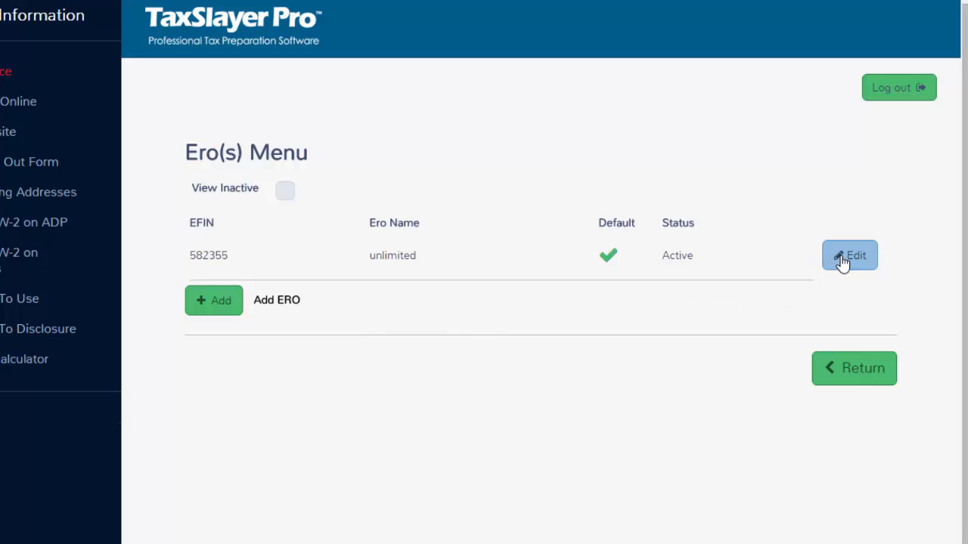
mouse_move(841, 262)
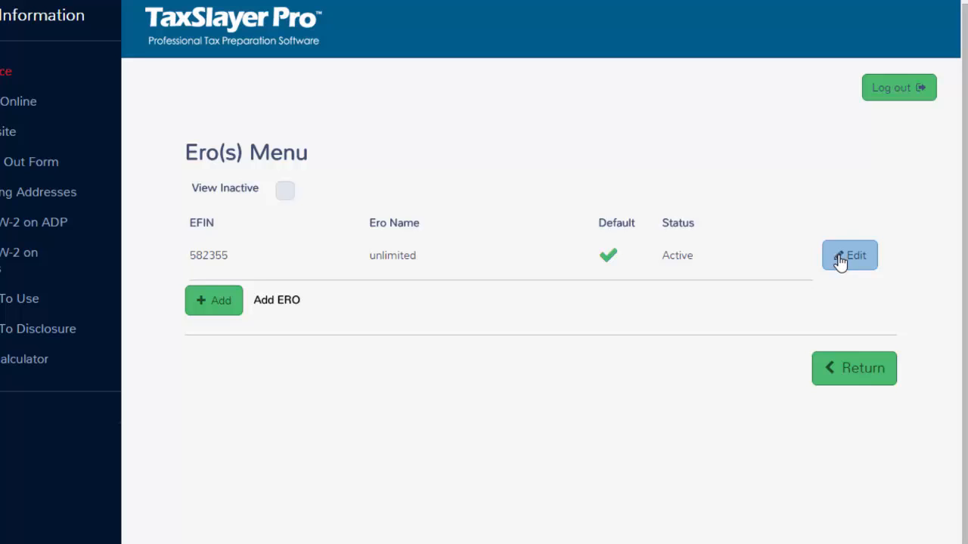
mouse_move(816, 396)
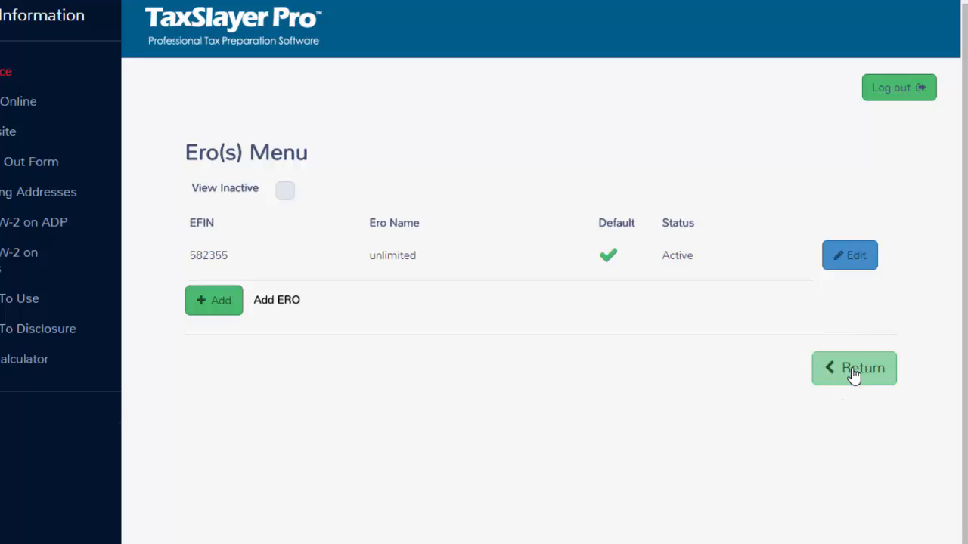
mouse_move(821, 420)
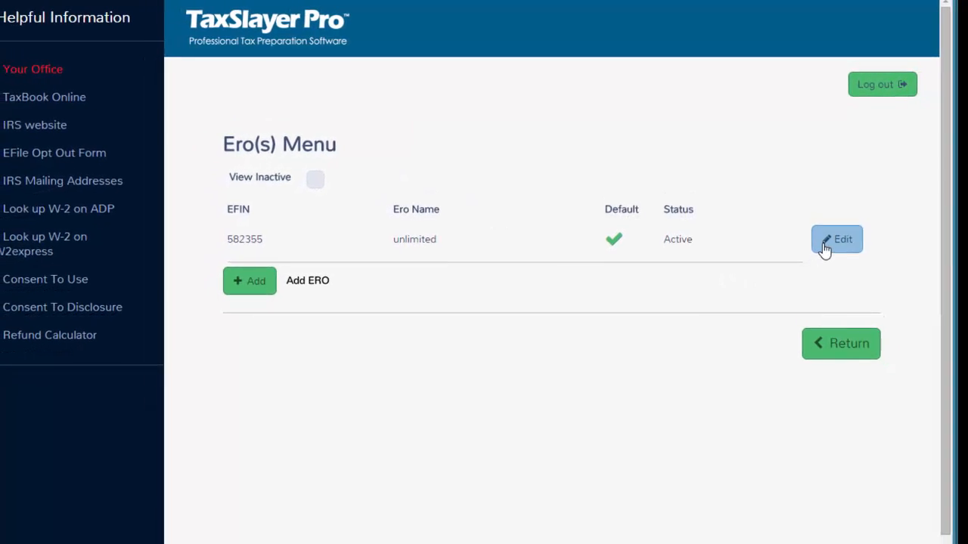
Review the default ERO's details, address and phone, then return to Configuration.
left_click(836, 239)
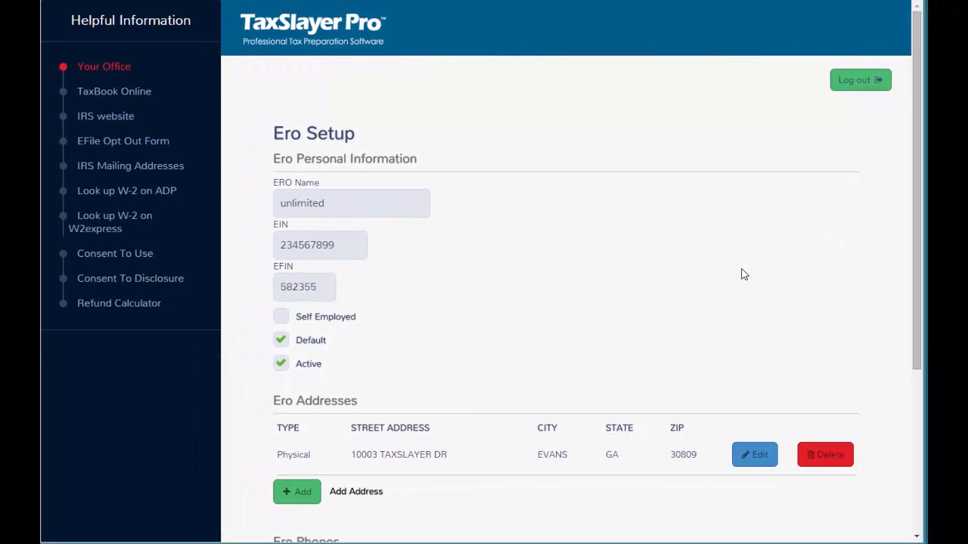
scroll("down", 3)
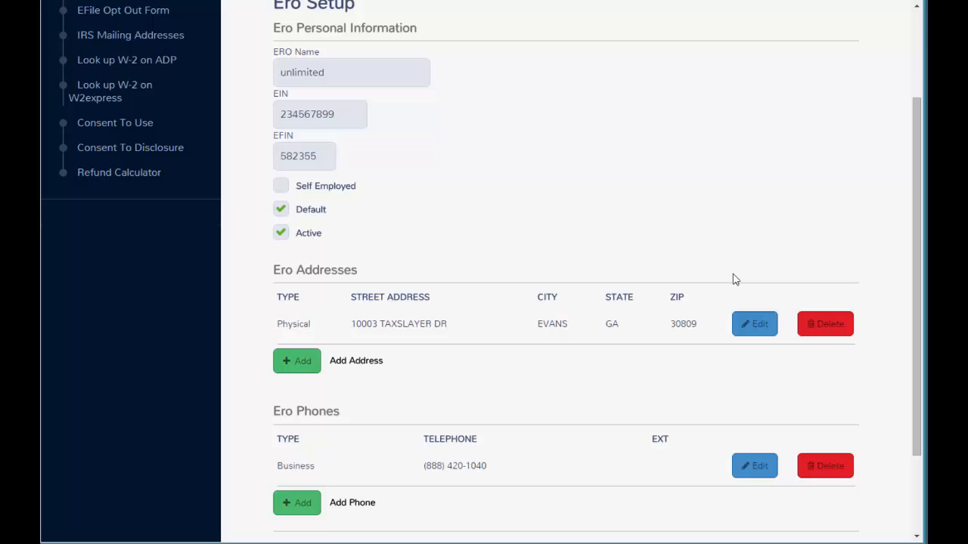
scroll("down", 3)
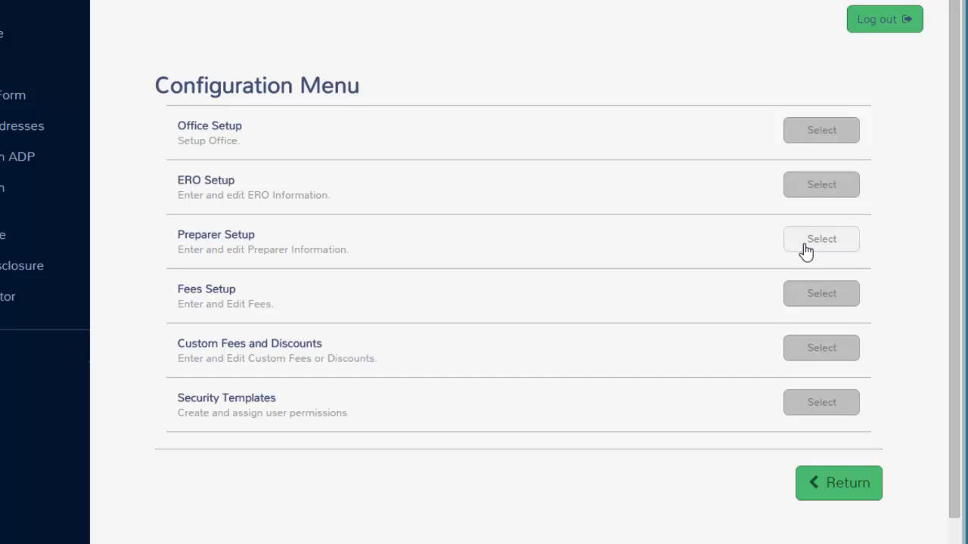
left_click(821, 239)
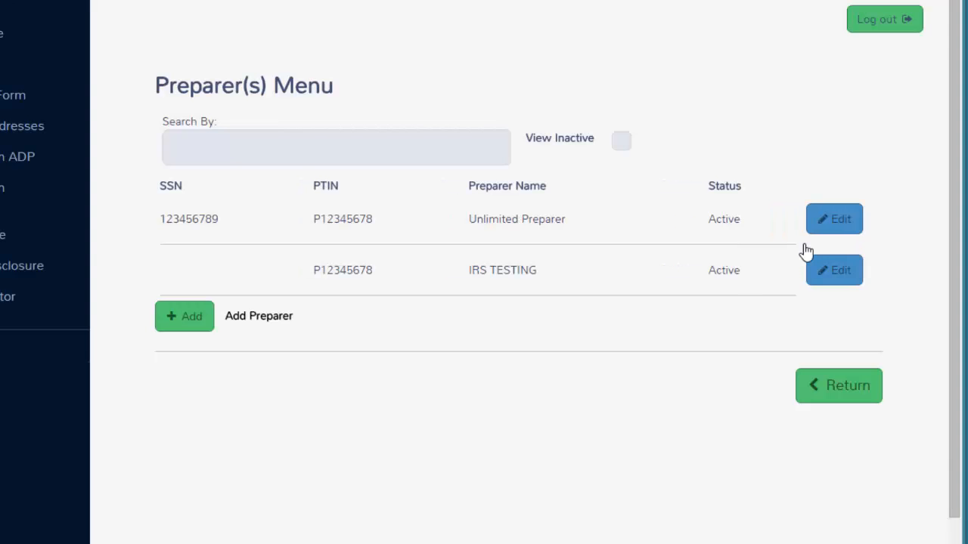
mouse_move(680, 275)
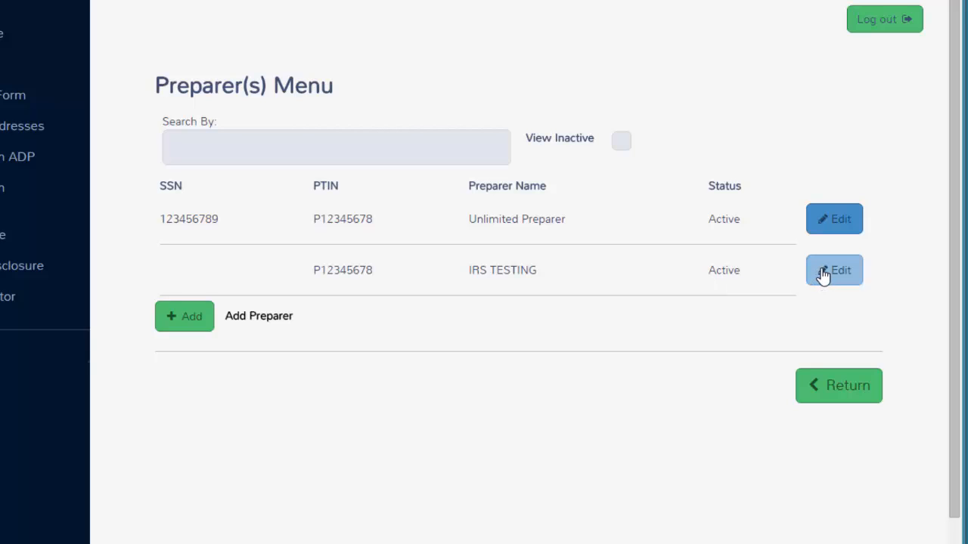
left_click(834, 219)
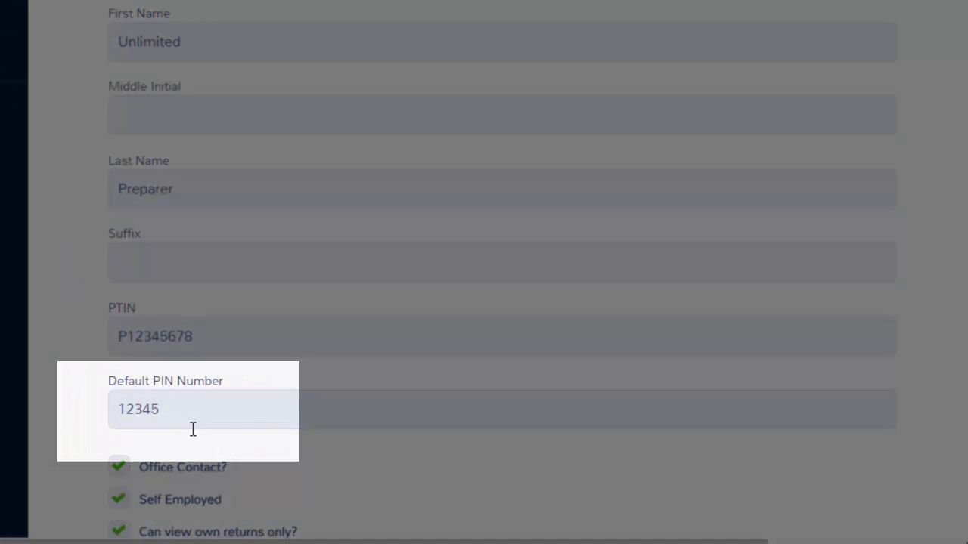
mouse_move(165, 439)
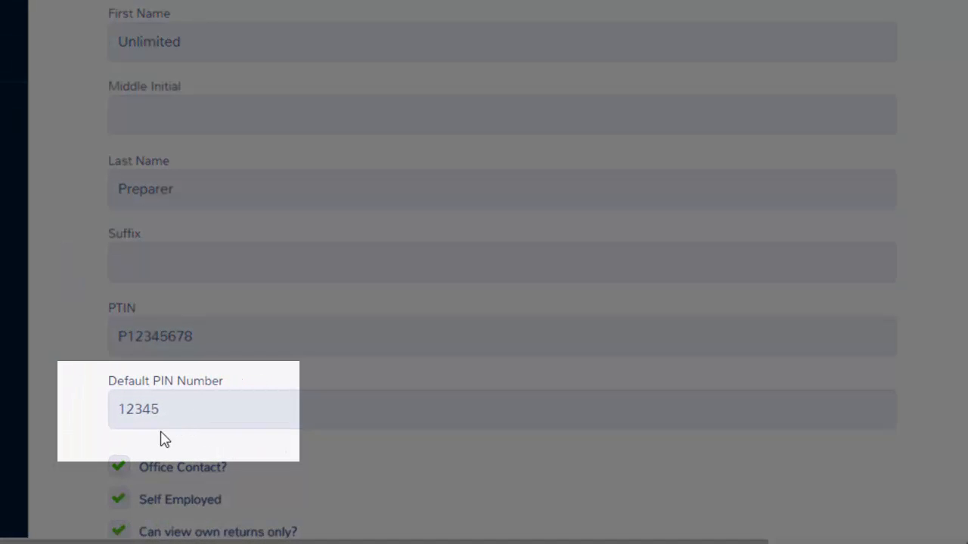
mouse_move(229, 430)
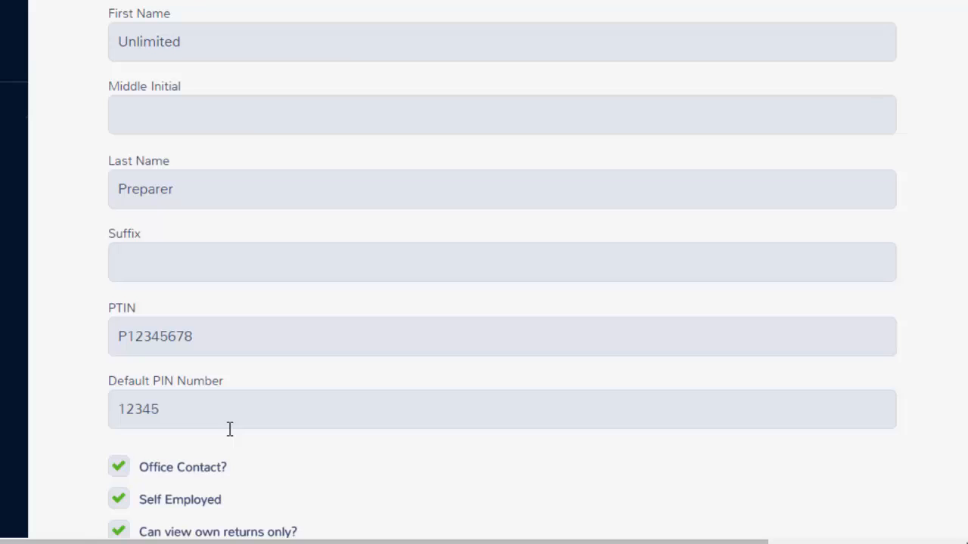
mouse_move(222, 425)
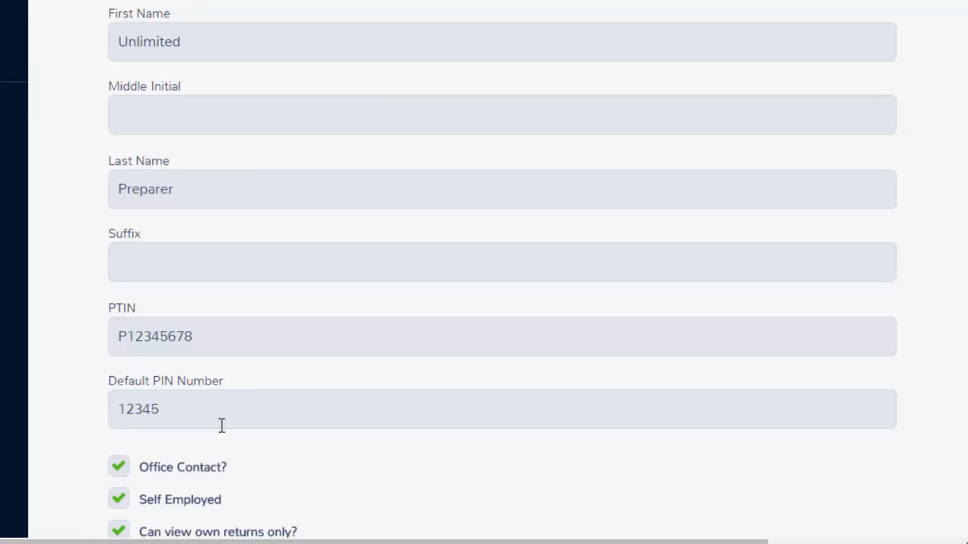
scroll("down", 3)
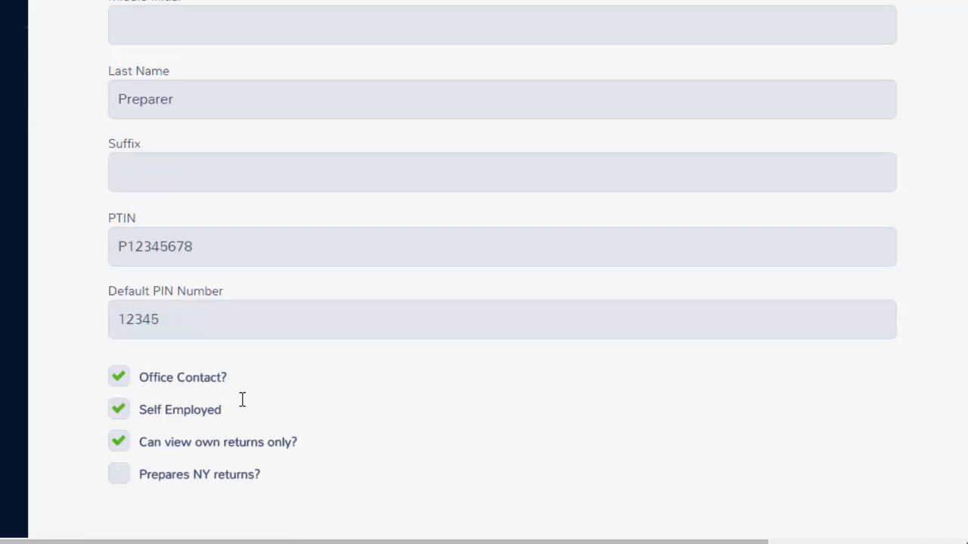
mouse_move(180, 451)
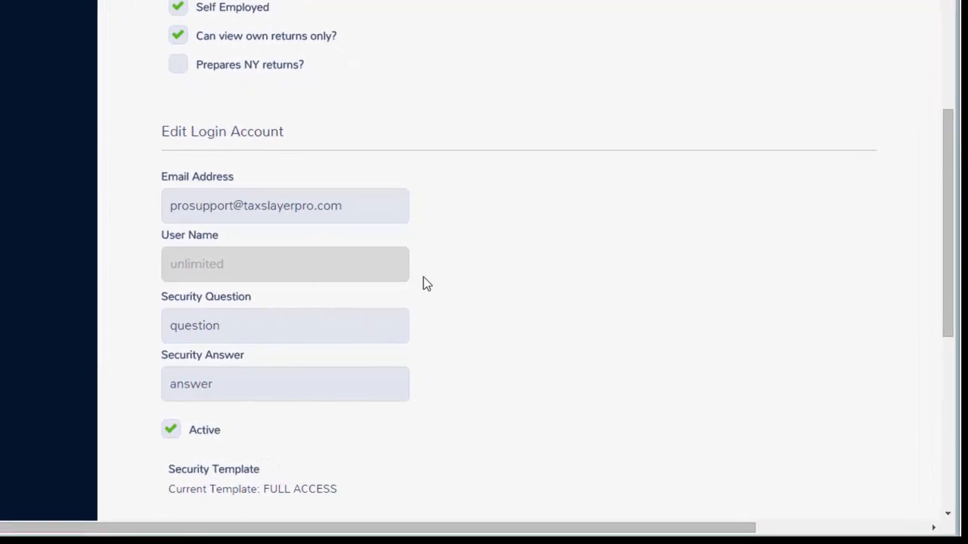
scroll("down", 3)
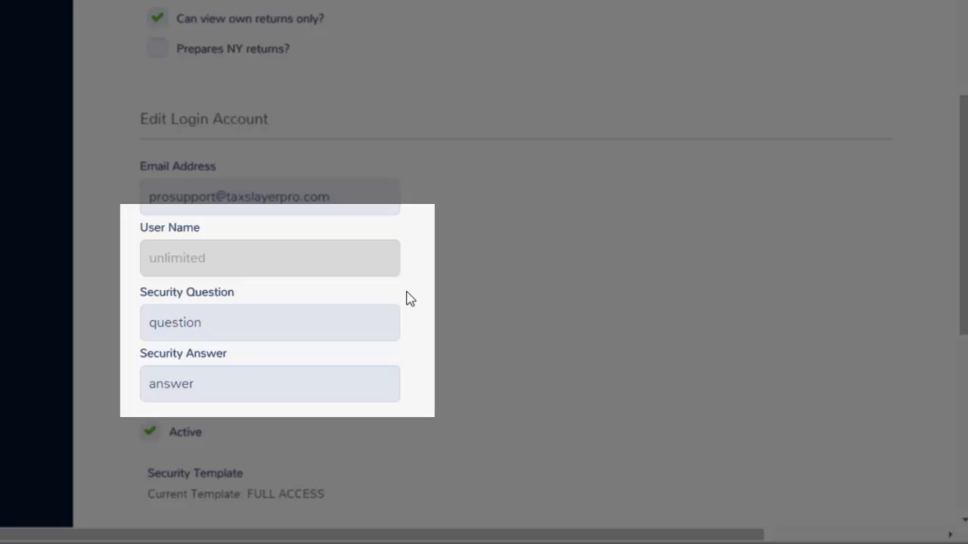
mouse_move(407, 381)
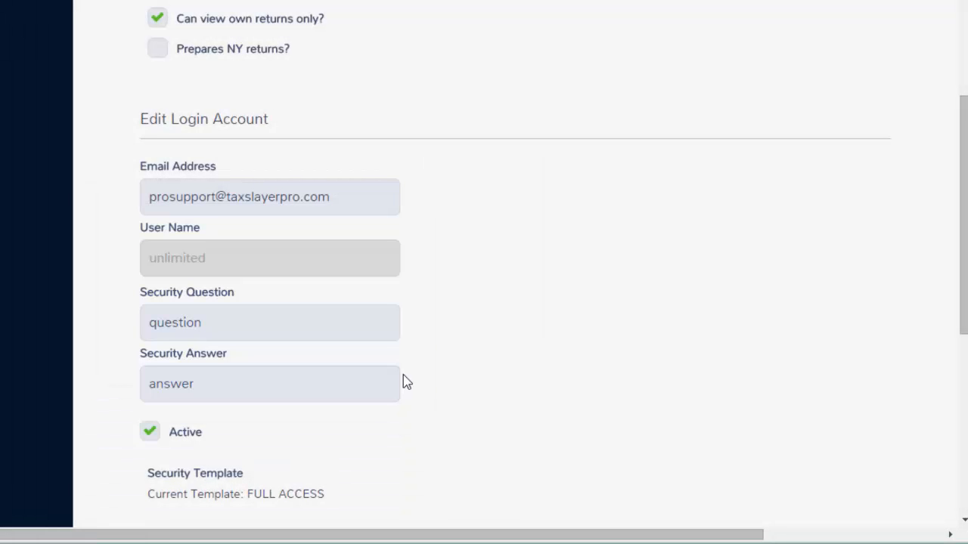
mouse_move(406, 351)
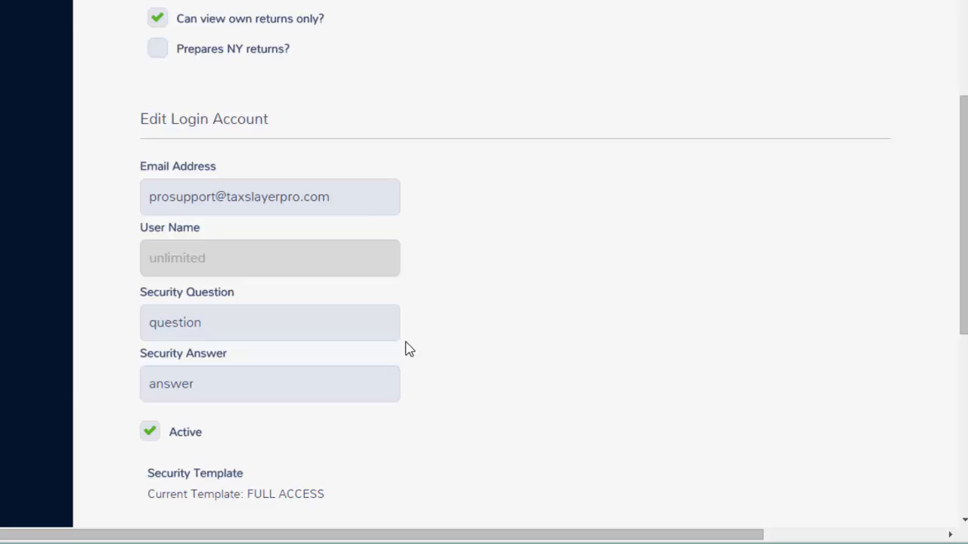
mouse_move(418, 368)
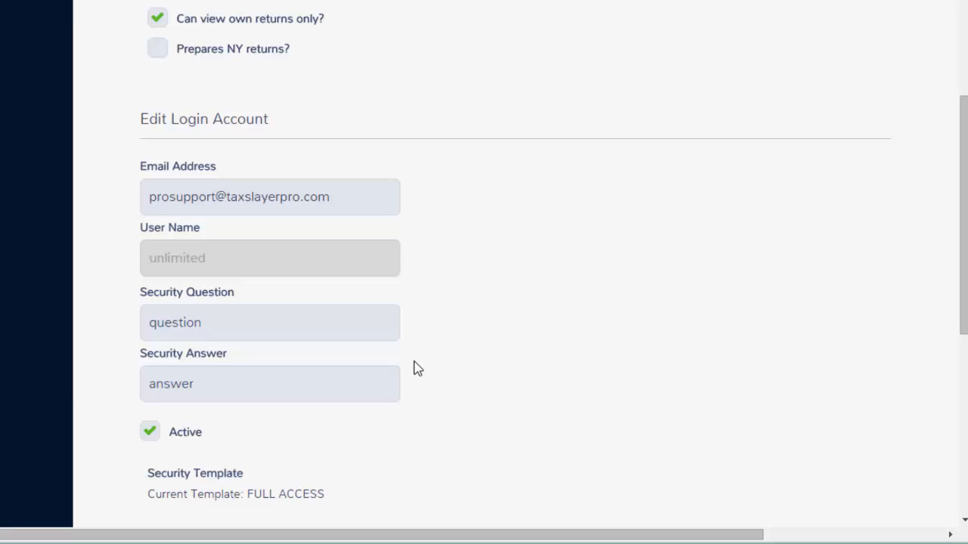
mouse_move(420, 384)
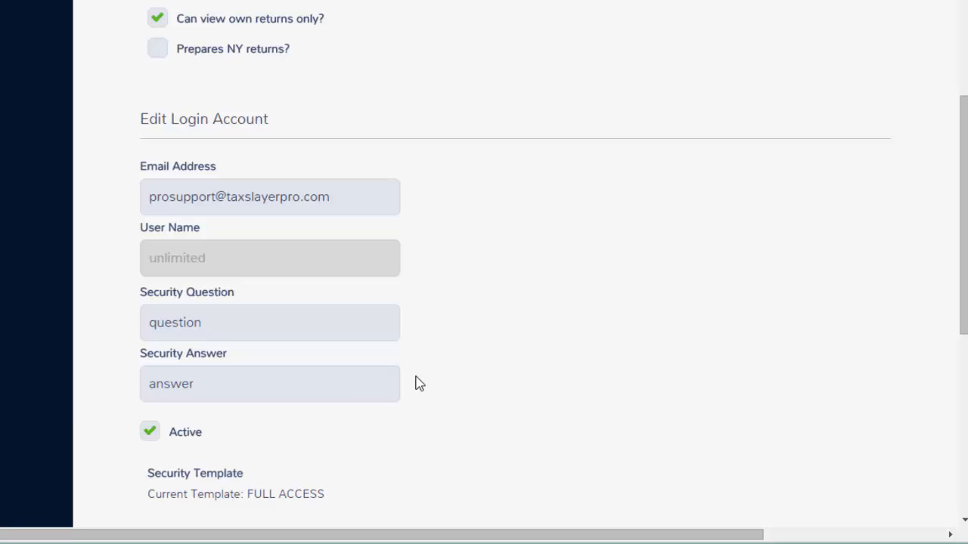
mouse_move(415, 378)
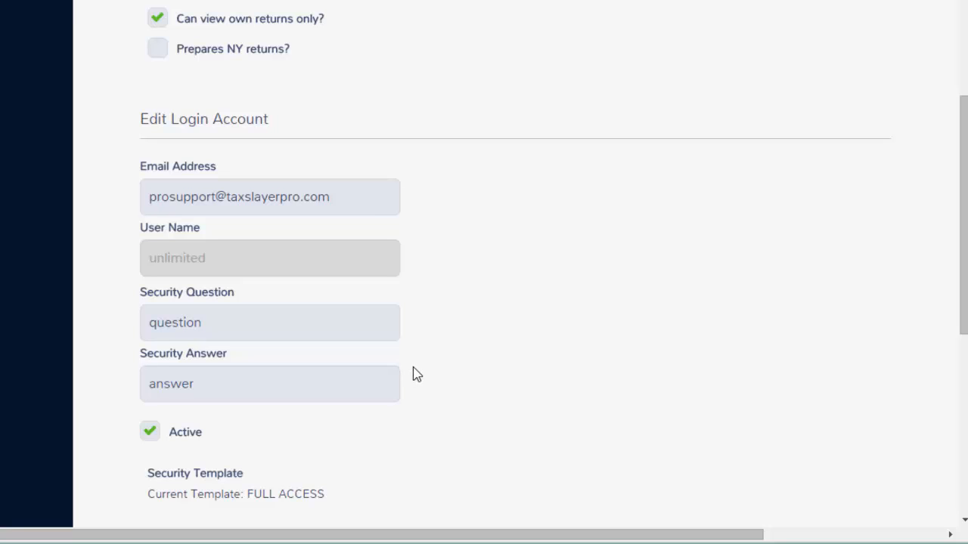
scroll("down", 3)
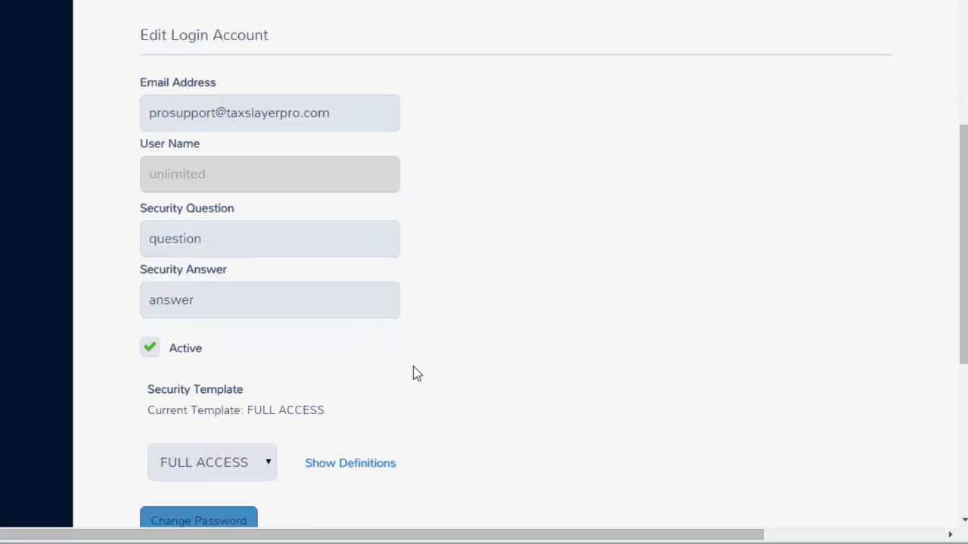
mouse_move(421, 322)
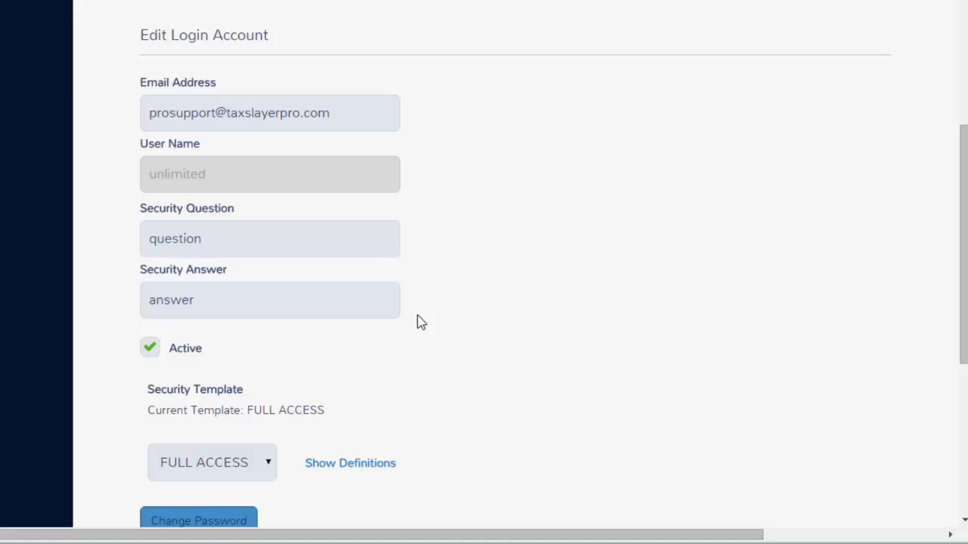
scroll("down", 3)
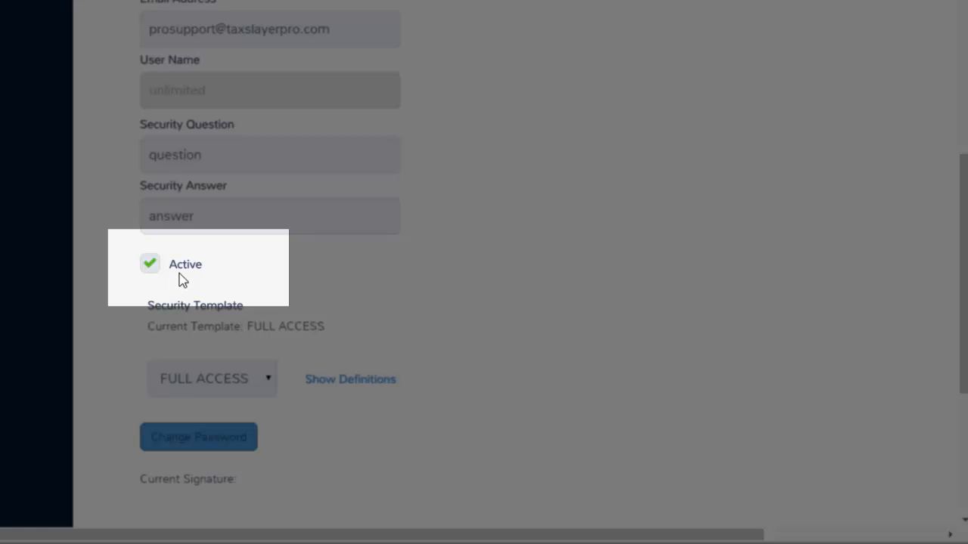
mouse_move(187, 278)
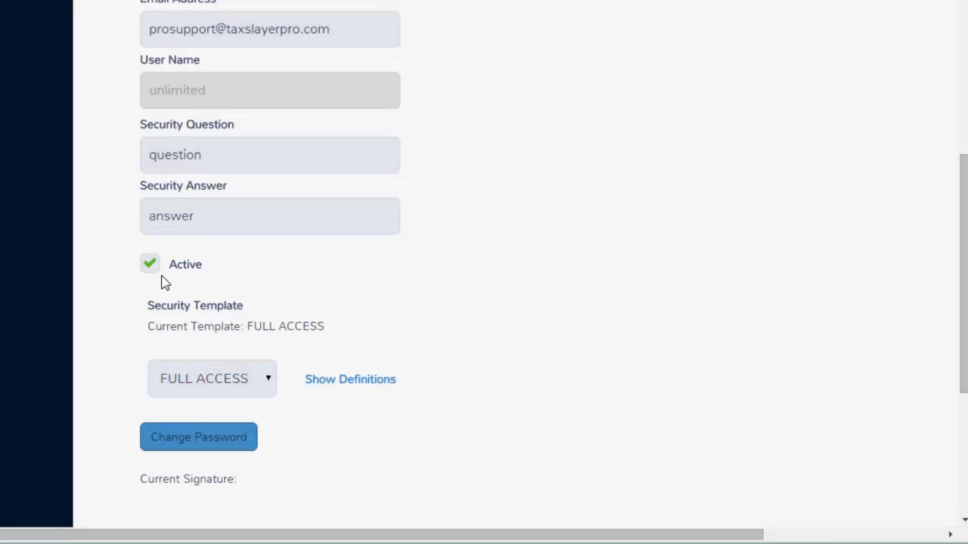
mouse_move(209, 290)
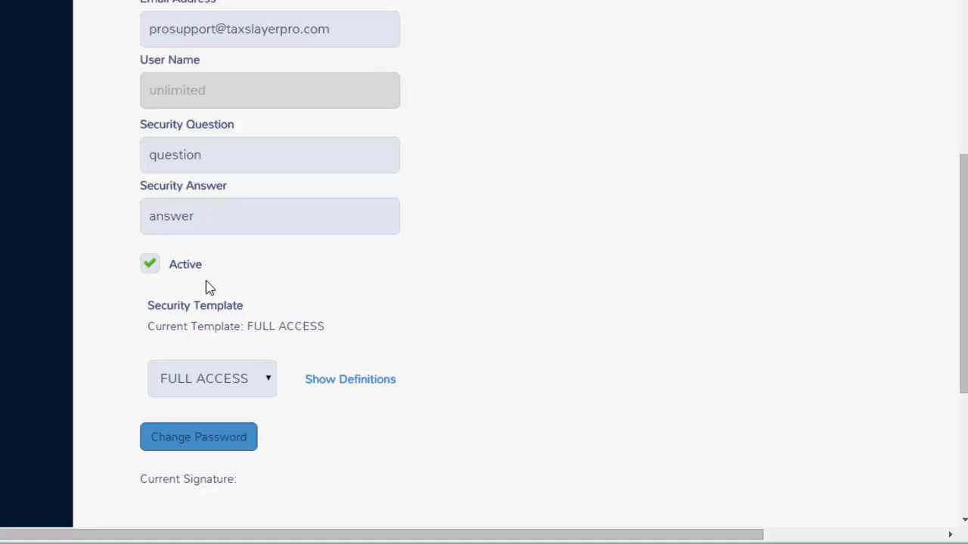
mouse_move(159, 287)
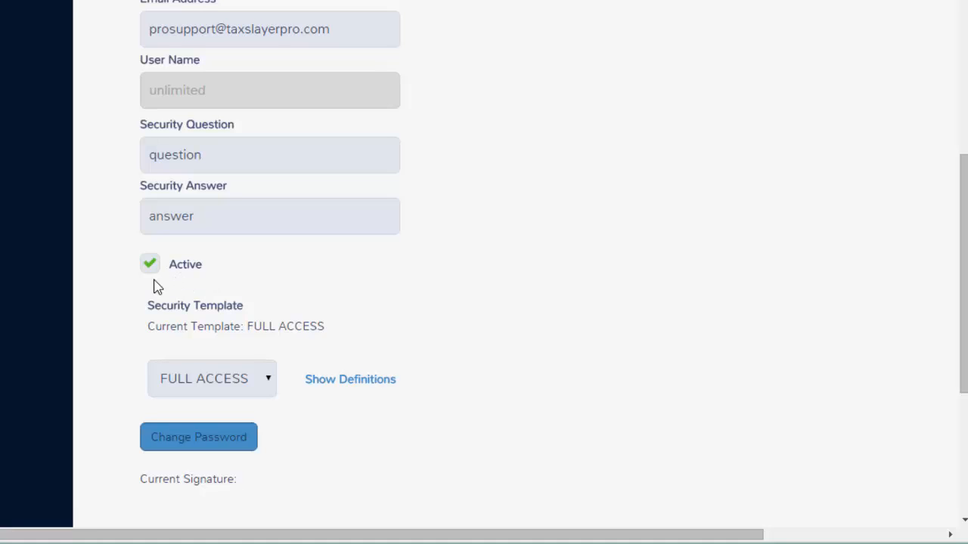
scroll("down", 3)
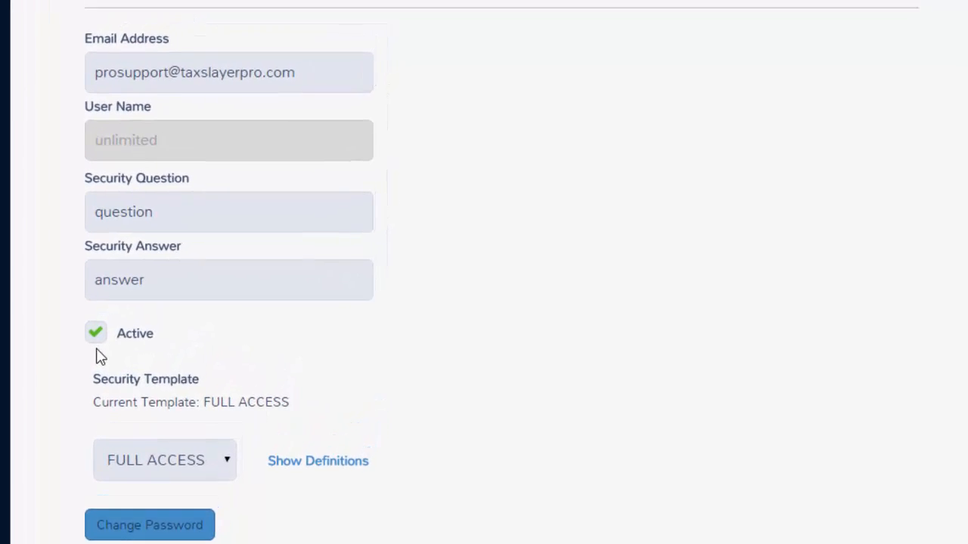
scroll("down", 3)
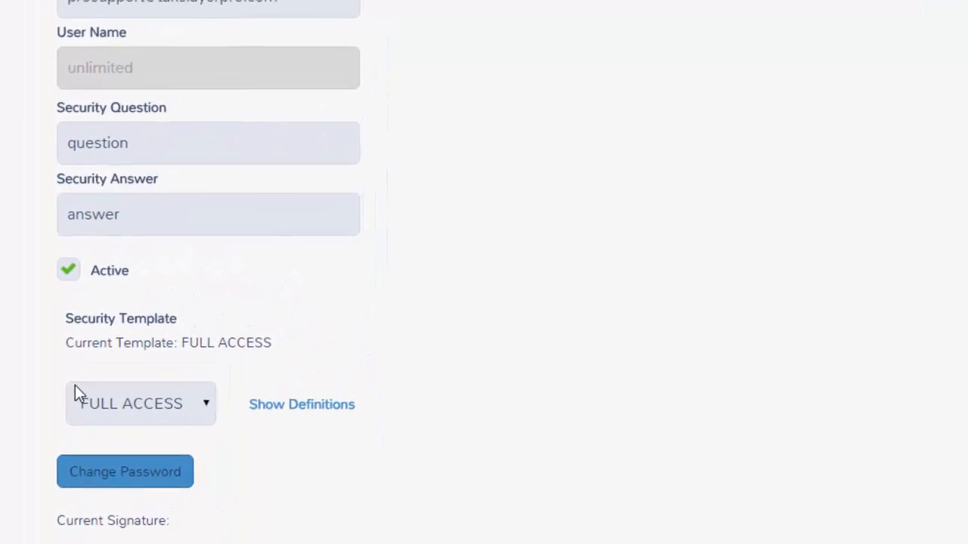
scroll("down", 3)
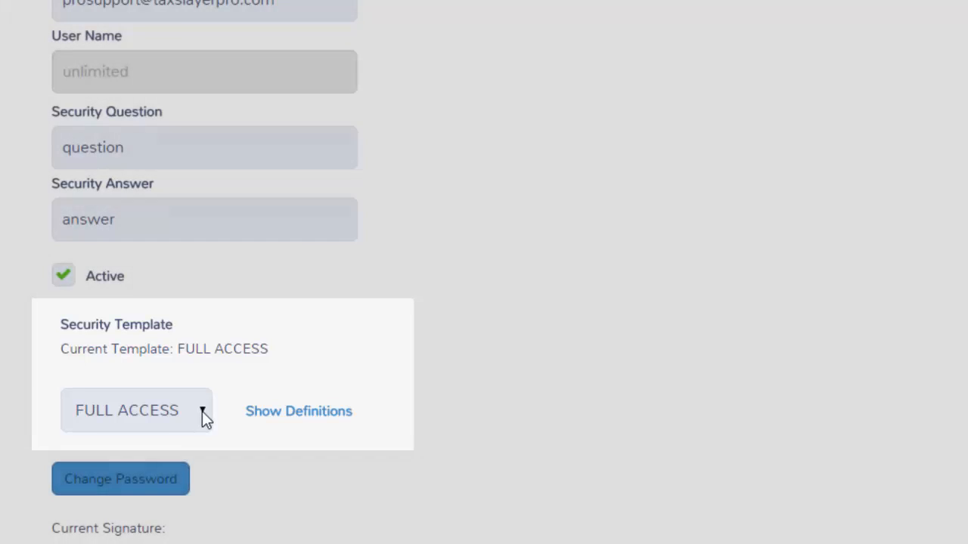
Compare the JR PREPARER template's permissions against Full Access in Show Definitions.
left_click(136, 411)
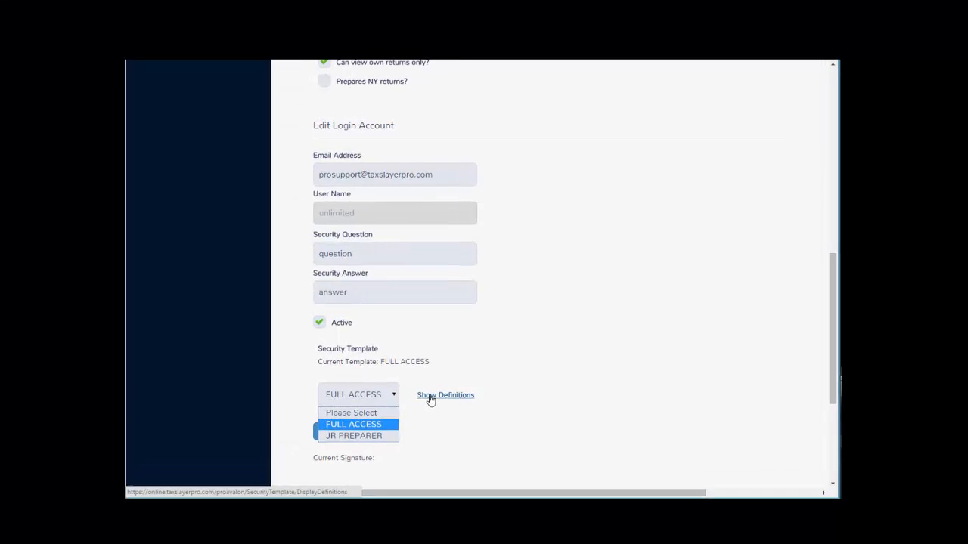
left_click(445, 395)
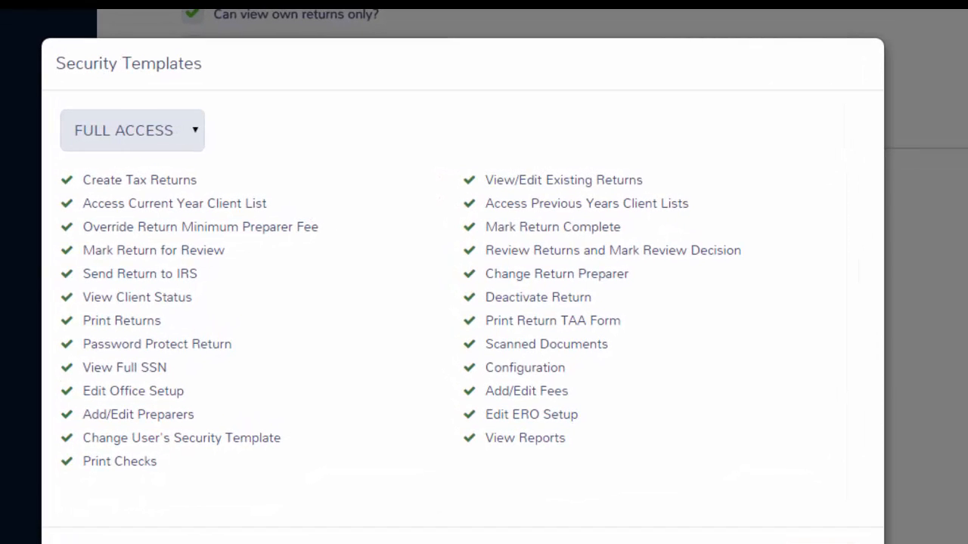
mouse_move(344, 539)
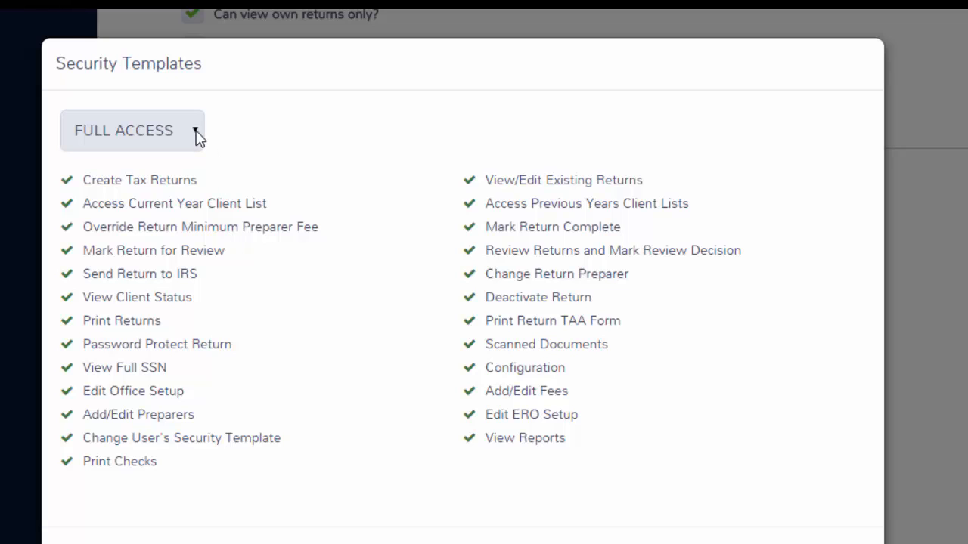
left_click(131, 130)
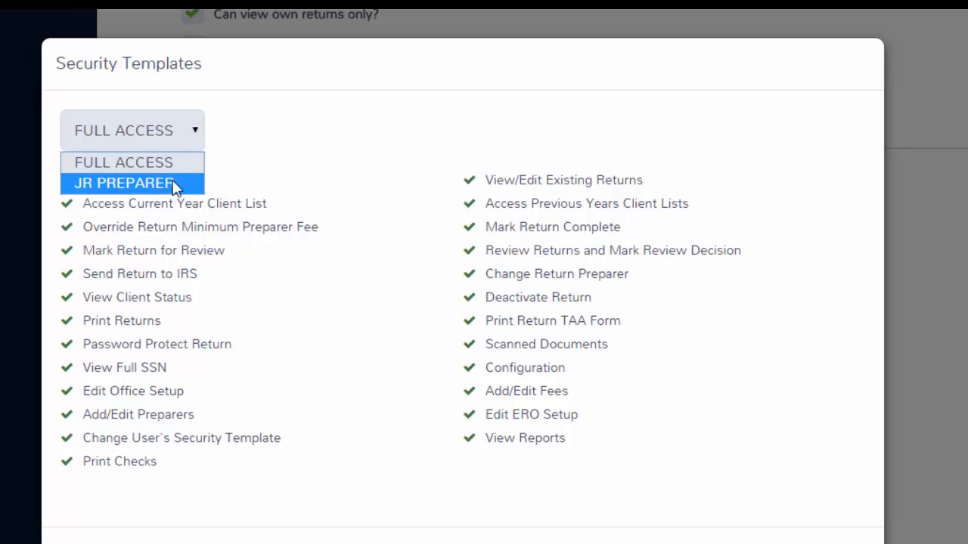
left_click(123, 183)
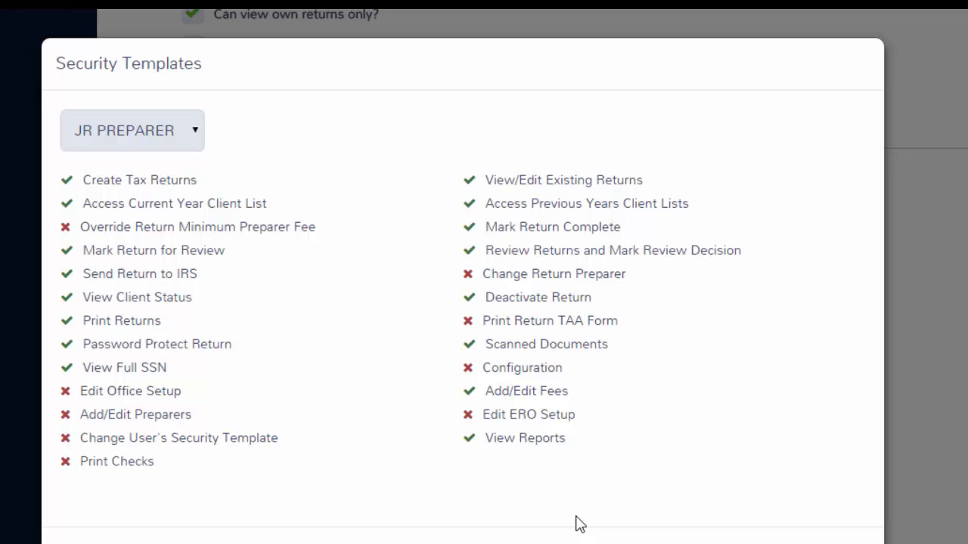
mouse_move(557, 513)
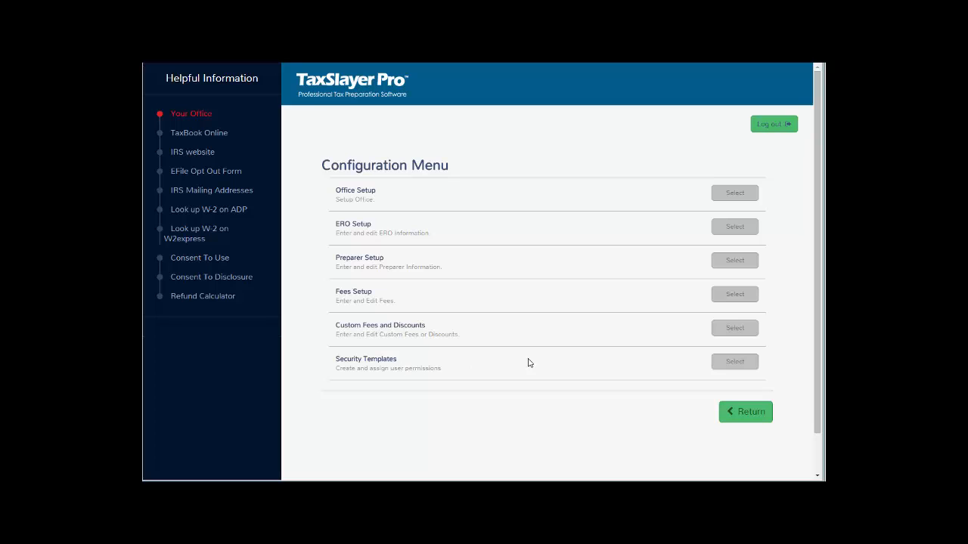
View the Add Security Template form and return to the FULL ACCESS/JR PREPARER list.
left_click(733, 362)
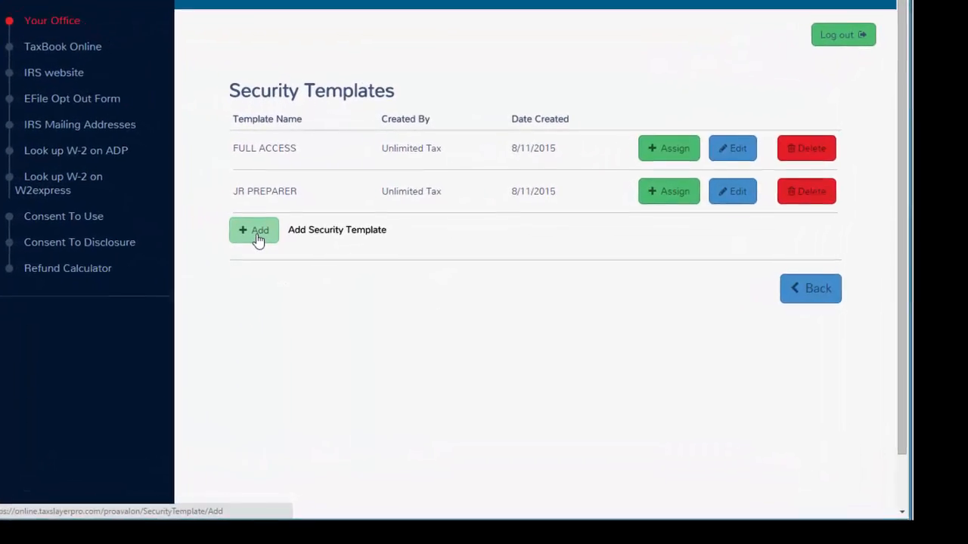
left_click(254, 230)
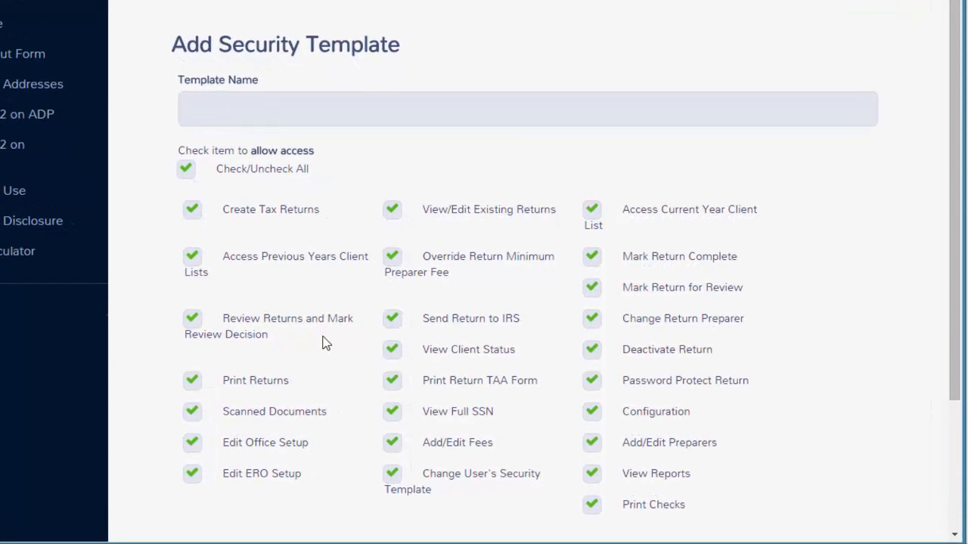
mouse_move(435, 308)
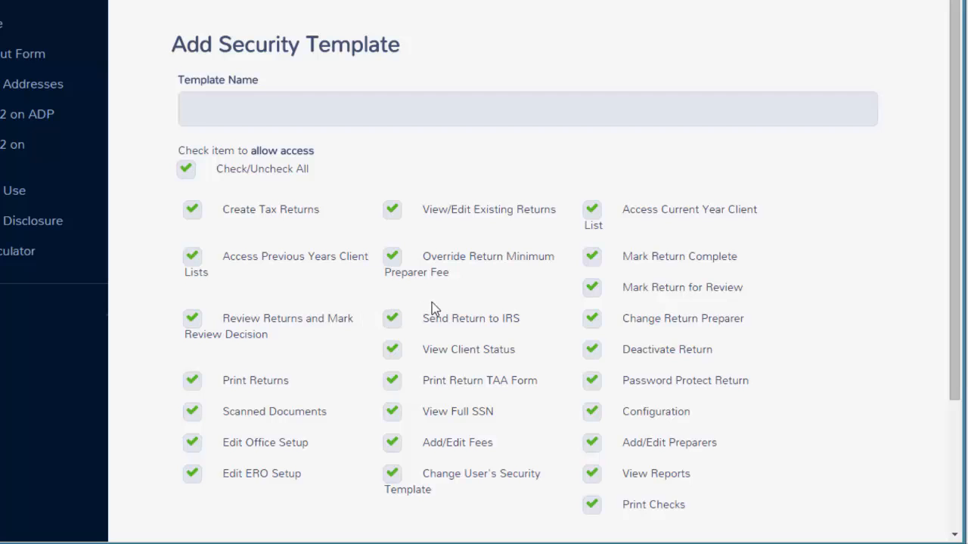
scroll("down", 3)
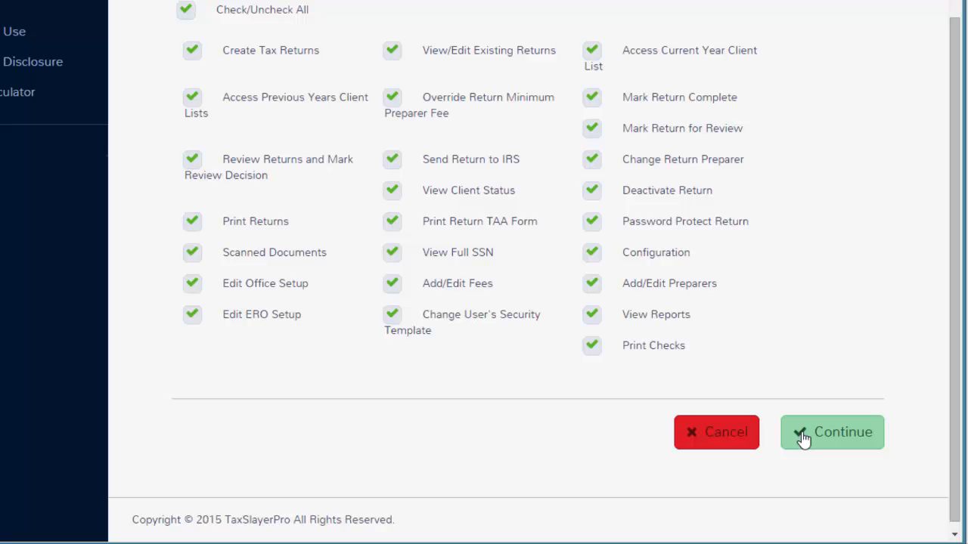
left_click(831, 431)
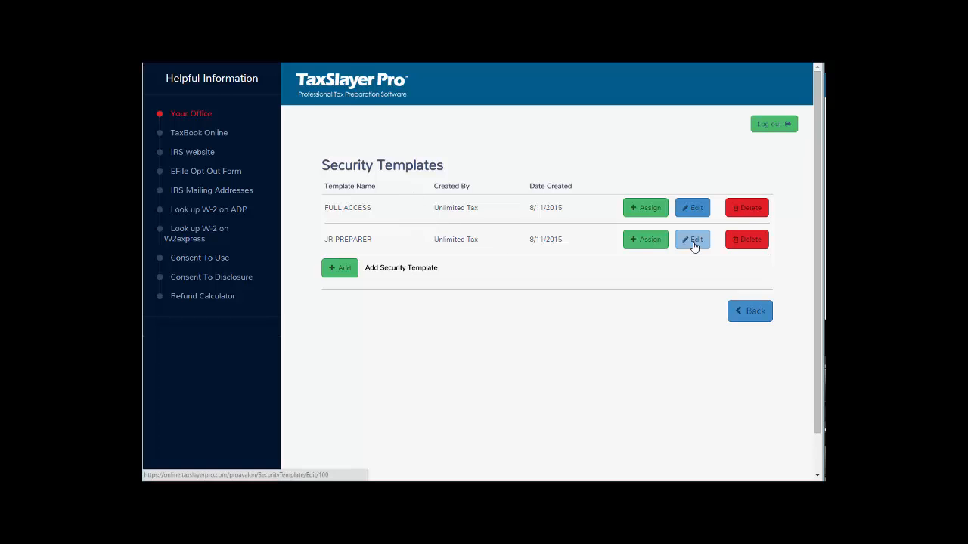
Deny View/Edit Existing Returns on the JR PREPARER template and save it.
left_click(692, 239)
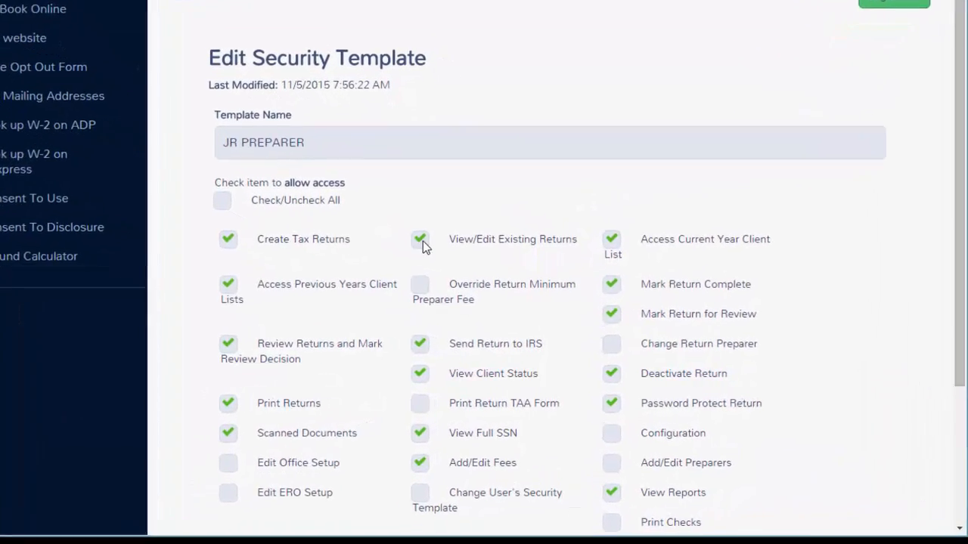
left_click(420, 239)
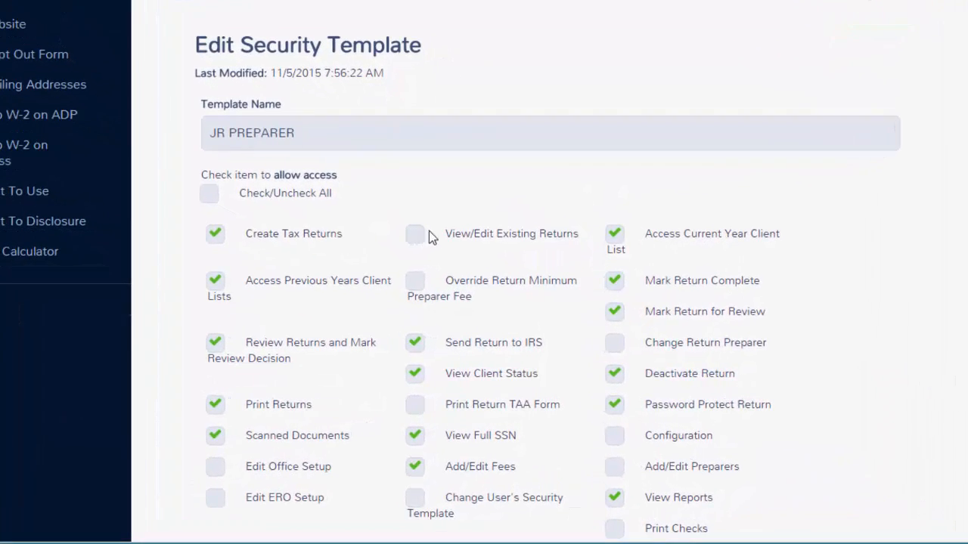
scroll("down", 3)
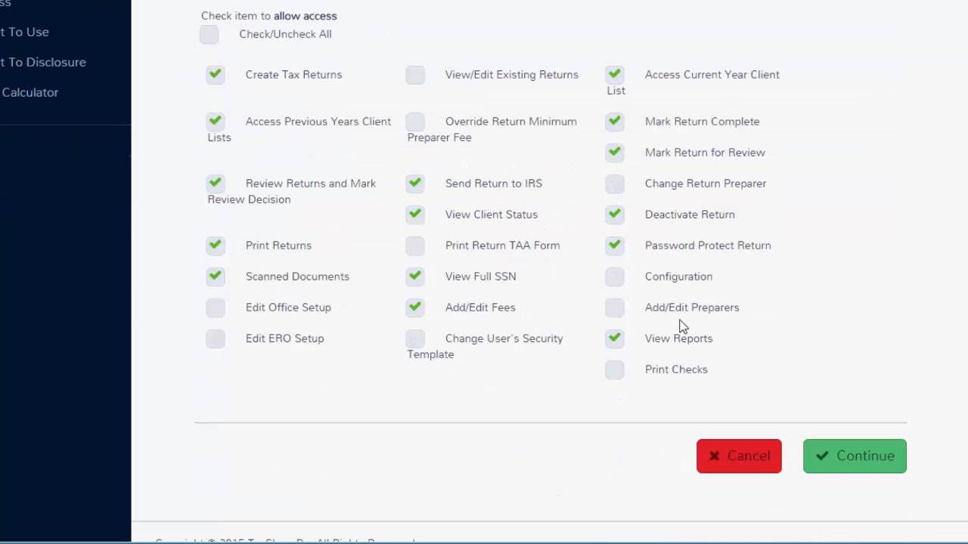
mouse_move(828, 461)
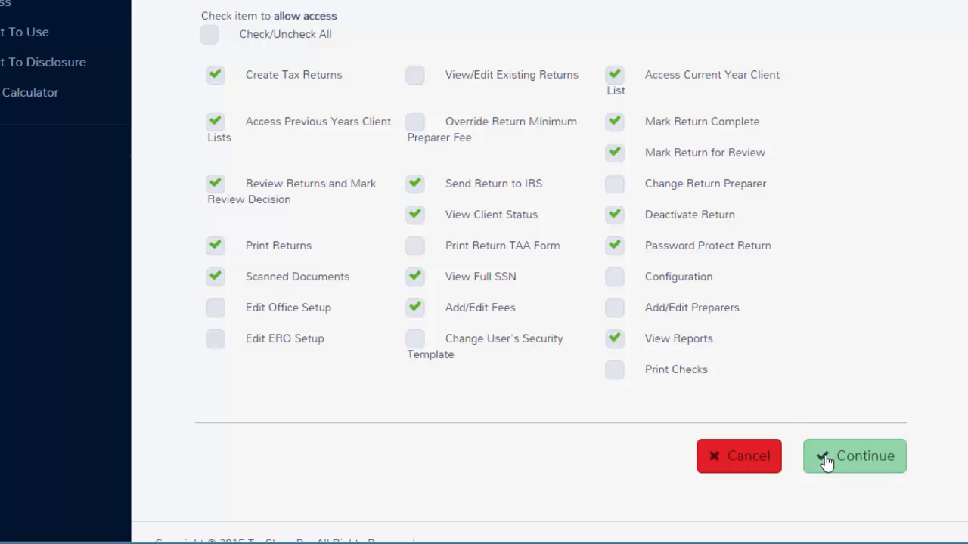
left_click(853, 456)
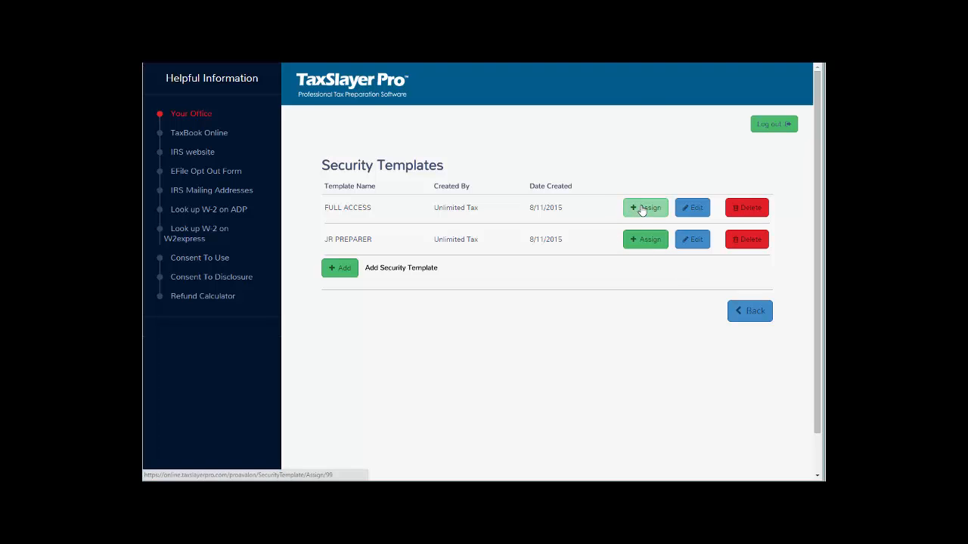
Assign the FULL ACCESS template to the IRS Testing preparer, then return home.
left_click(644, 207)
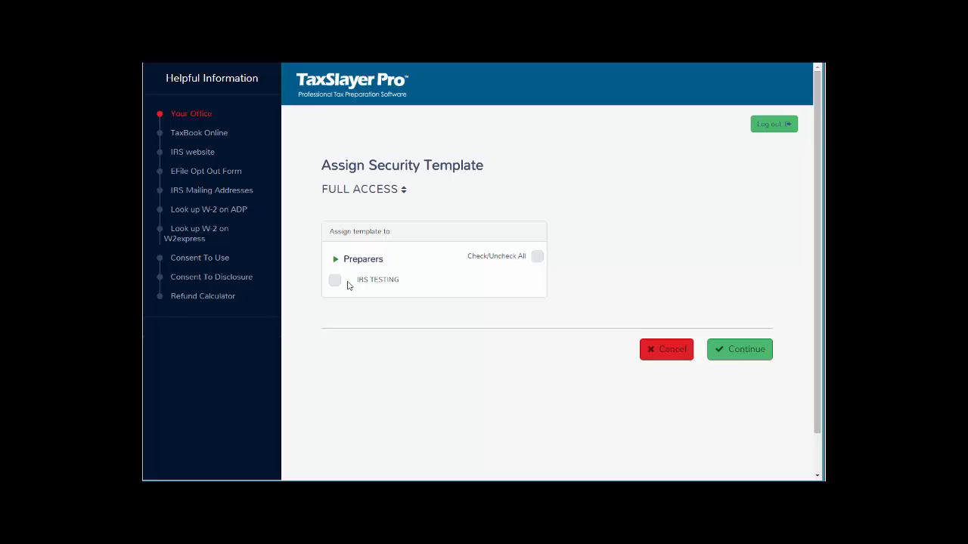
left_click(335, 279)
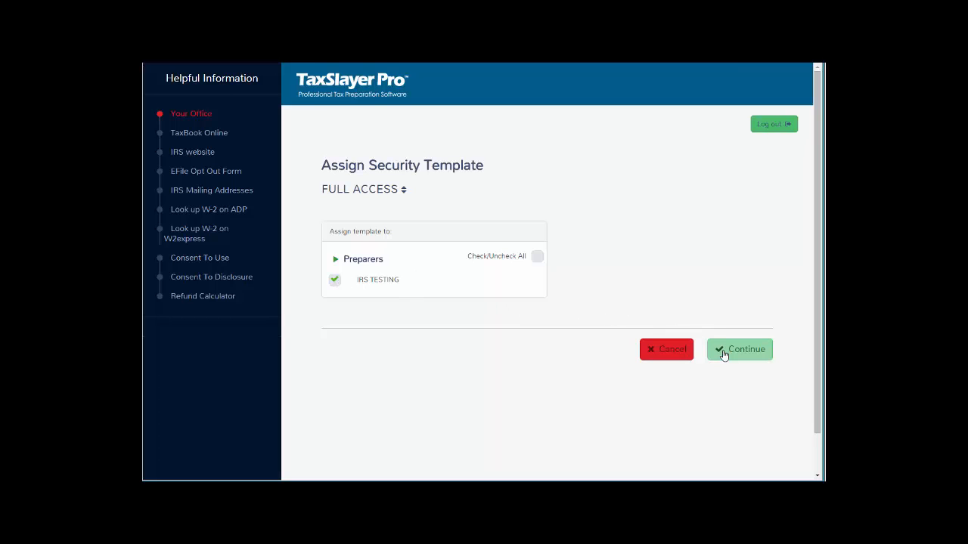
left_click(738, 349)
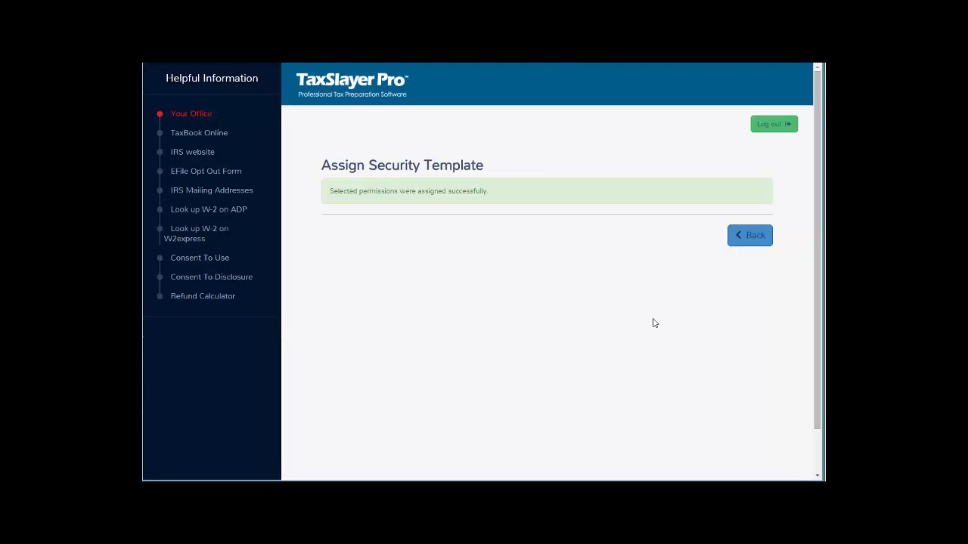
left_click(749, 235)
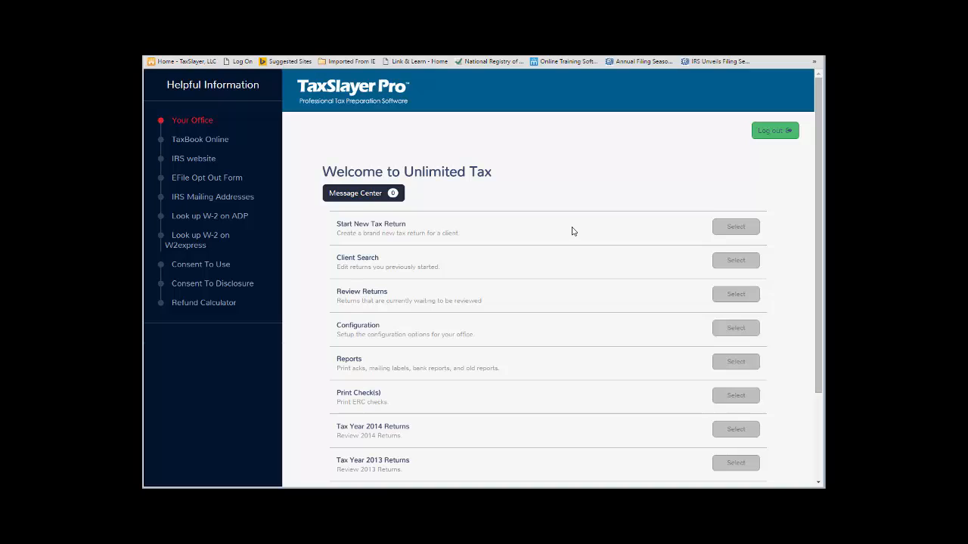
mouse_move(567, 229)
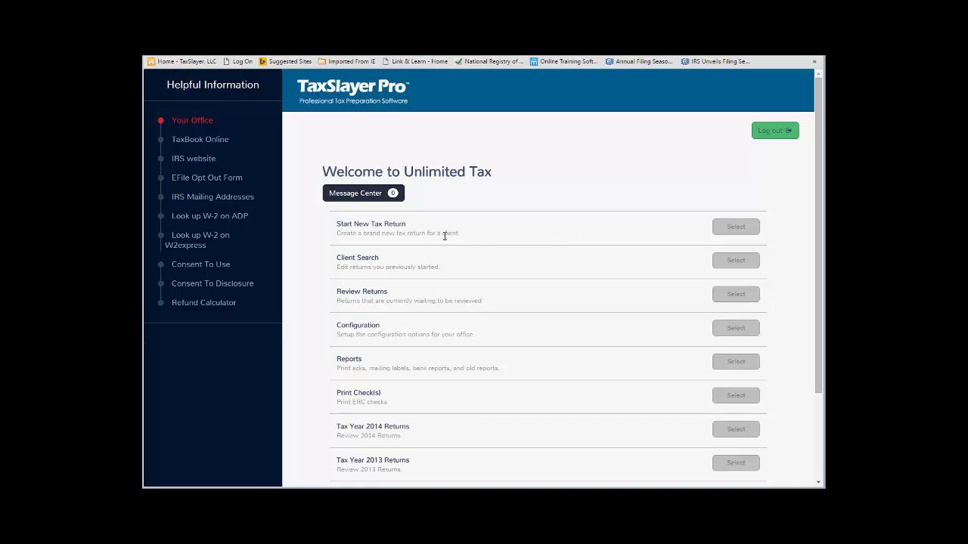
mouse_move(561, 237)
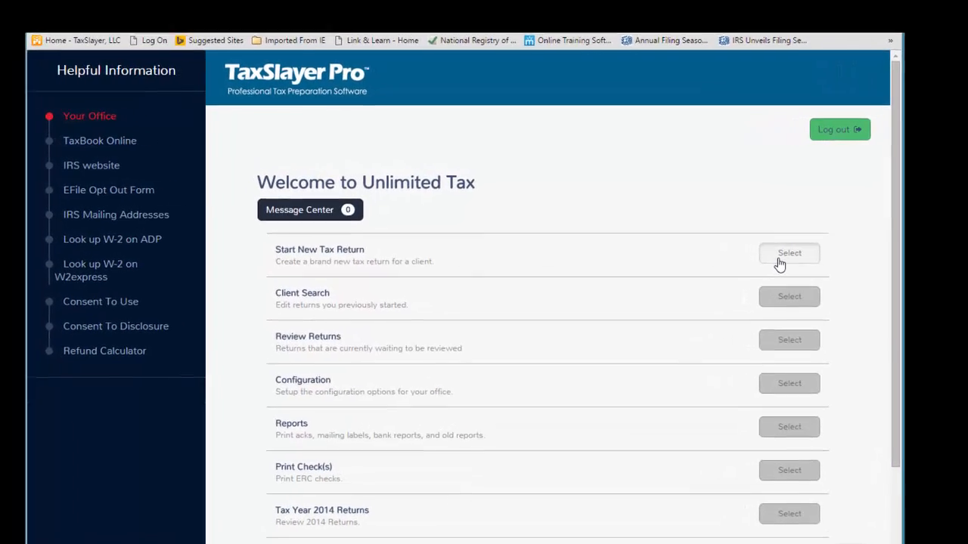
Start a new tax return and acknowledge the 7216 consent reminder.
left_click(790, 252)
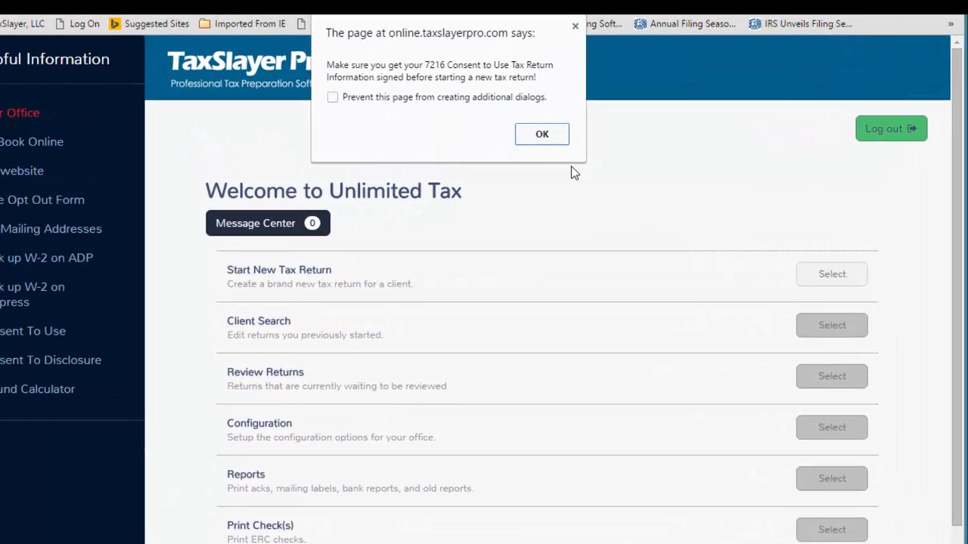
mouse_move(476, 145)
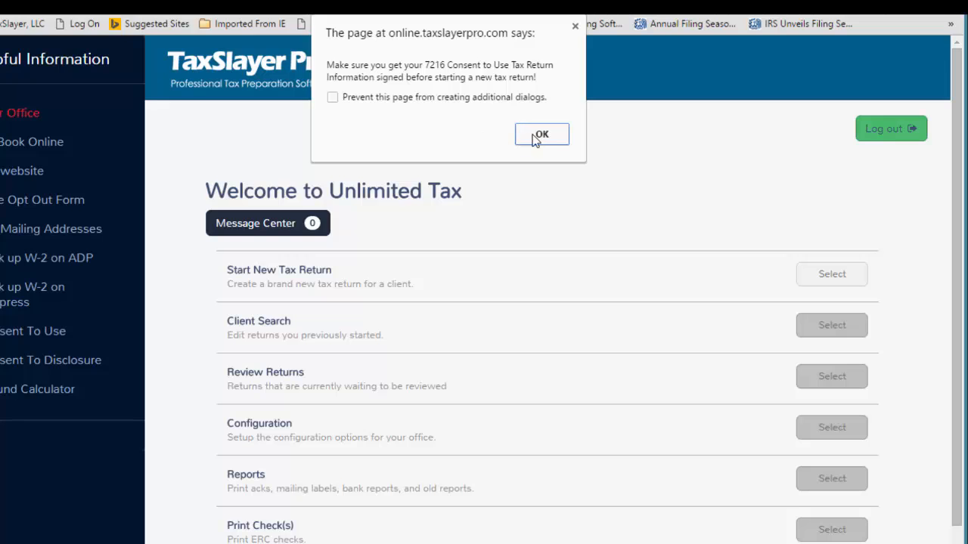
left_click(541, 134)
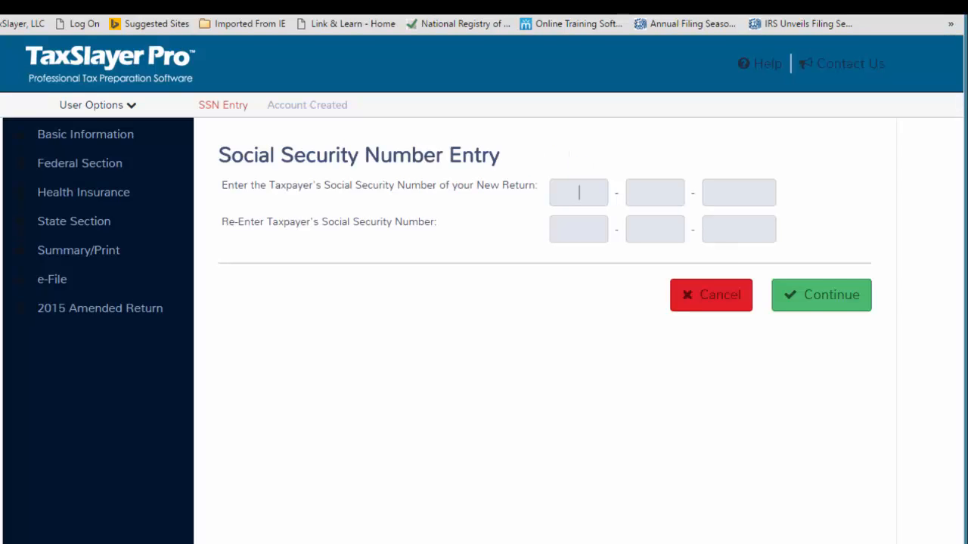
mouse_move(671, 379)
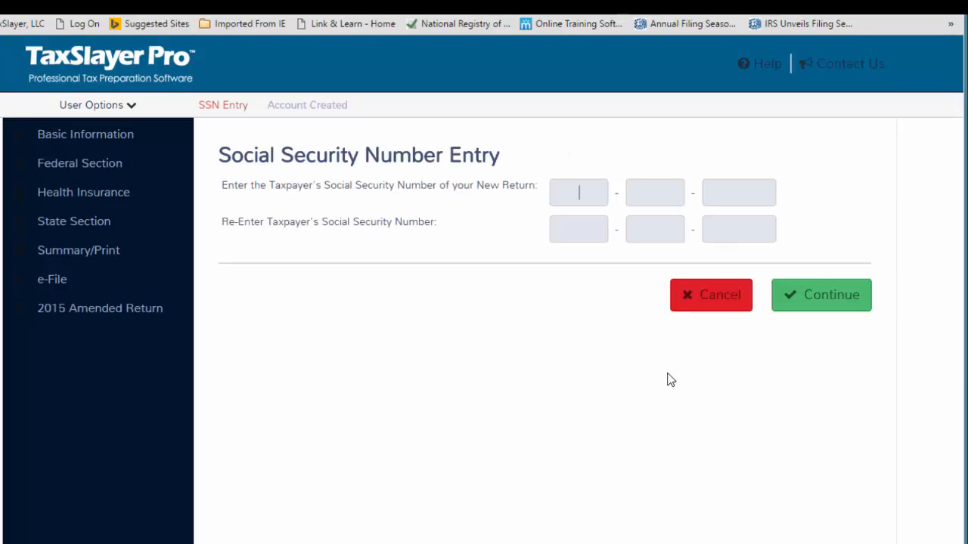
mouse_move(551, 351)
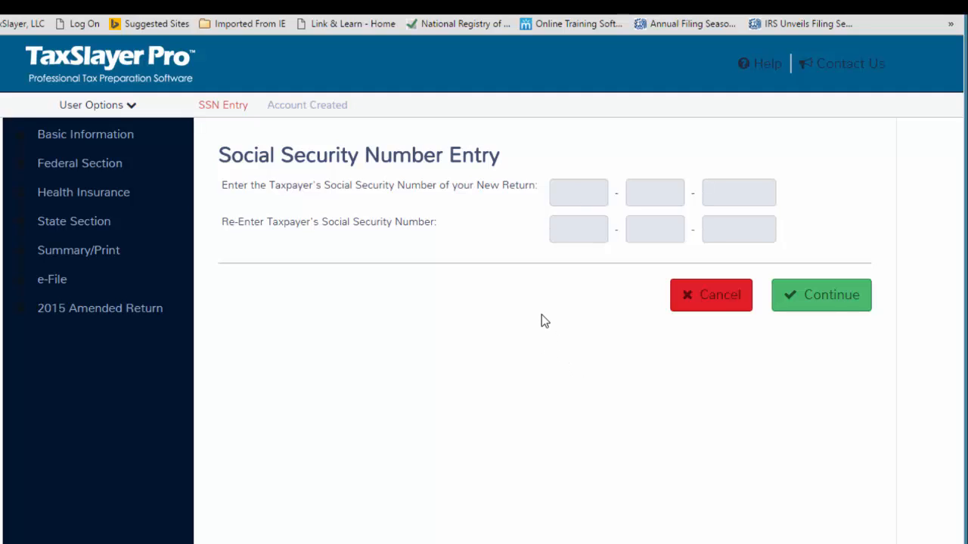
mouse_move(536, 273)
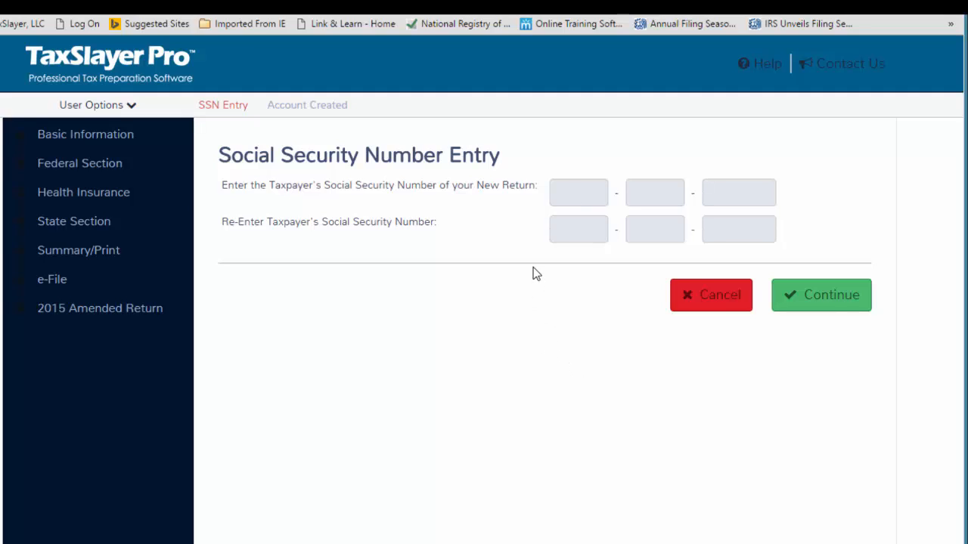
mouse_move(541, 242)
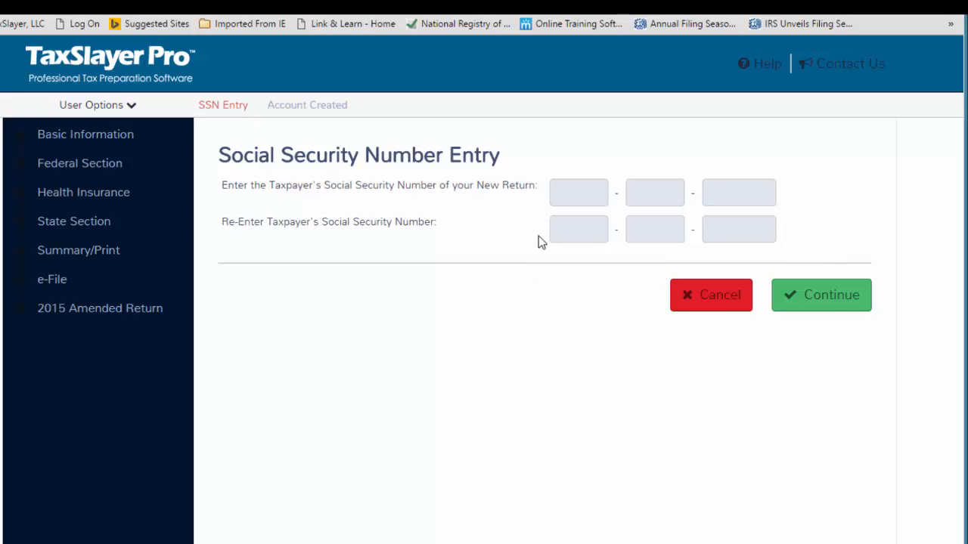
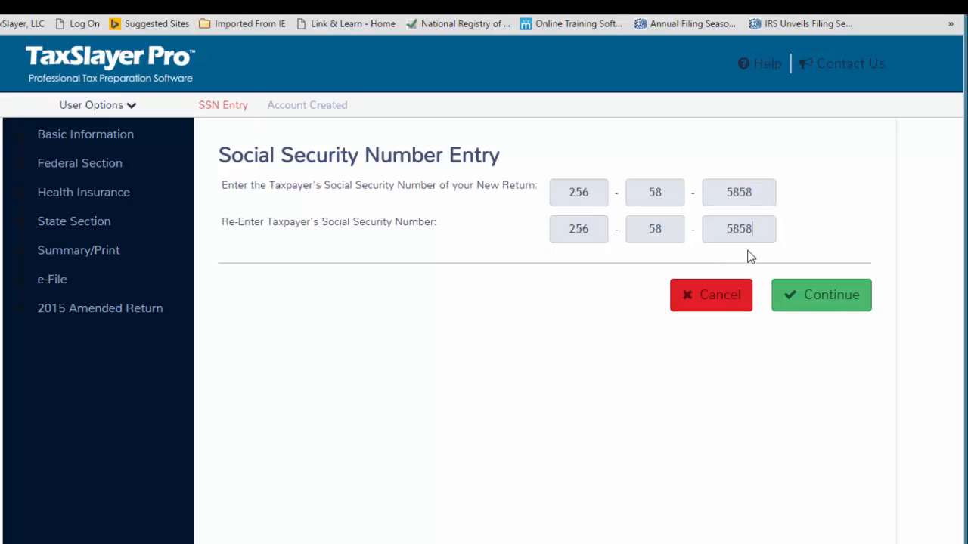
Enter and confirm the taxpayer's Social Security number in both fields, then submit.
left_click(821, 295)
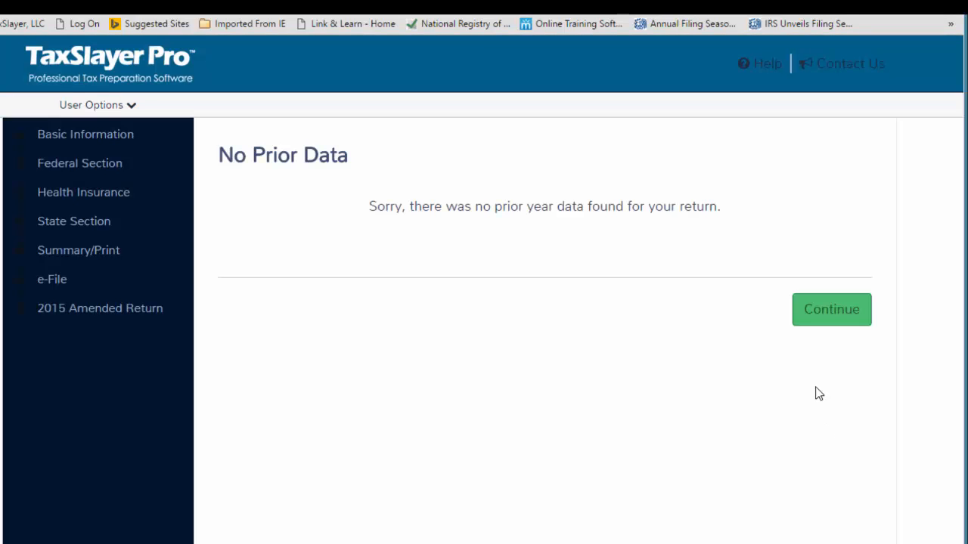
mouse_move(819, 333)
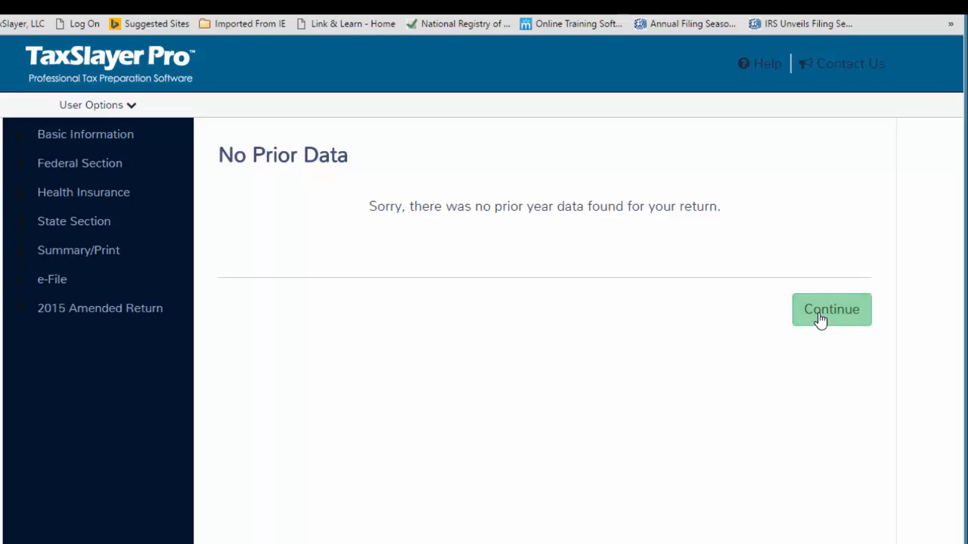
Dismiss the No Prior Data notice to reach filing status selection.
left_click(831, 309)
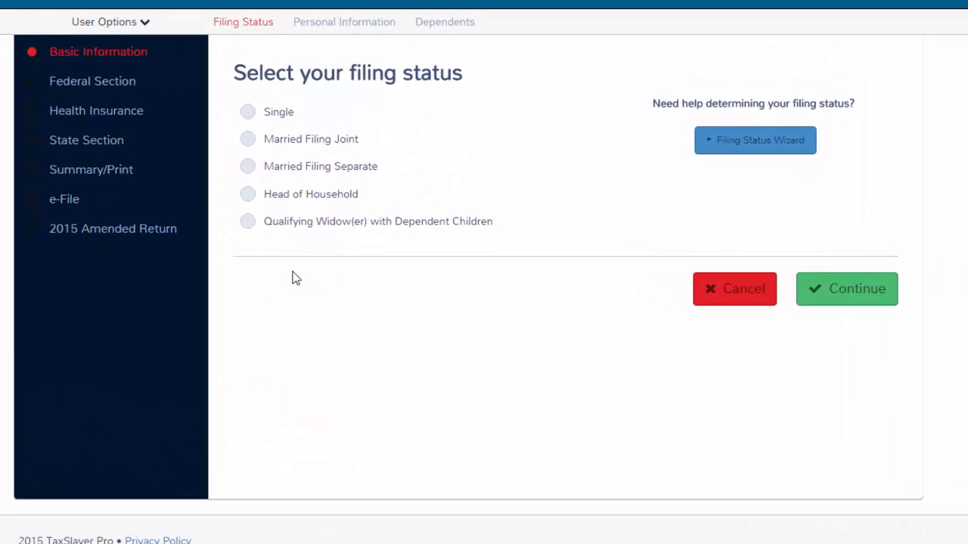
mouse_move(351, 225)
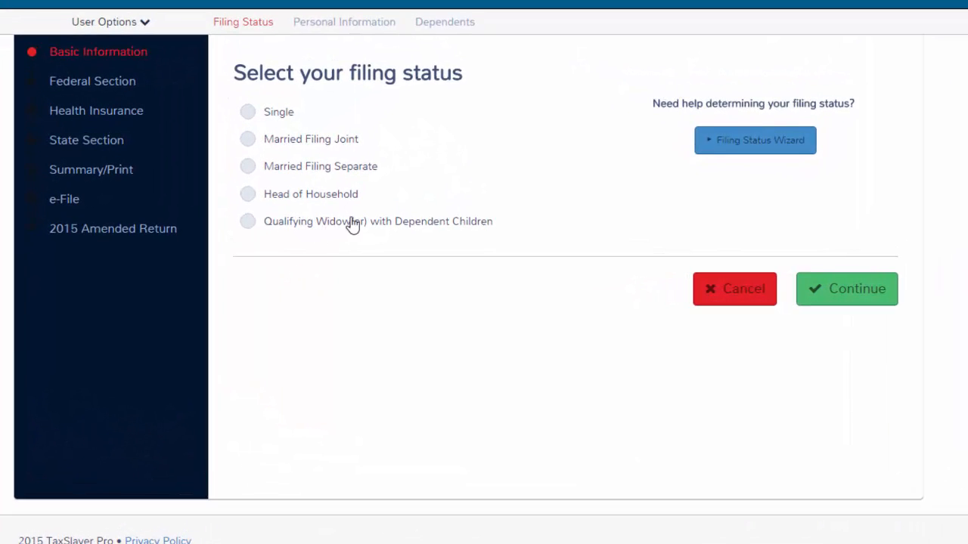
mouse_move(633, 169)
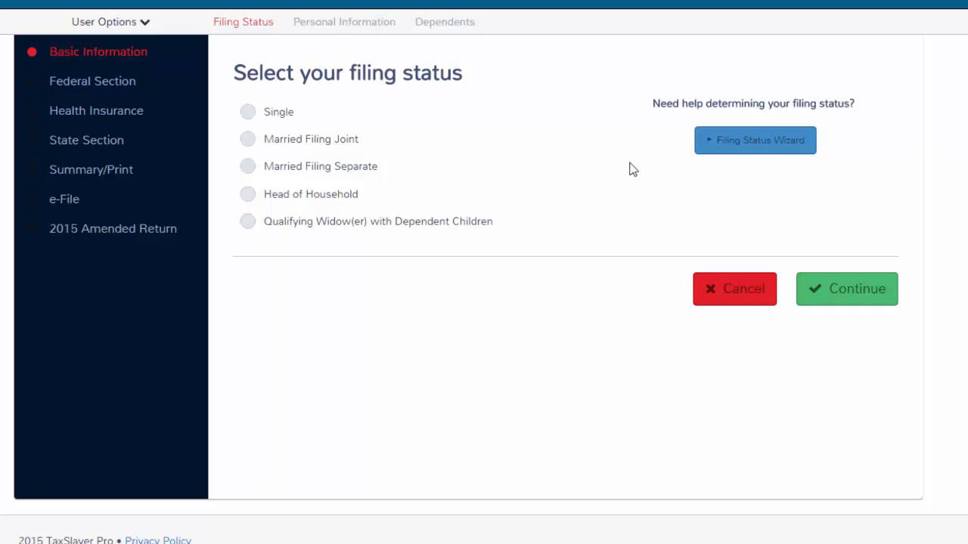
mouse_move(755, 139)
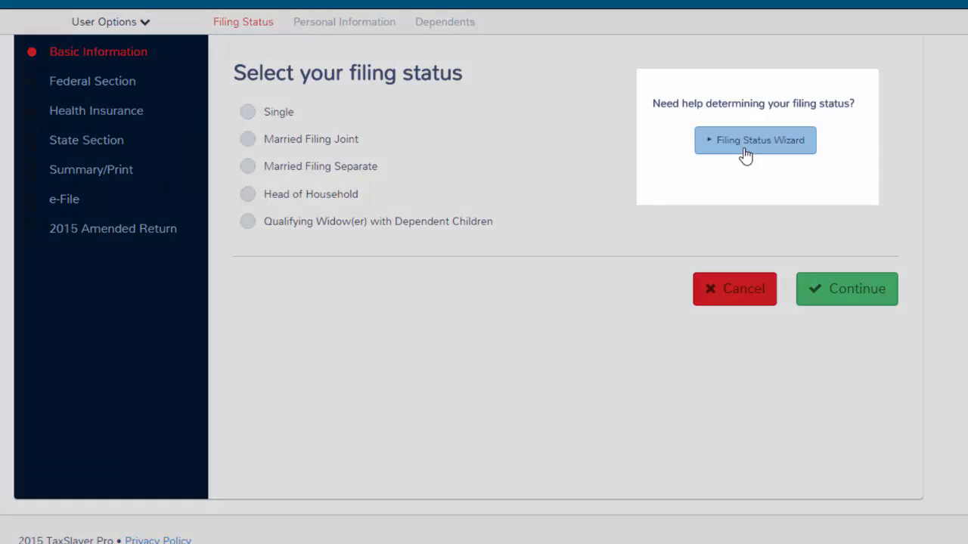
Select Single as the return's filing status.
left_click(754, 140)
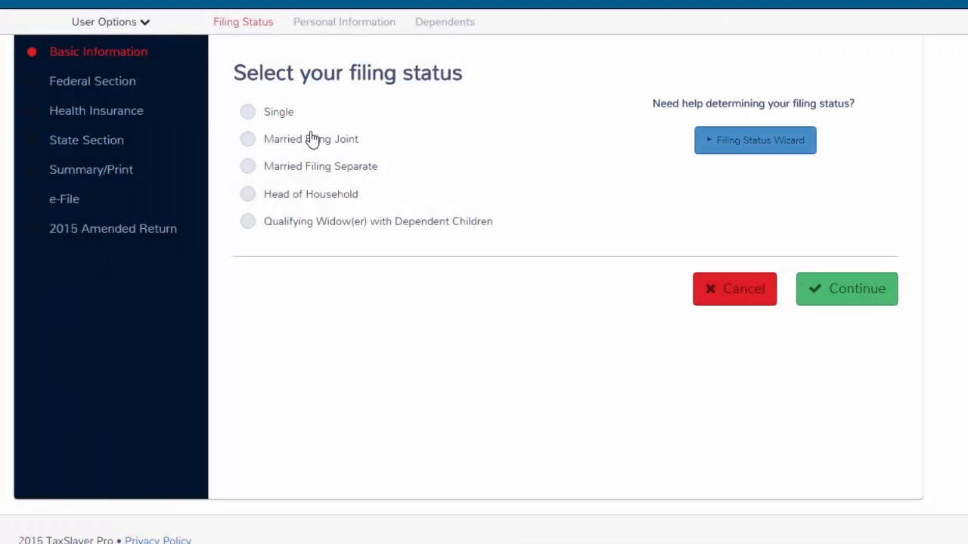
left_click(247, 111)
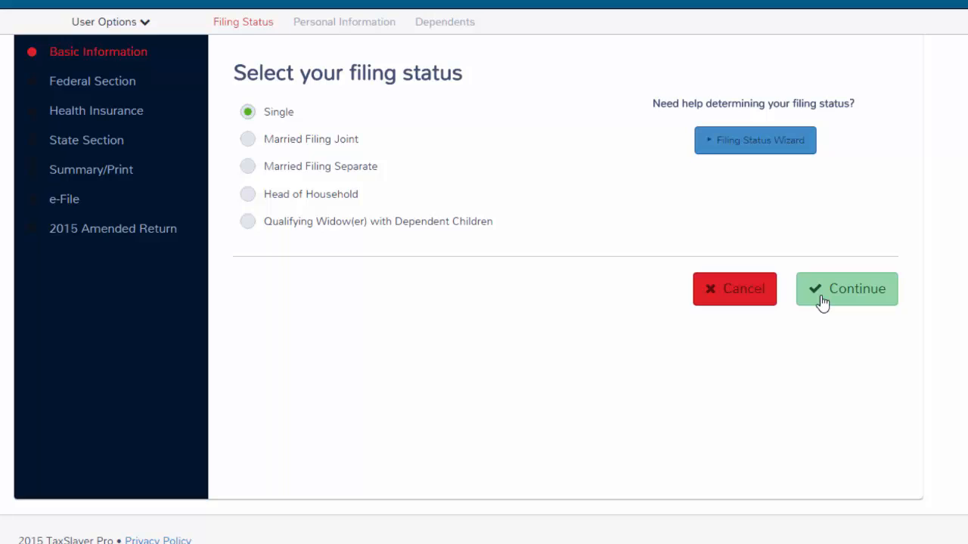
left_click(846, 289)
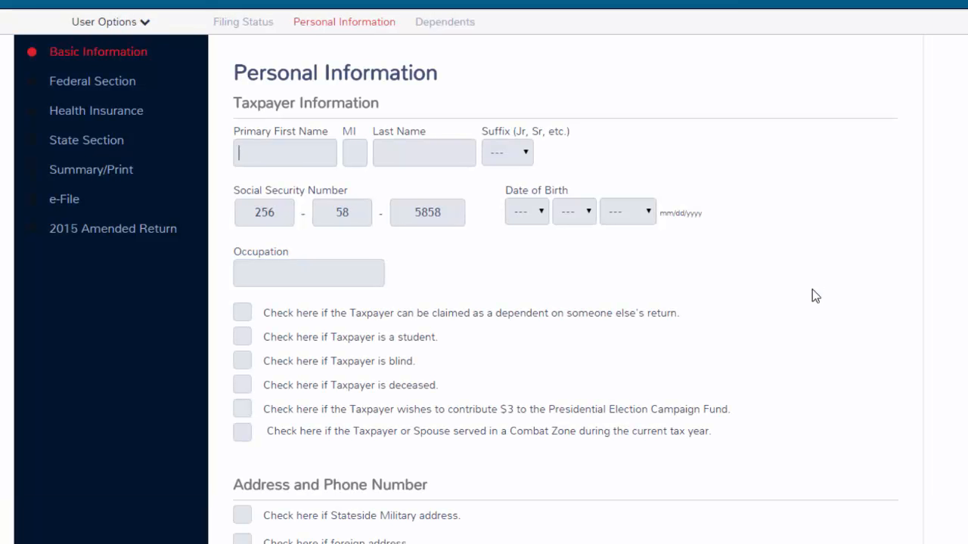
mouse_move(811, 294)
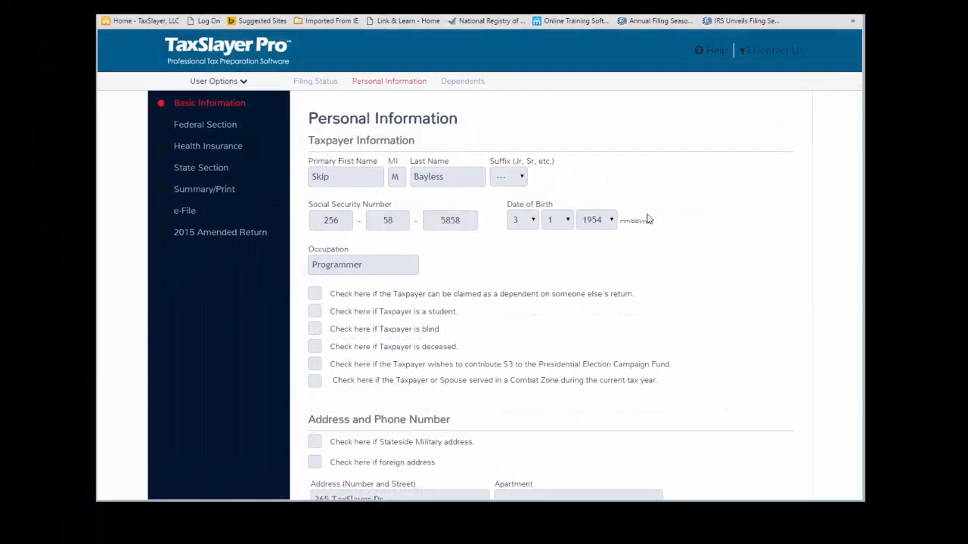
scroll("down", 3)
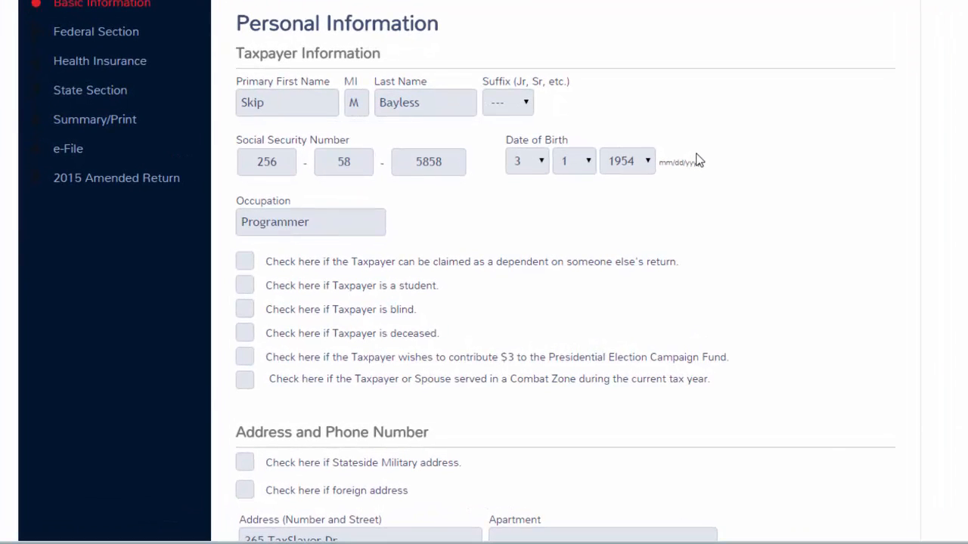
mouse_move(702, 161)
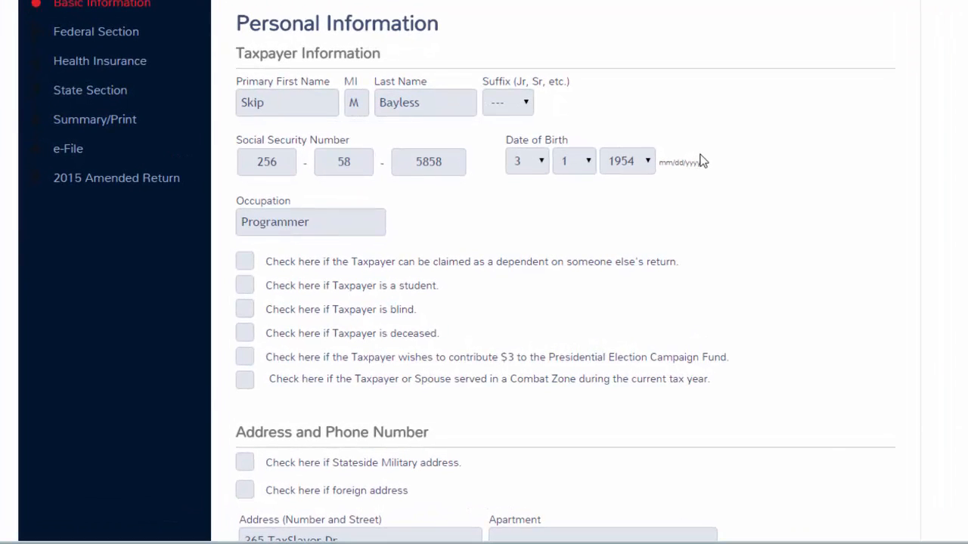
mouse_move(683, 184)
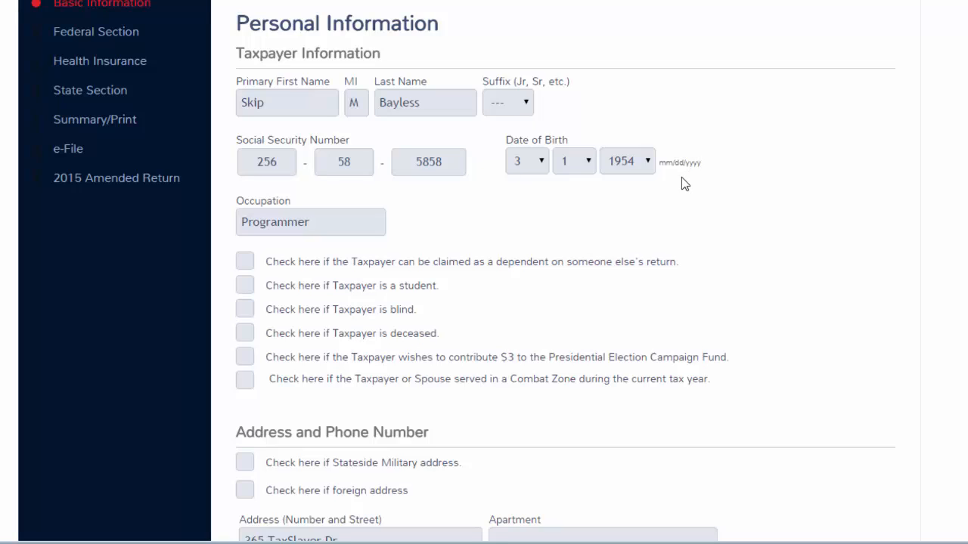
mouse_move(624, 195)
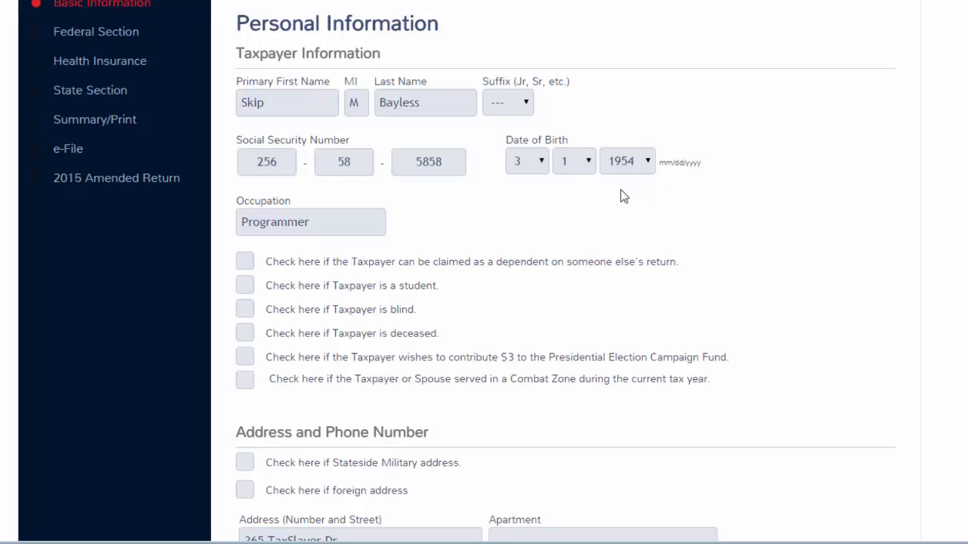
scroll("down", 3)
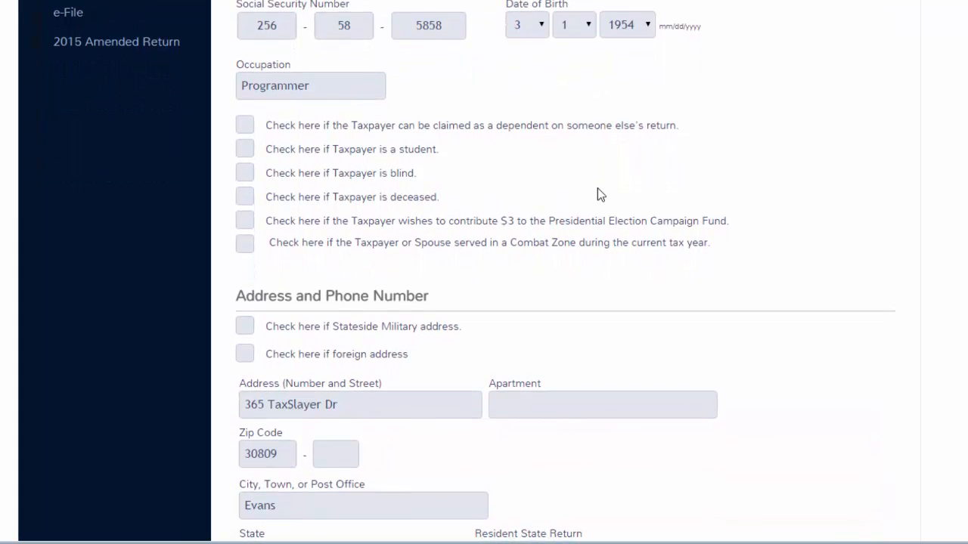
scroll("down", 3)
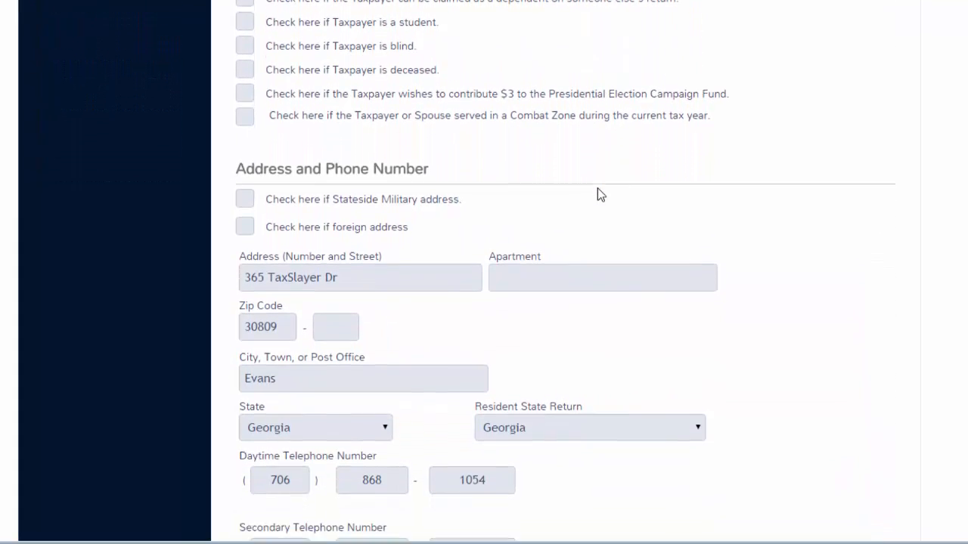
scroll("down", 3)
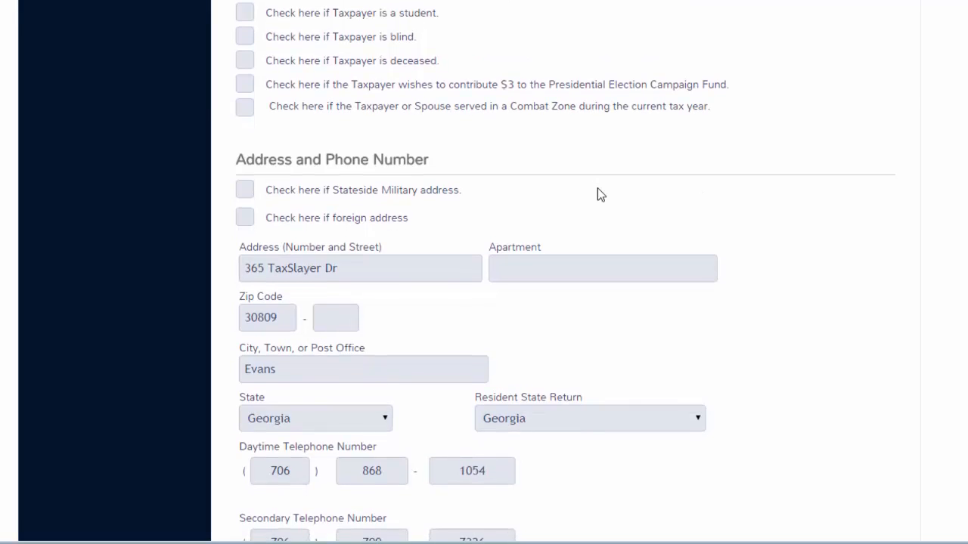
scroll("down", 3)
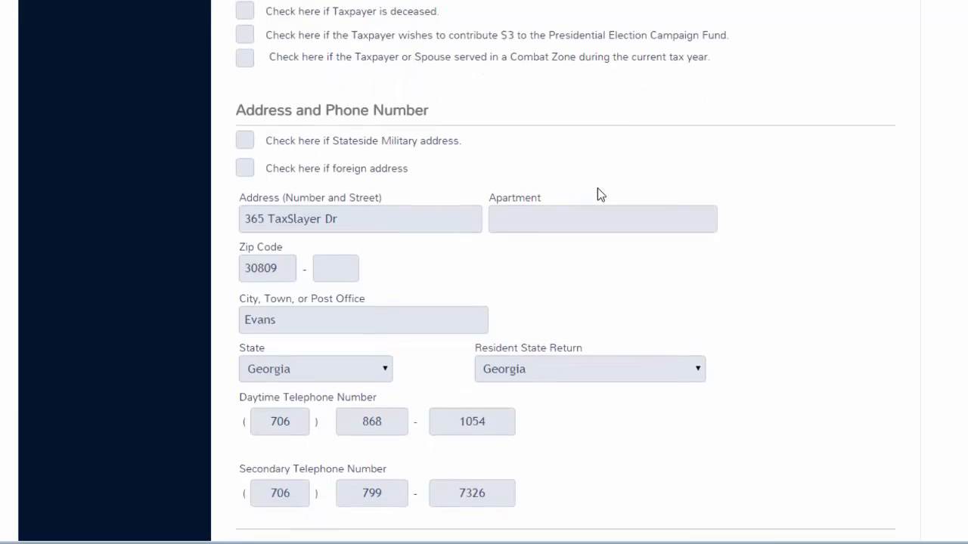
scroll("down", 3)
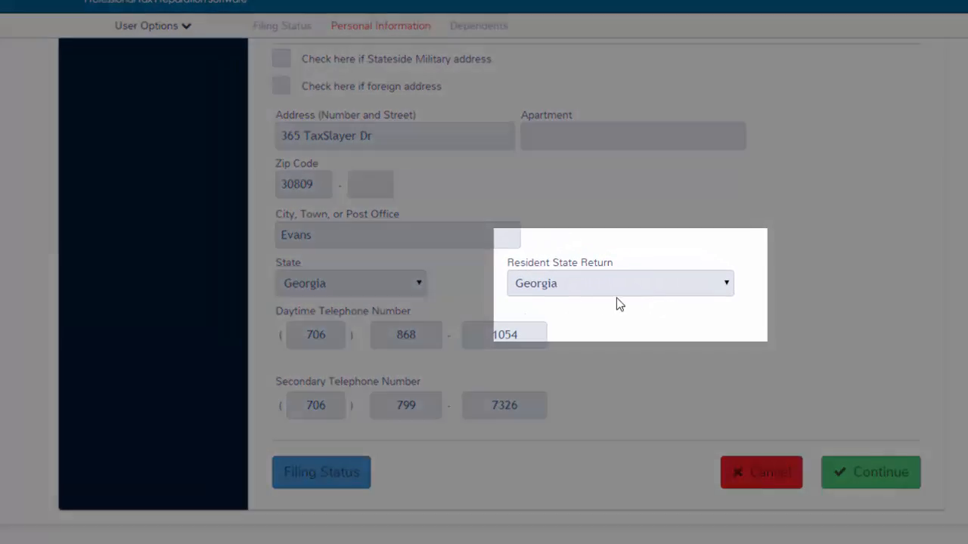
mouse_move(533, 300)
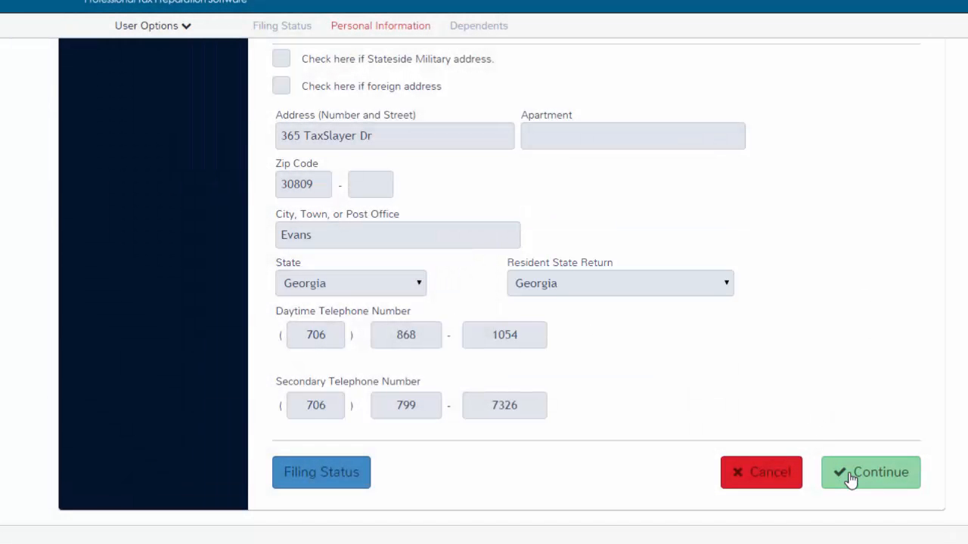
mouse_move(854, 484)
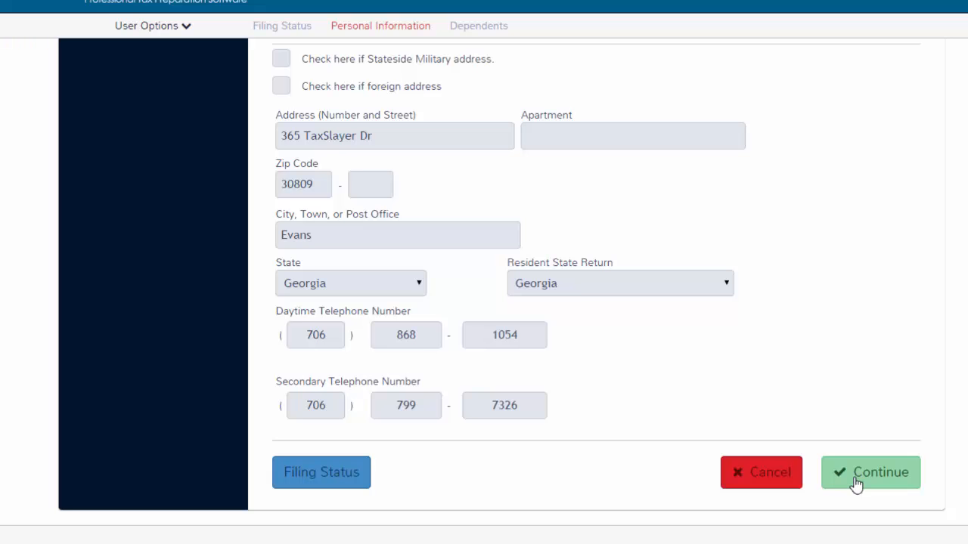
Accept the personal information with Georgia as the resident state.
left_click(870, 472)
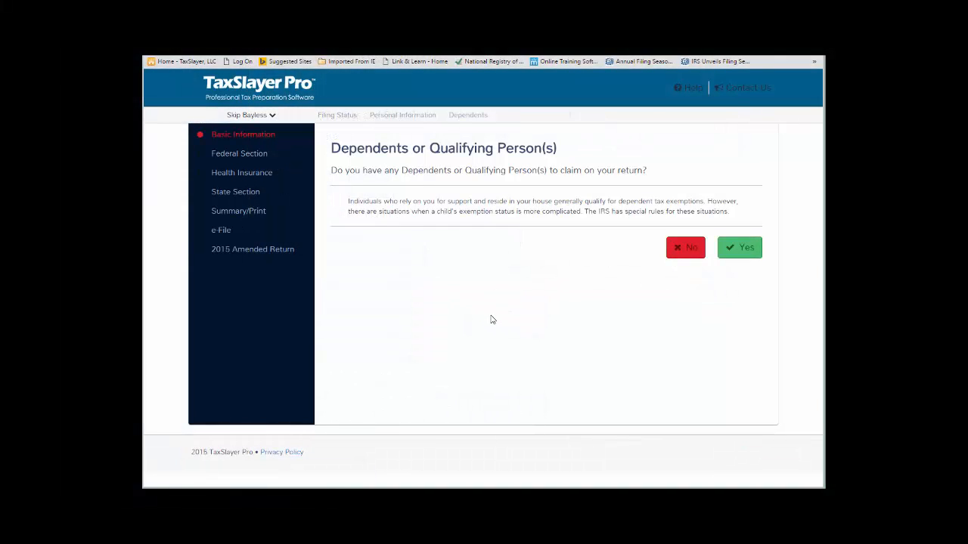
mouse_move(499, 306)
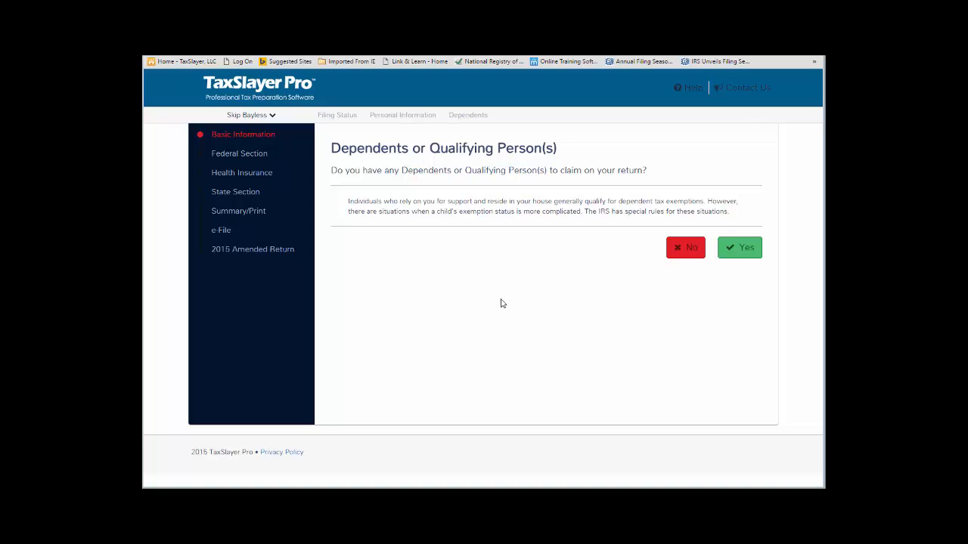
mouse_move(593, 272)
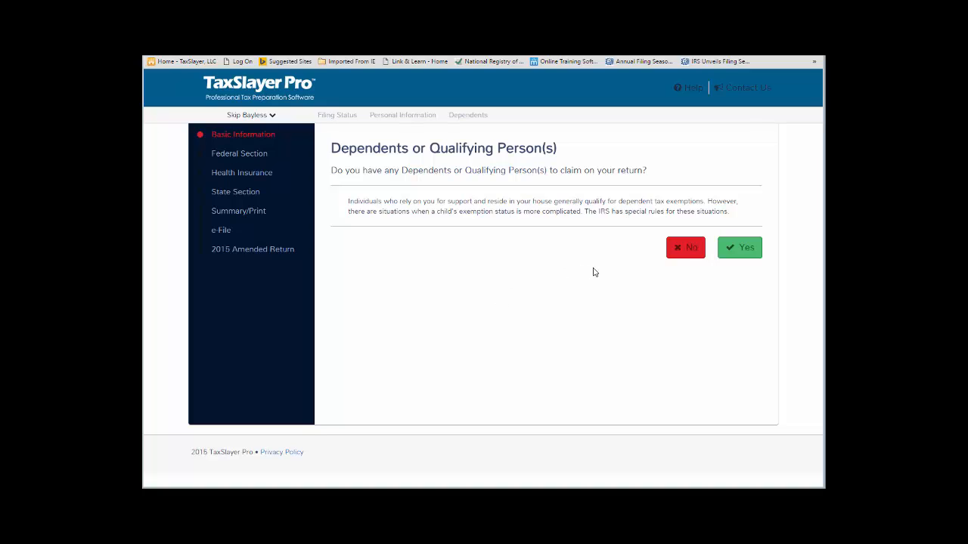
mouse_move(635, 267)
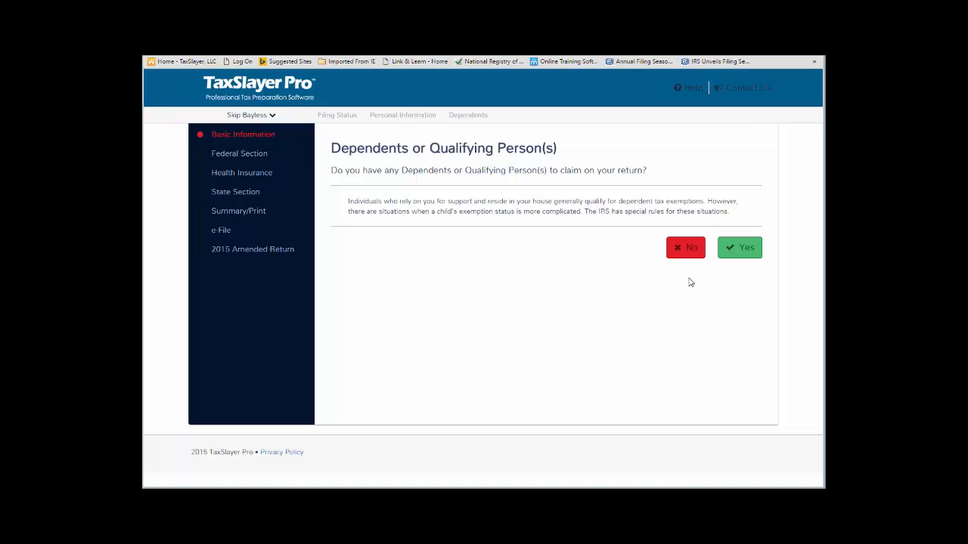
mouse_move(738, 247)
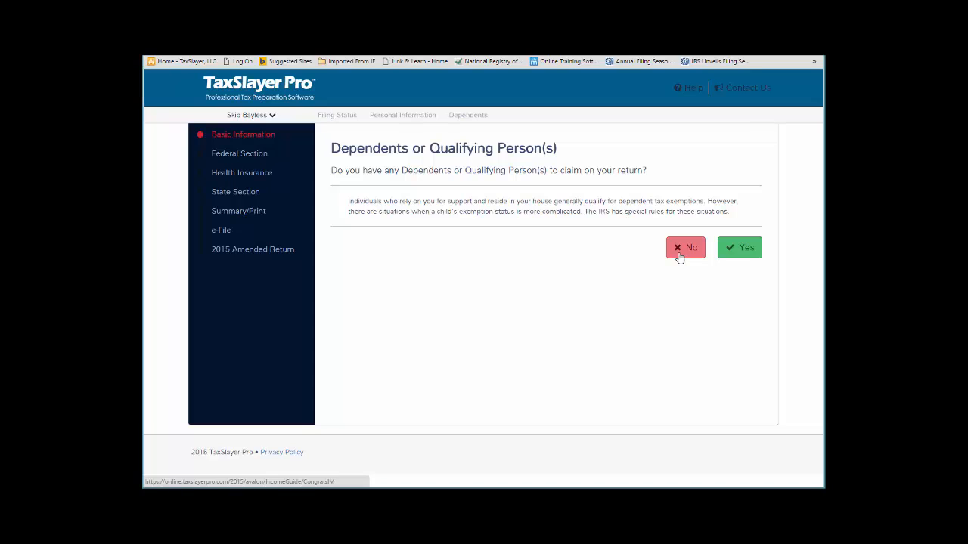
Answer No to claiming any dependents or qualifying persons.
left_click(685, 248)
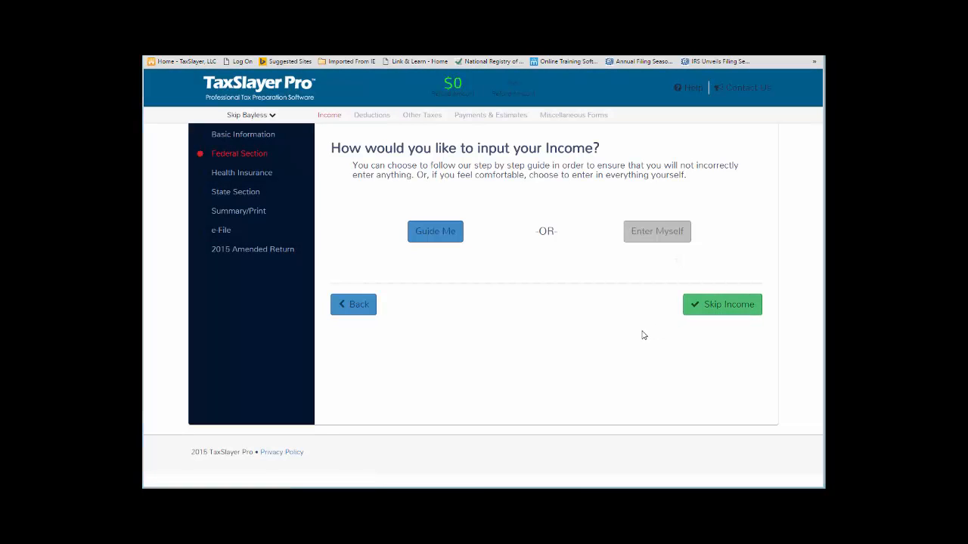
mouse_move(640, 334)
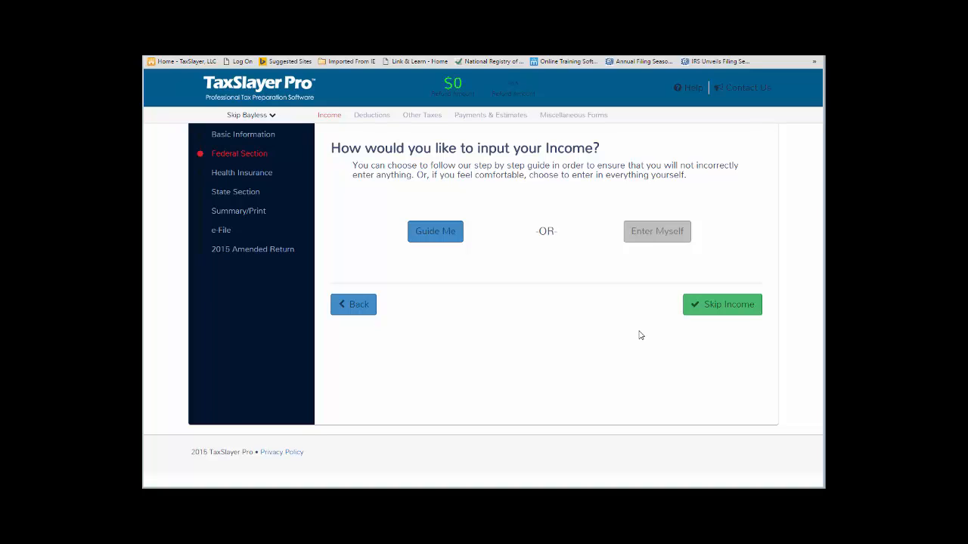
mouse_move(627, 335)
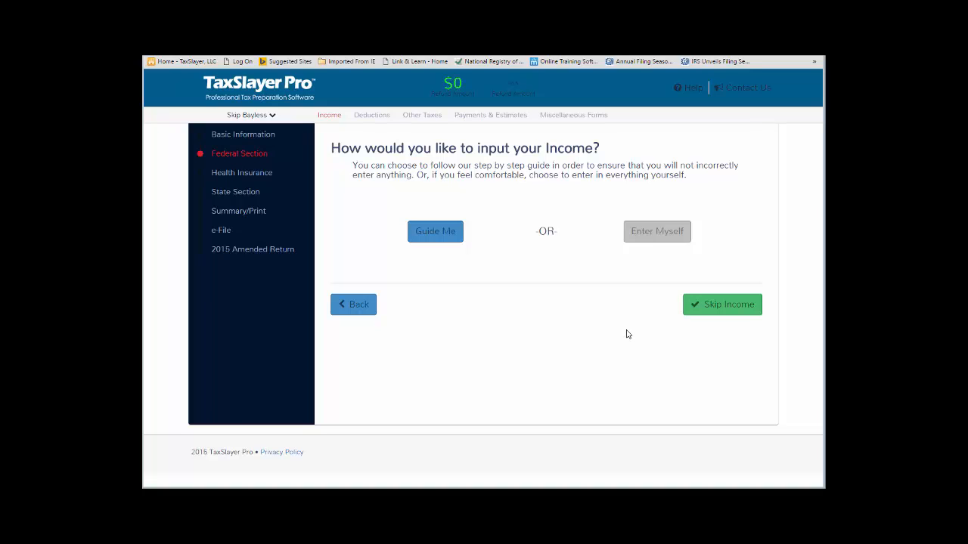
mouse_move(582, 338)
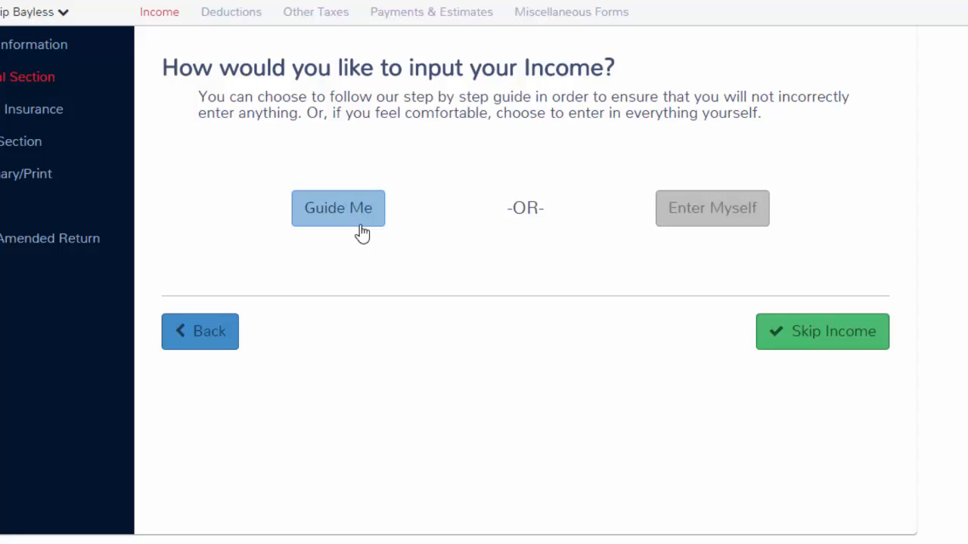
mouse_move(381, 240)
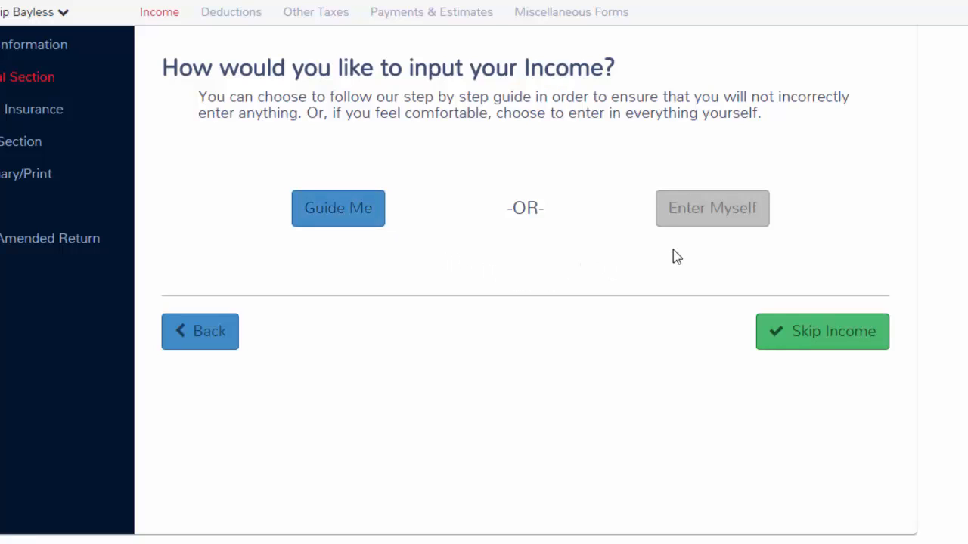
mouse_move(693, 223)
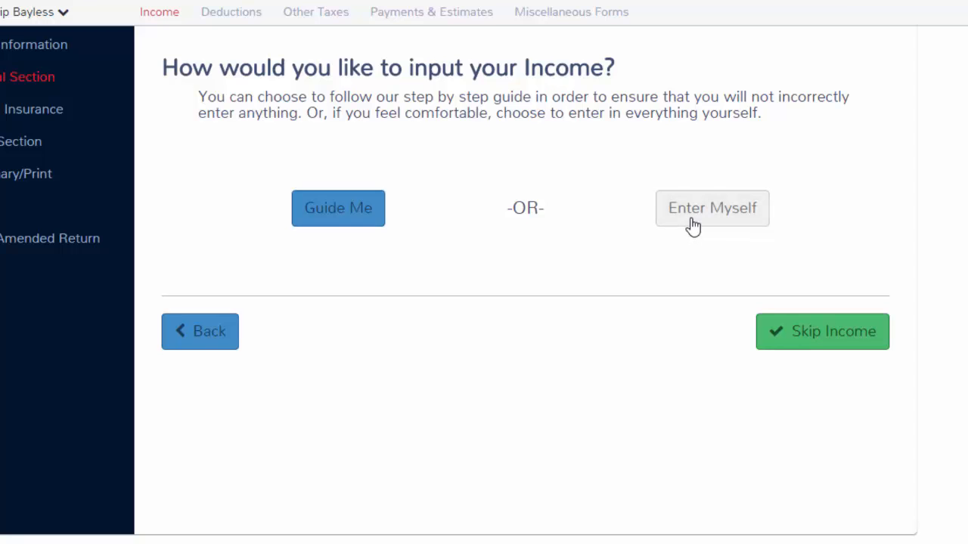
Choose to enter income yourself and browse the Income form list.
left_click(711, 208)
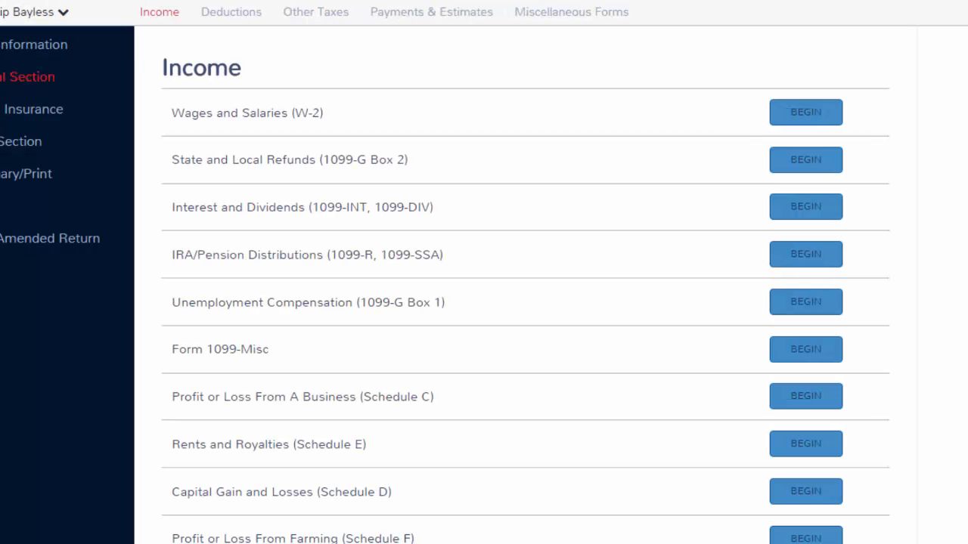
mouse_move(600, 293)
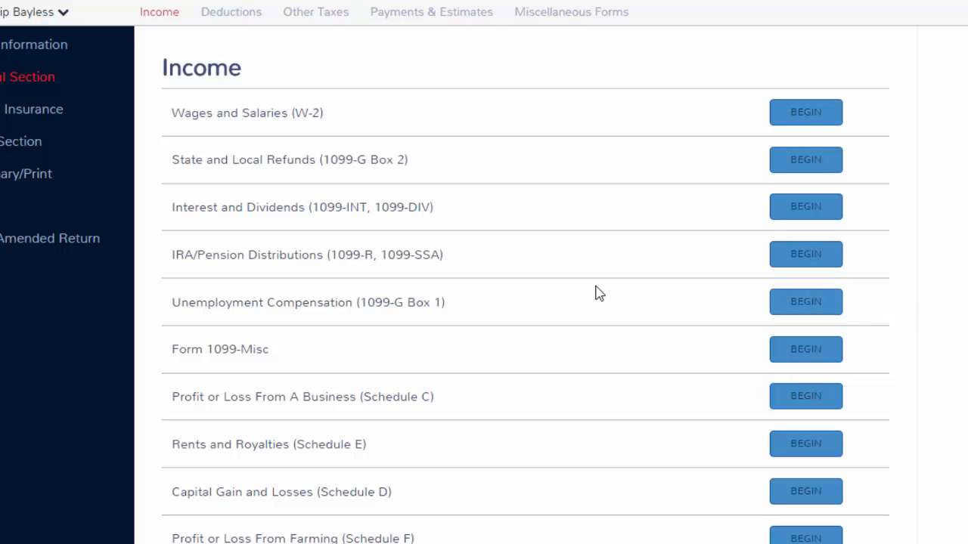
scroll("down", 3)
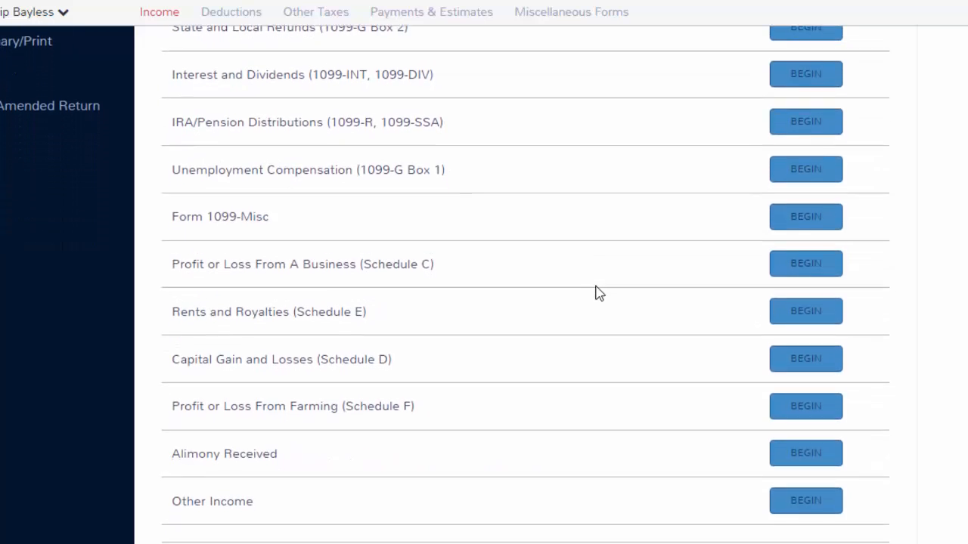
scroll("up", 3)
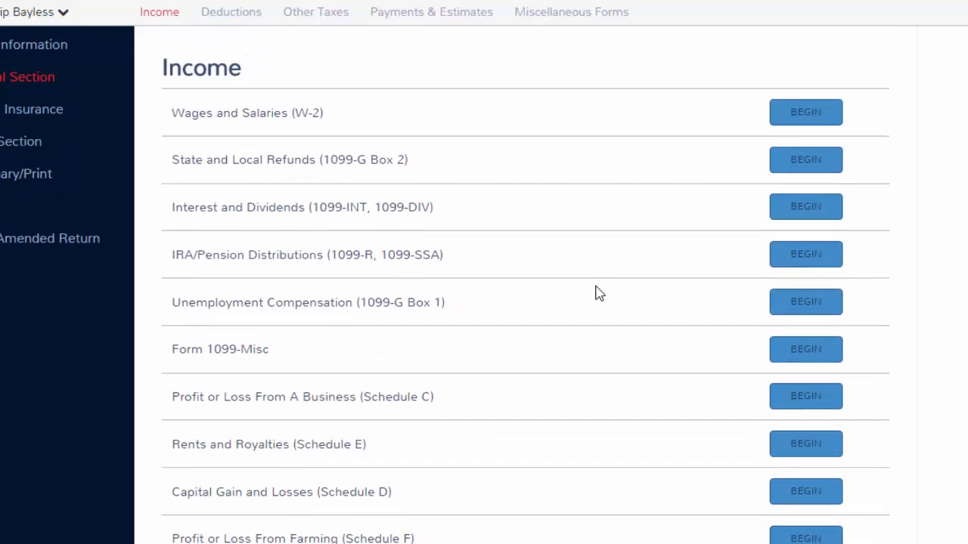
mouse_move(612, 256)
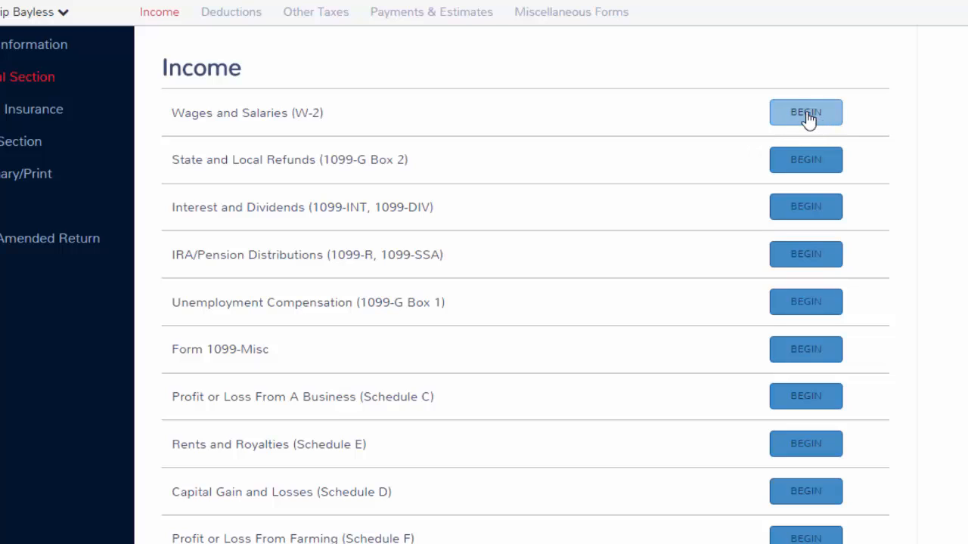
Fill in a W-2 with $42,000 wages and $5,200 federal withholding.
left_click(805, 113)
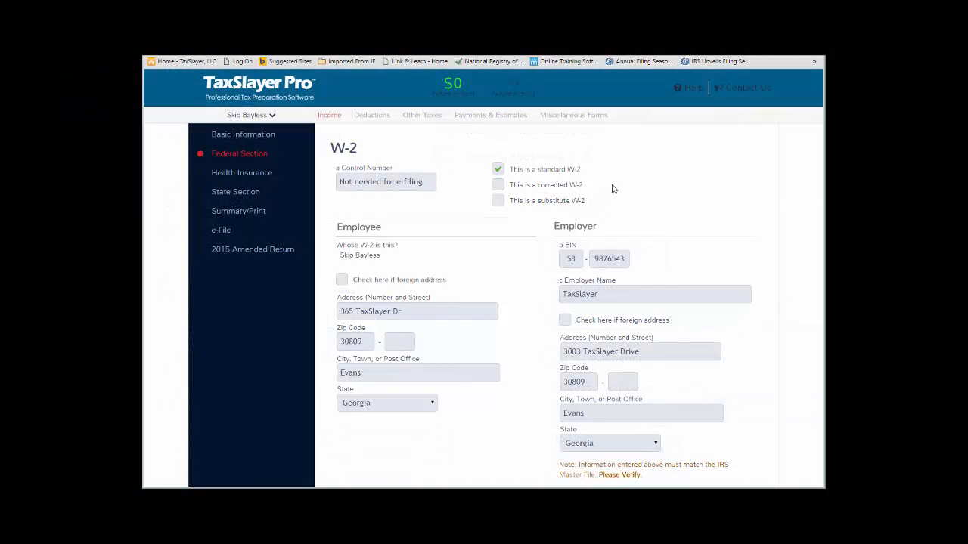
mouse_move(610, 194)
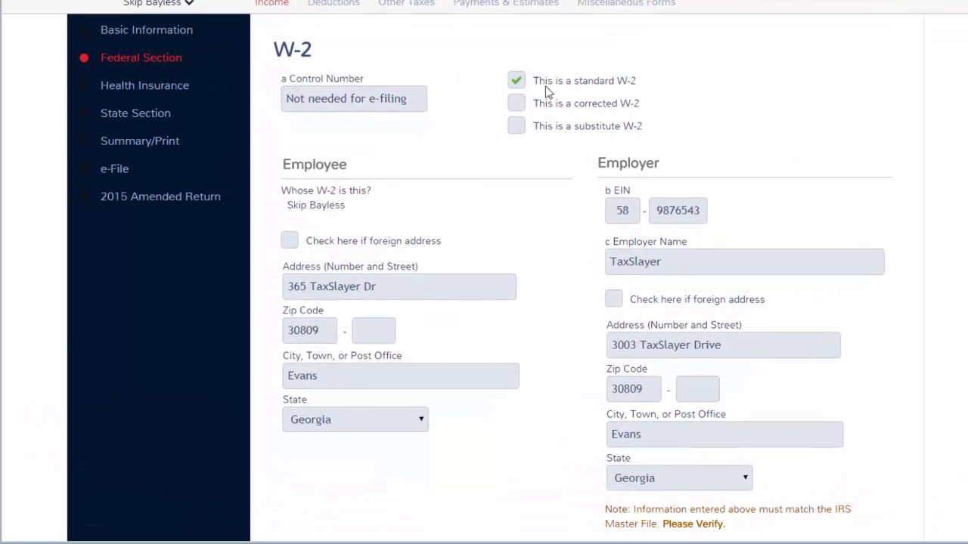
mouse_move(695, 100)
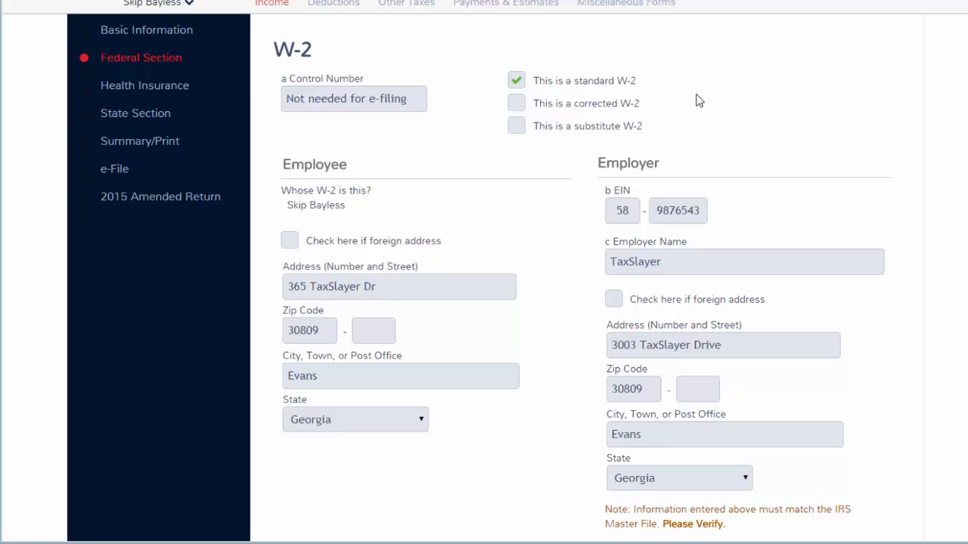
scroll("down", 3)
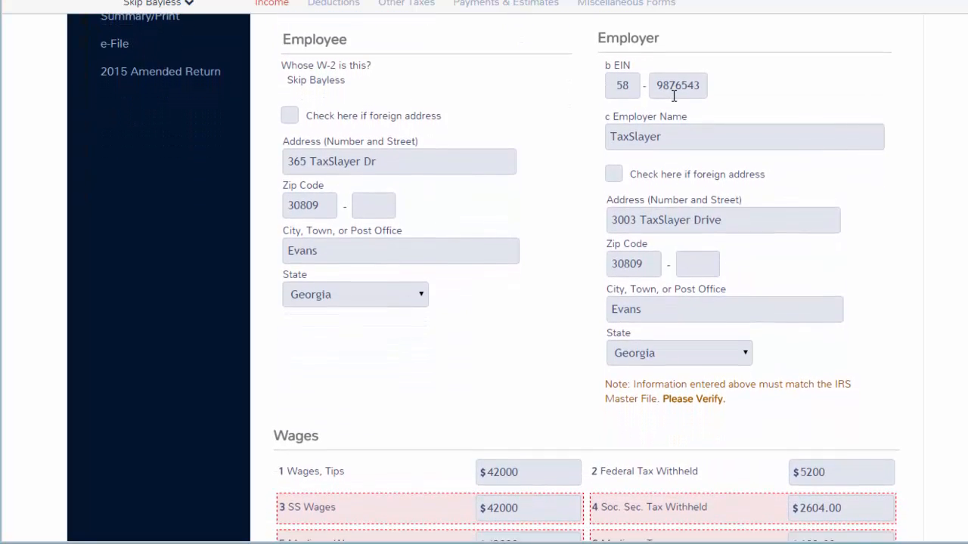
scroll("down", 3)
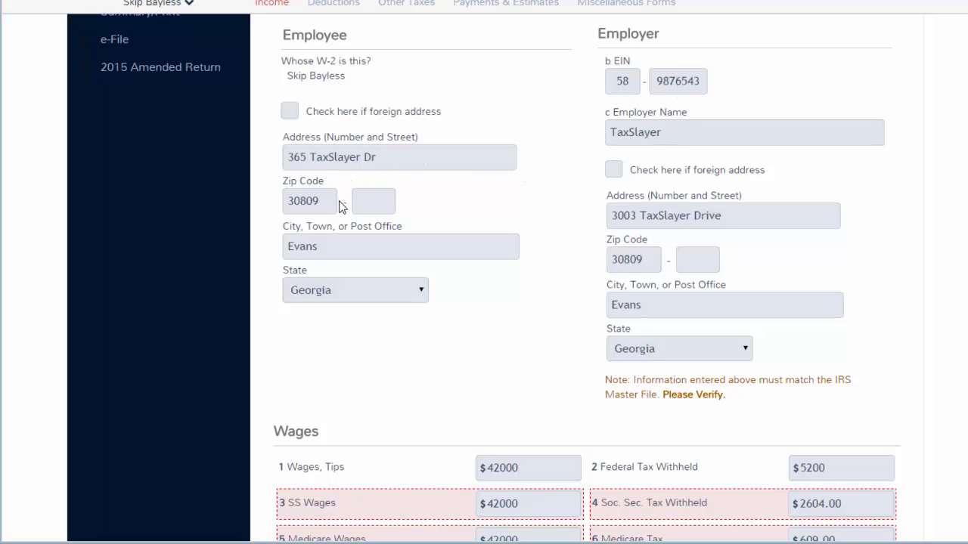
mouse_move(477, 226)
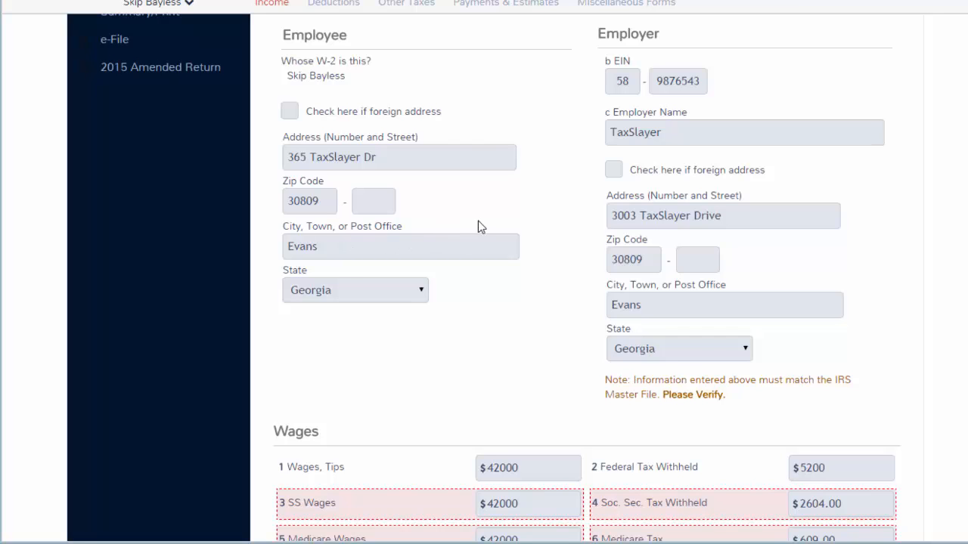
mouse_move(577, 232)
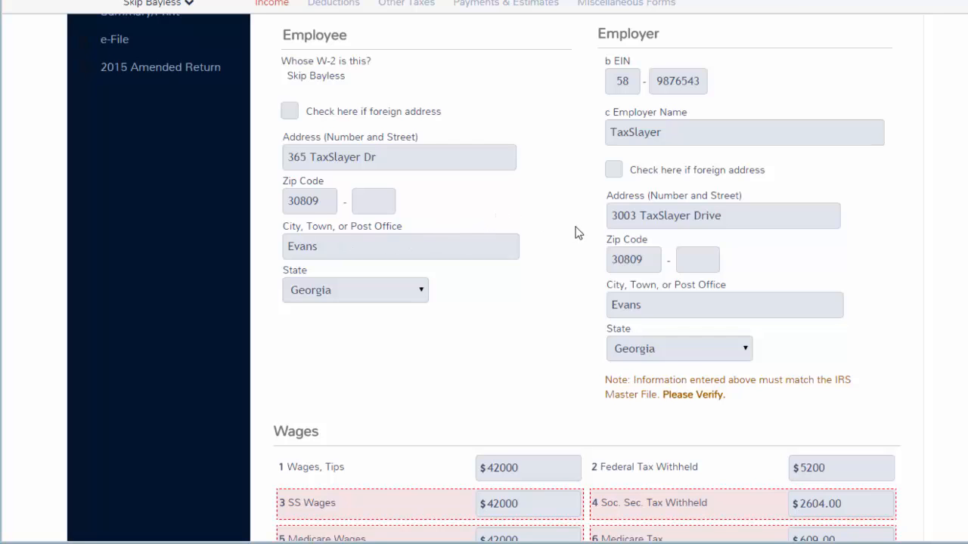
scroll("down", 3)
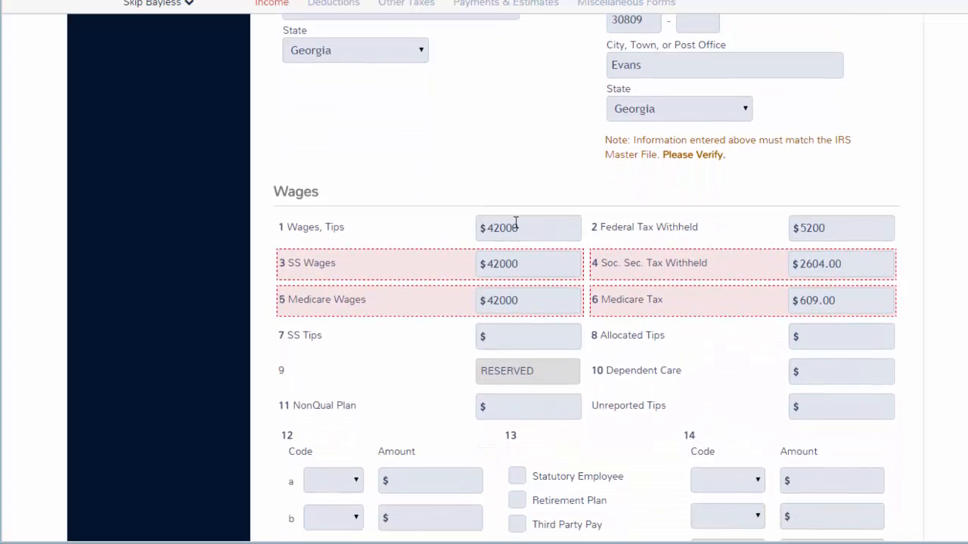
scroll("down", 3)
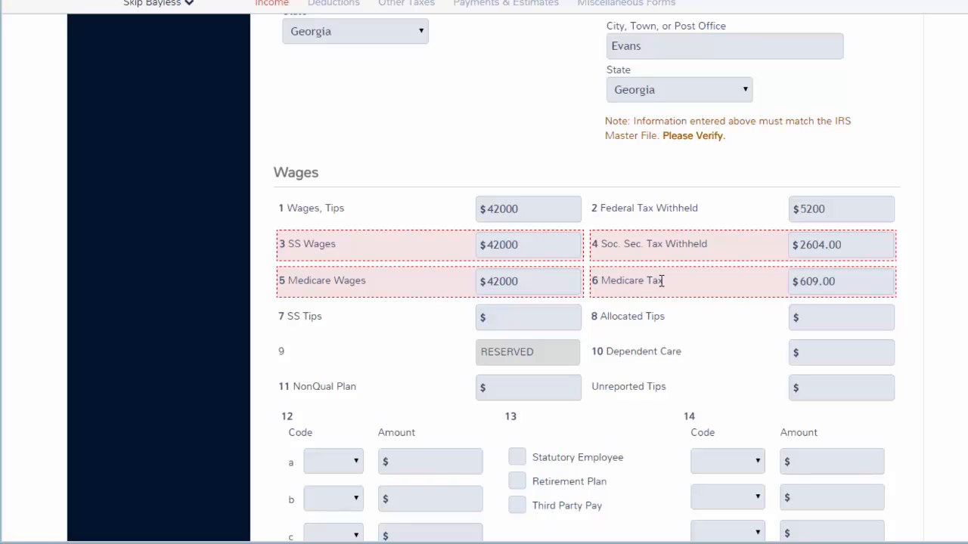
mouse_move(675, 284)
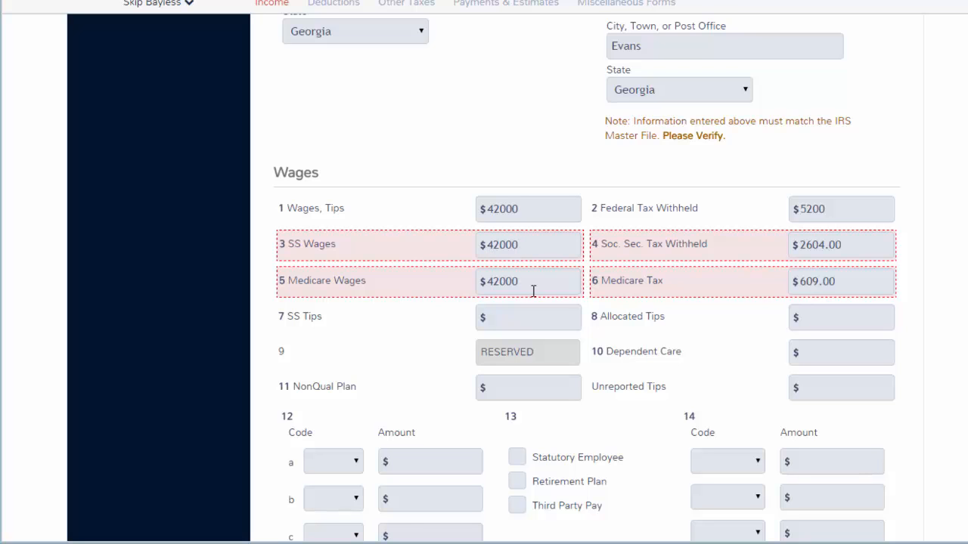
Check the Georgia state wages and $2,600 state tax paid, then save the W-2.
scroll("down", 3)
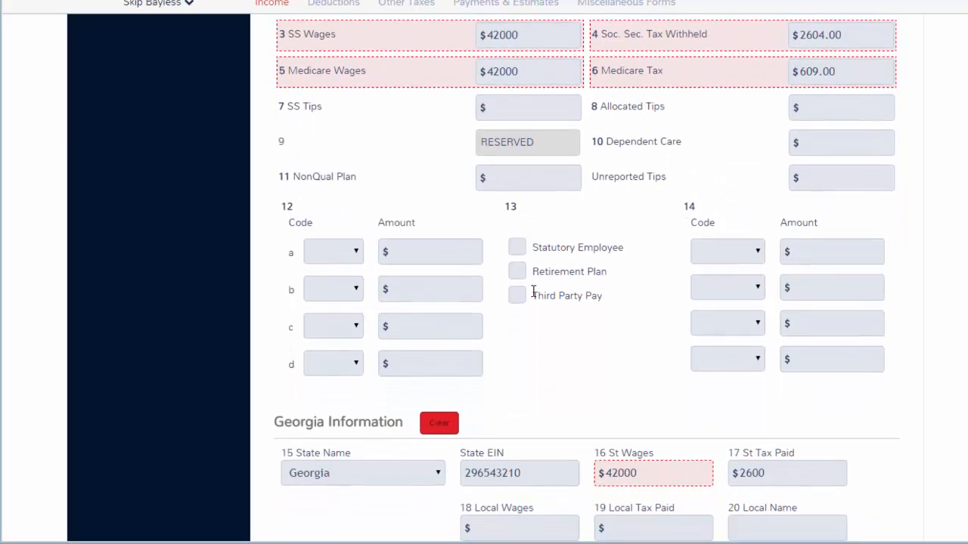
scroll("down", 3)
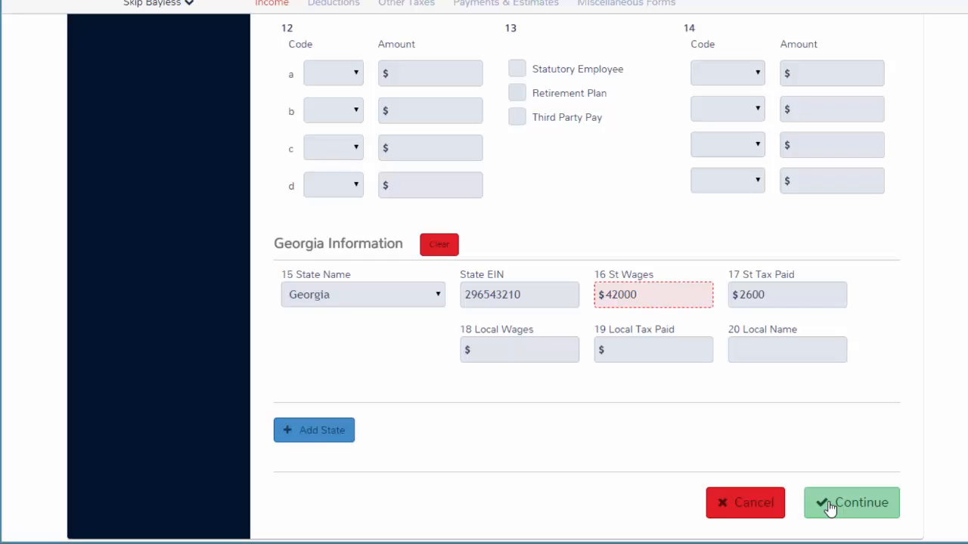
left_click(851, 502)
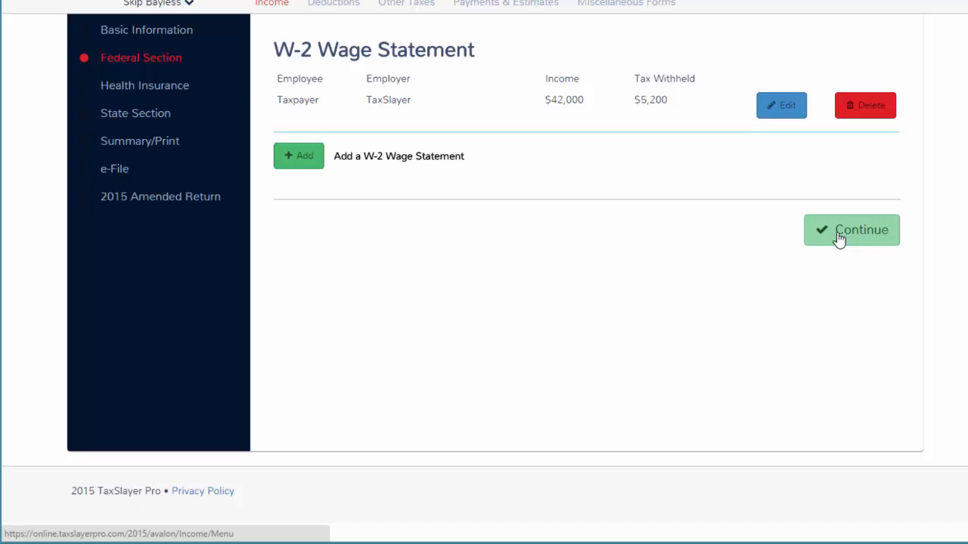
Continue past the W-2 summary to the Deductions menu showing a $902 refund.
left_click(851, 230)
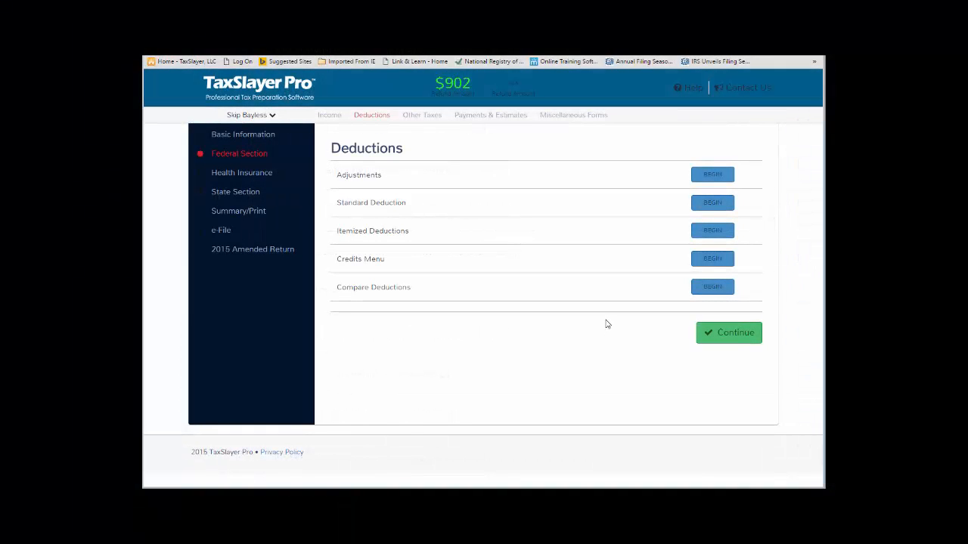
mouse_move(382, 186)
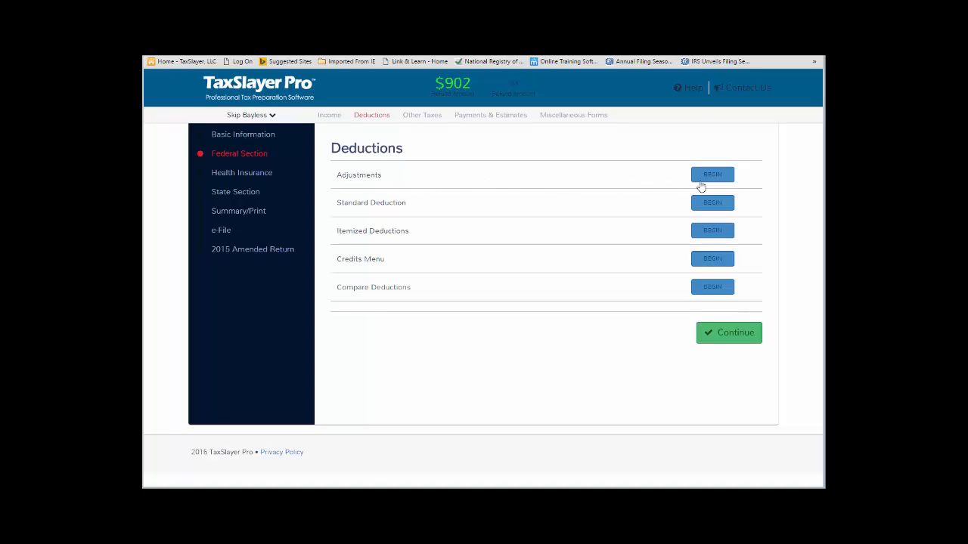
left_click(712, 174)
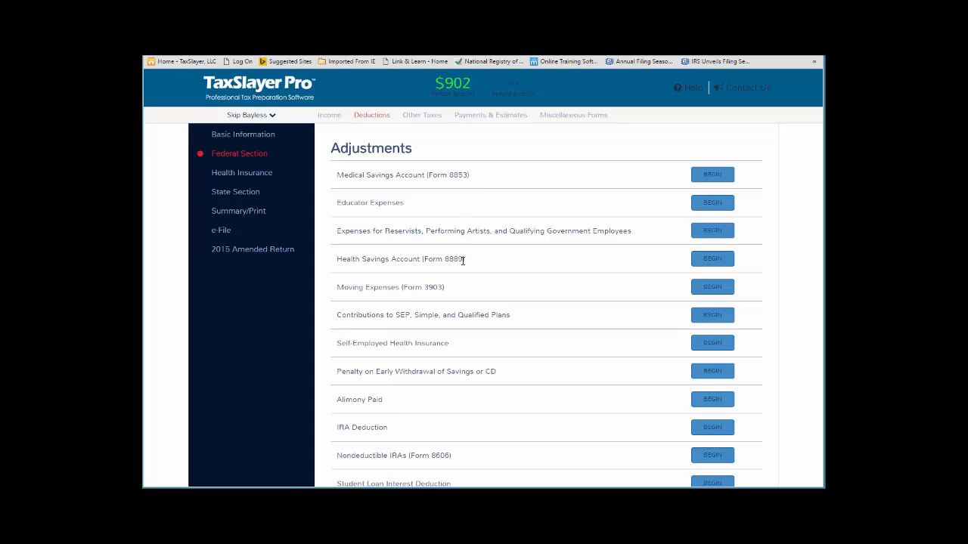
mouse_move(461, 338)
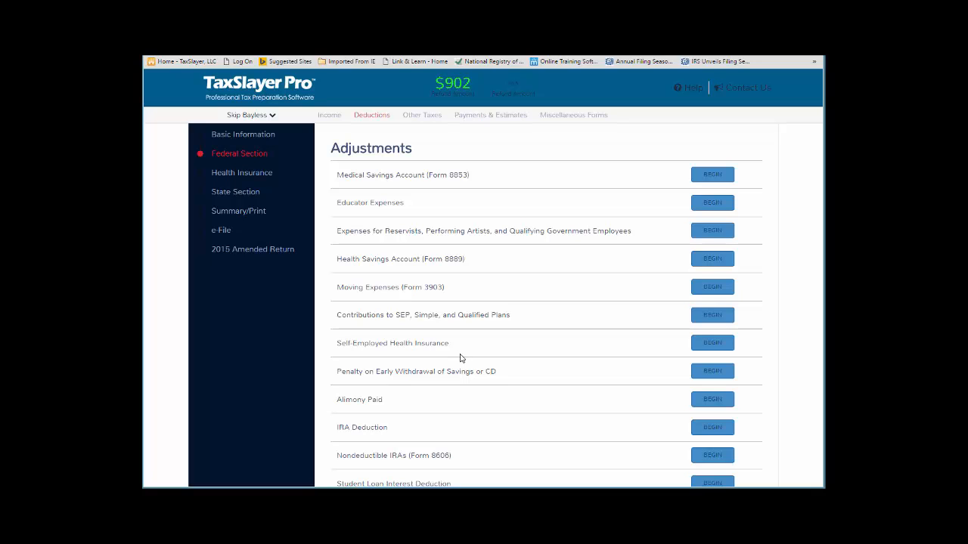
scroll("down", 3)
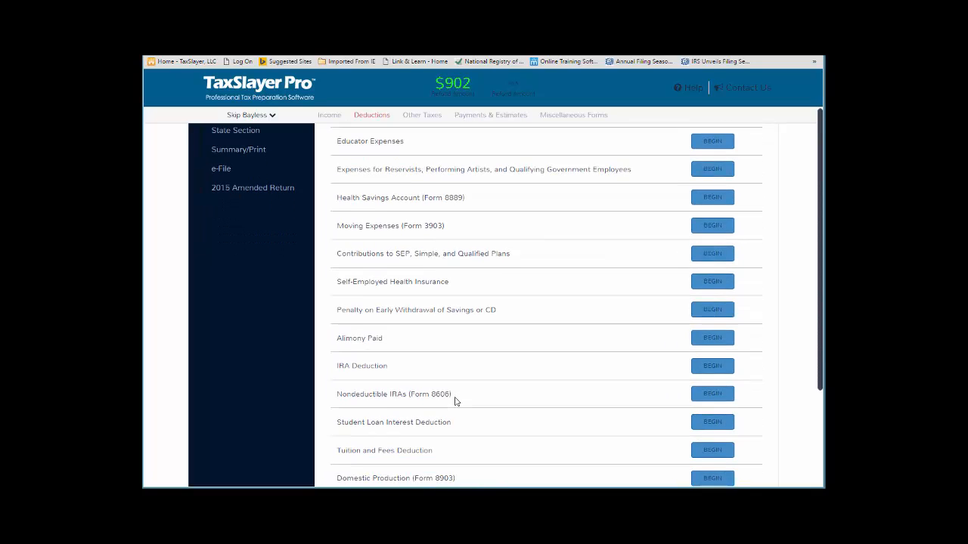
scroll("down", 3)
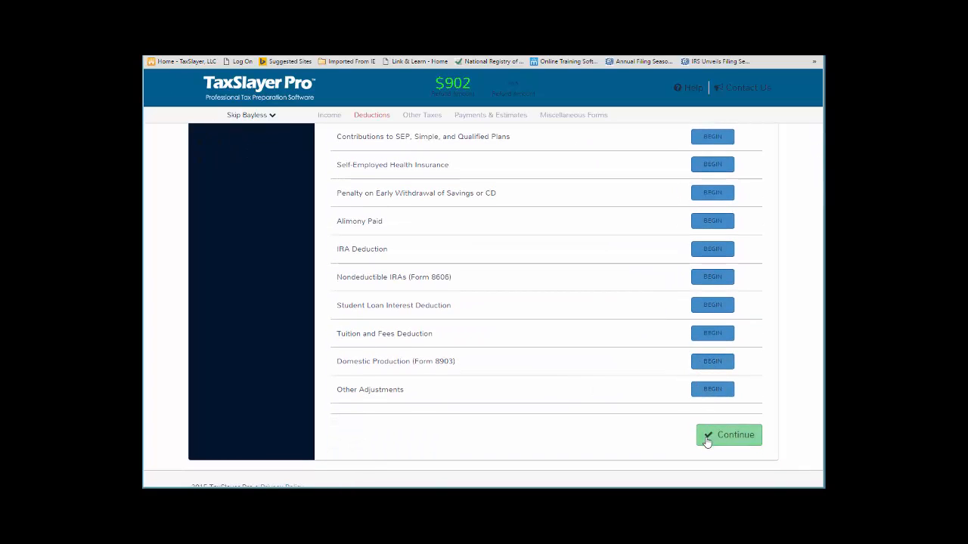
left_click(728, 435)
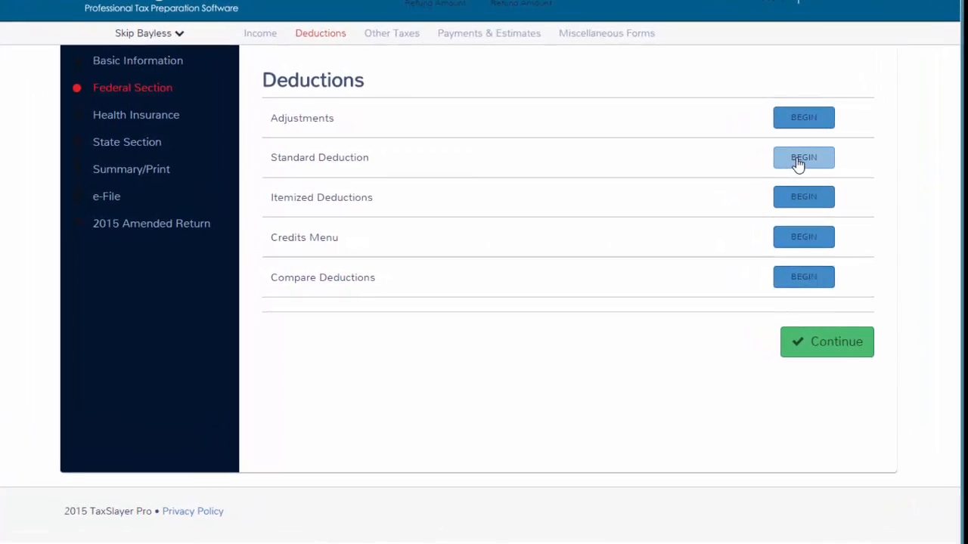
left_click(803, 157)
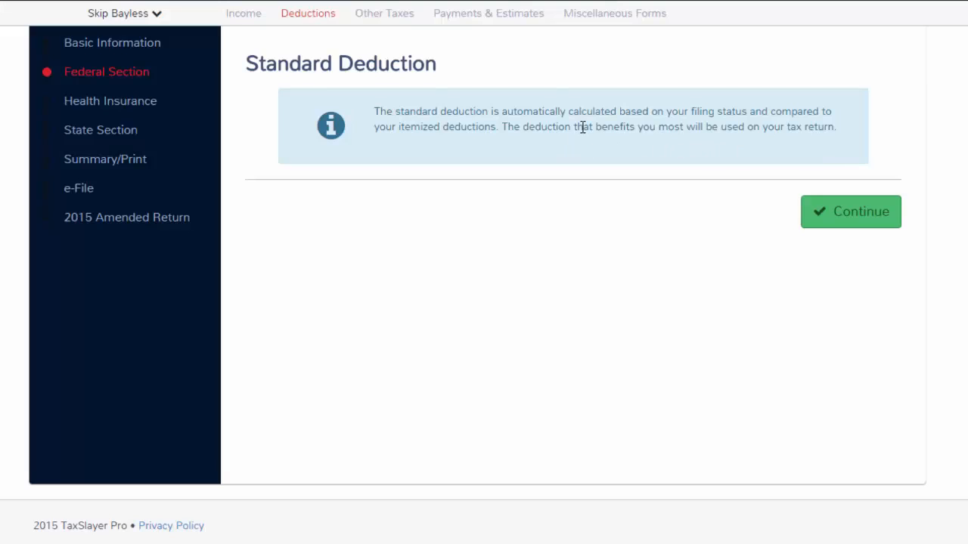
mouse_move(779, 142)
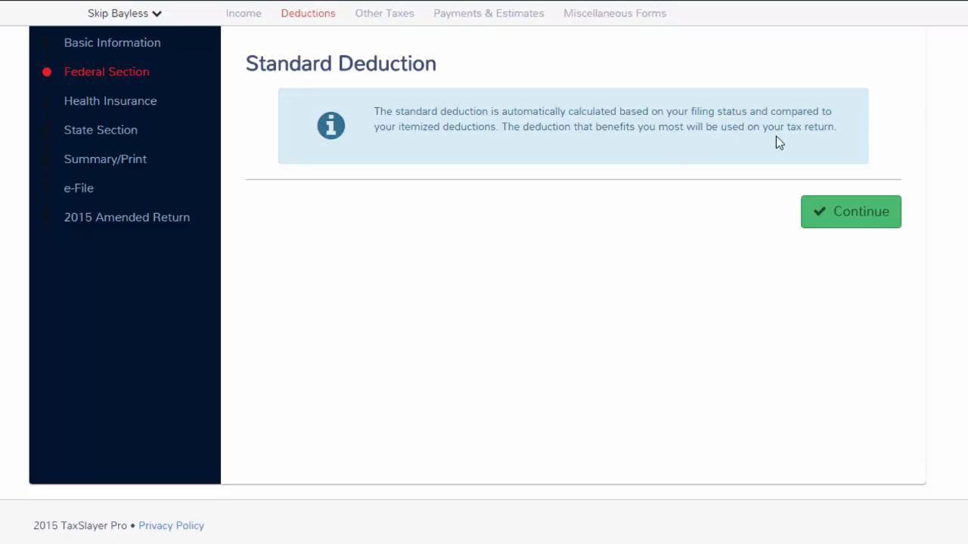
mouse_move(787, 145)
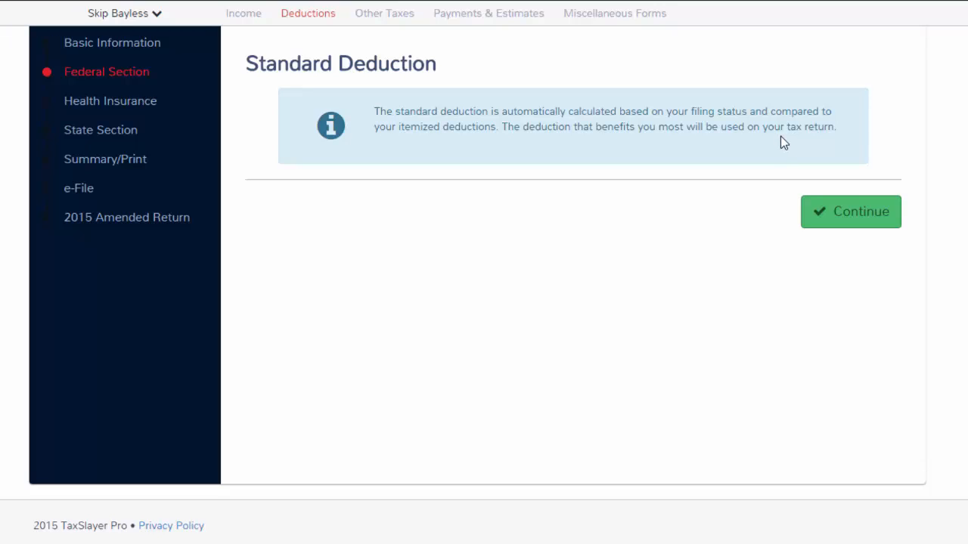
mouse_move(590, 144)
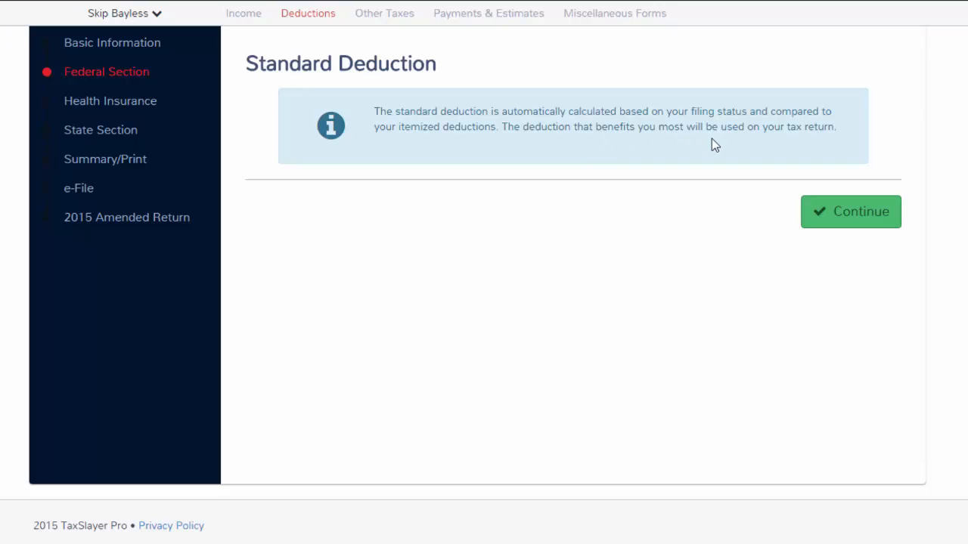
mouse_move(728, 145)
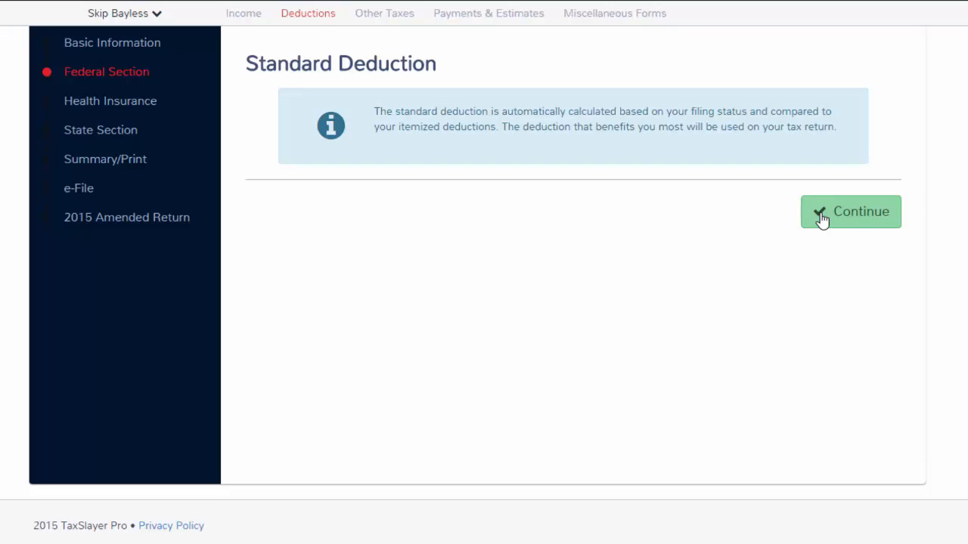
left_click(850, 211)
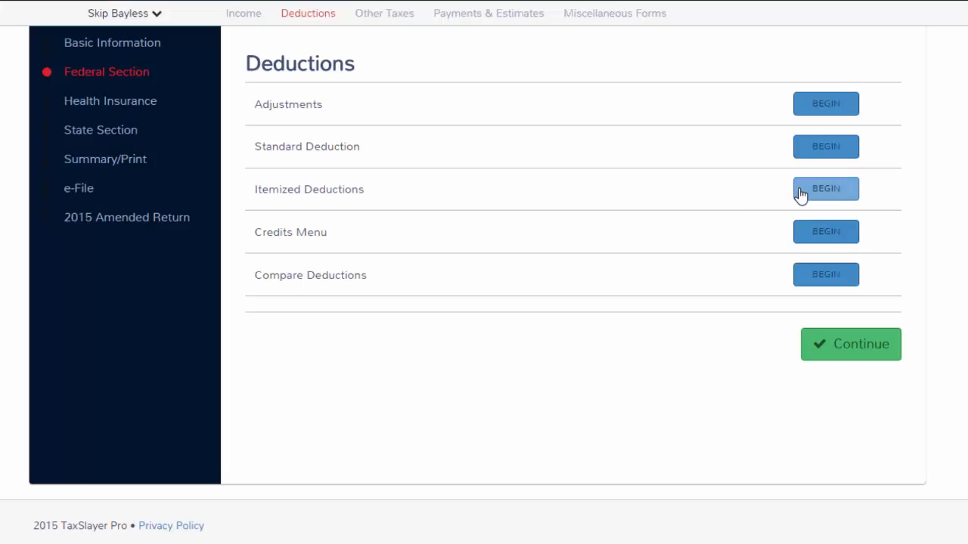
left_click(825, 188)
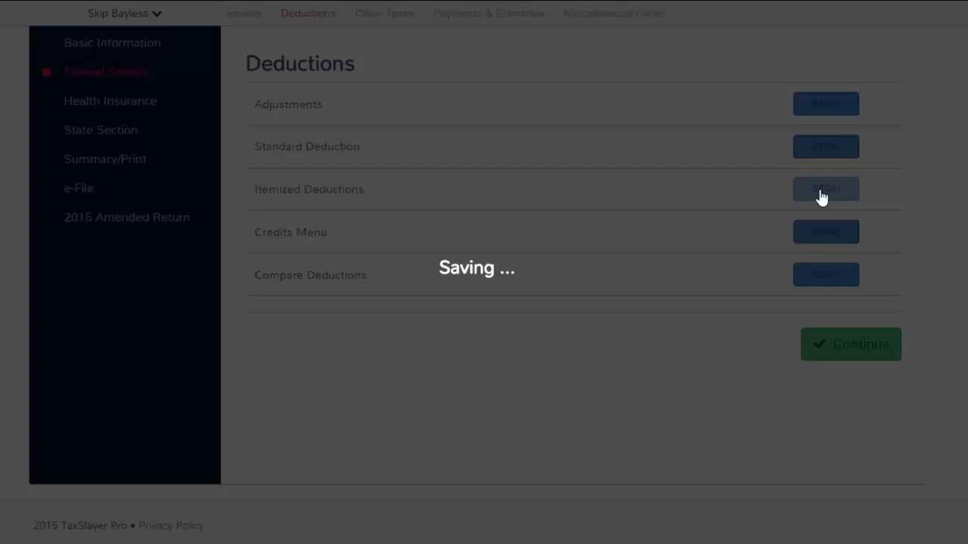
left_click(825, 189)
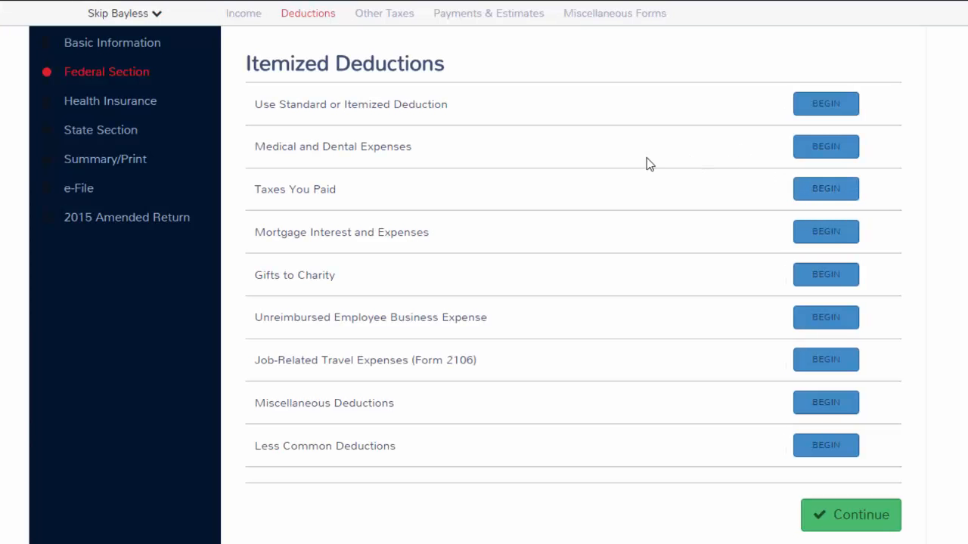
mouse_move(769, 173)
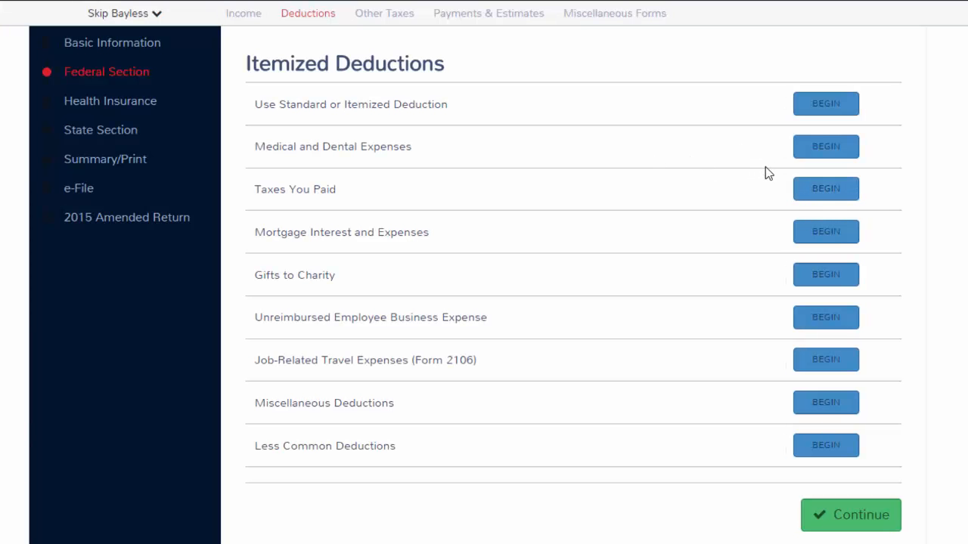
mouse_move(738, 282)
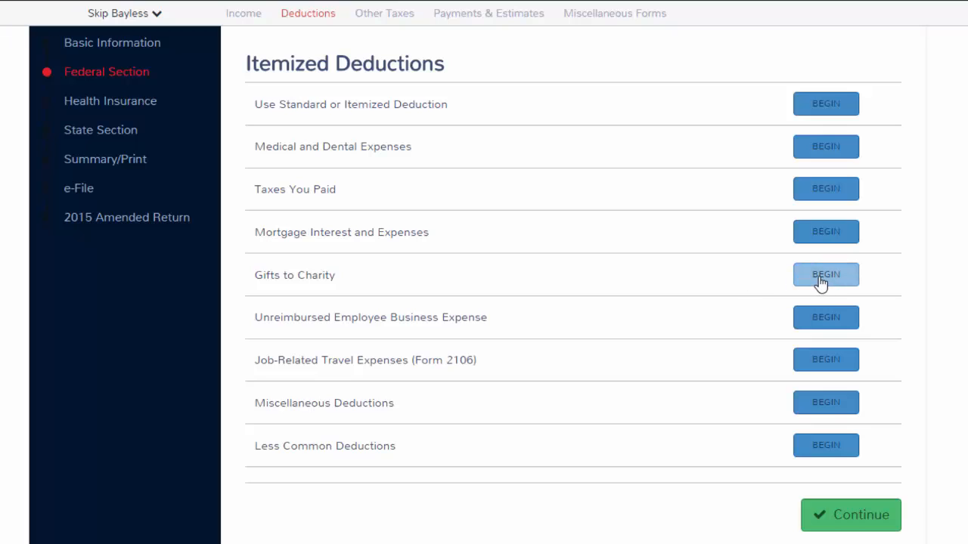
mouse_move(830, 370)
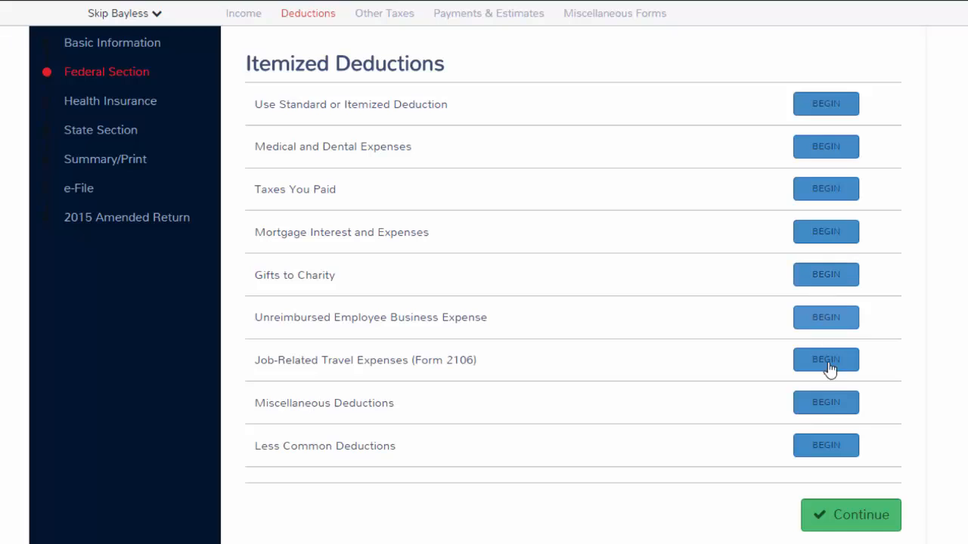
mouse_move(850, 515)
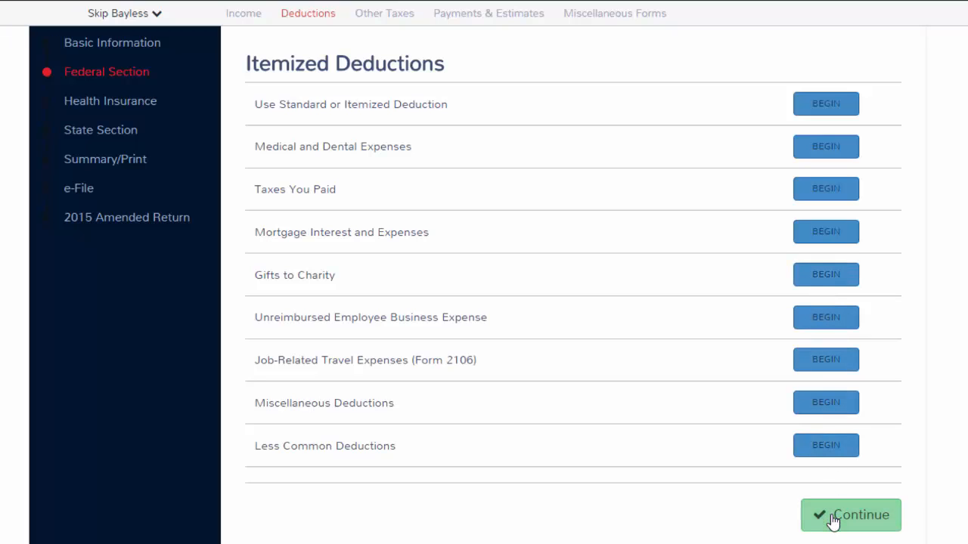
left_click(849, 515)
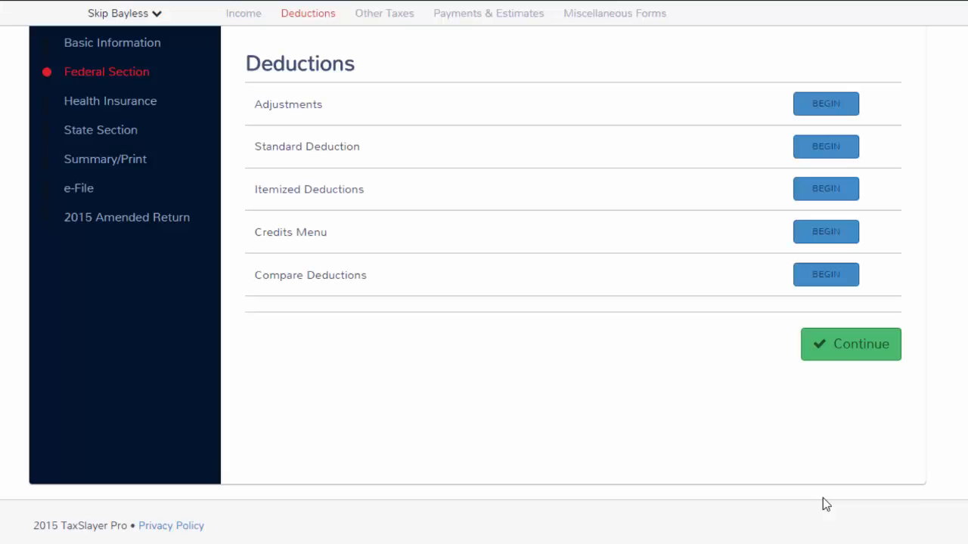
mouse_move(716, 274)
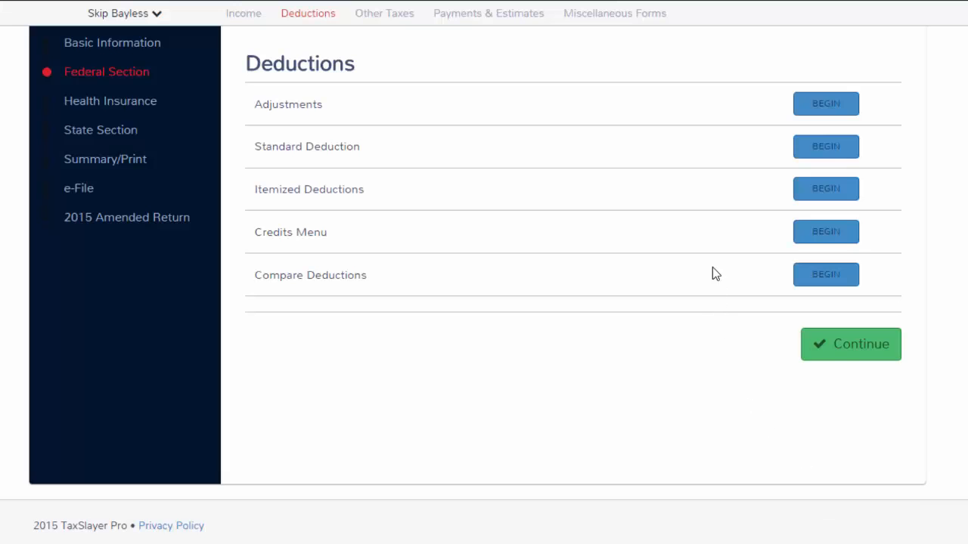
mouse_move(826, 232)
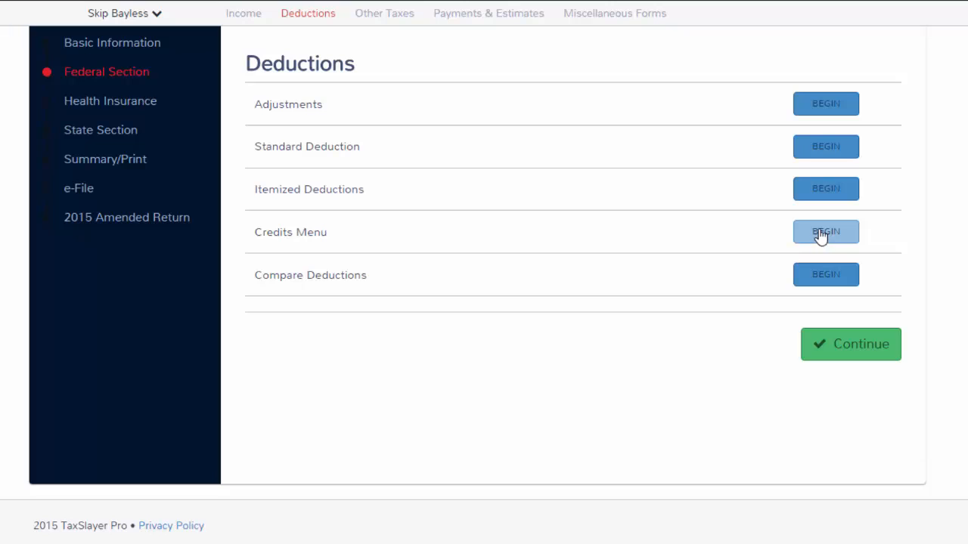
Review the Credits list without claiming any, then return to the Deductions menu.
left_click(826, 231)
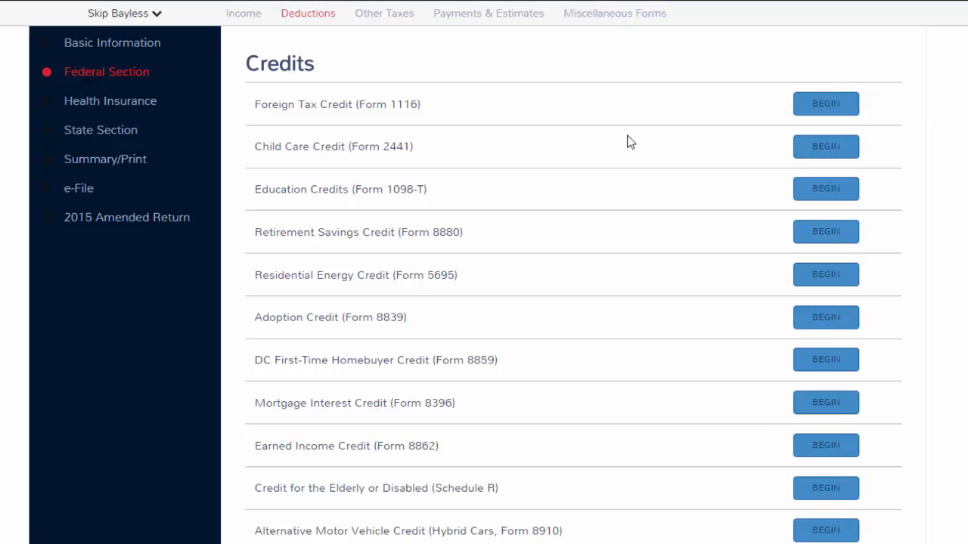
mouse_move(469, 119)
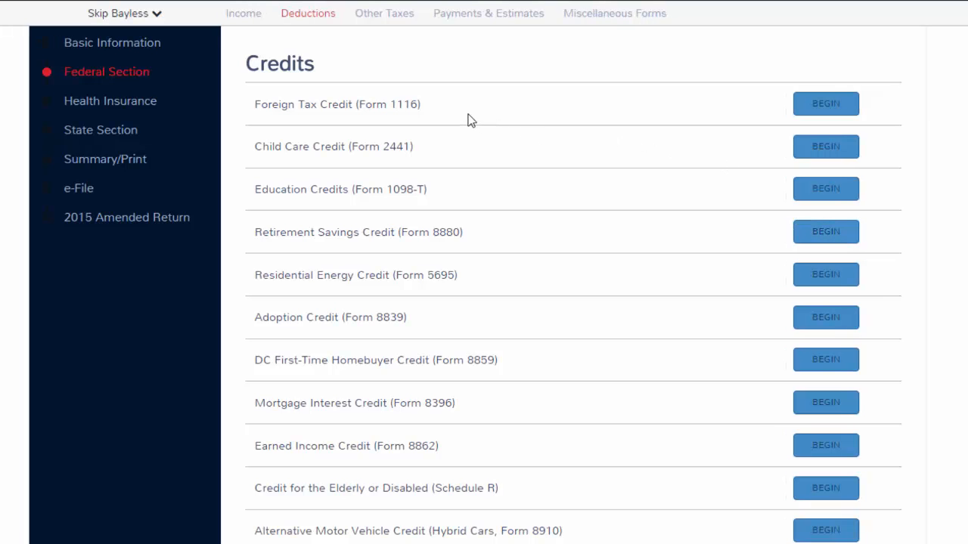
mouse_move(412, 155)
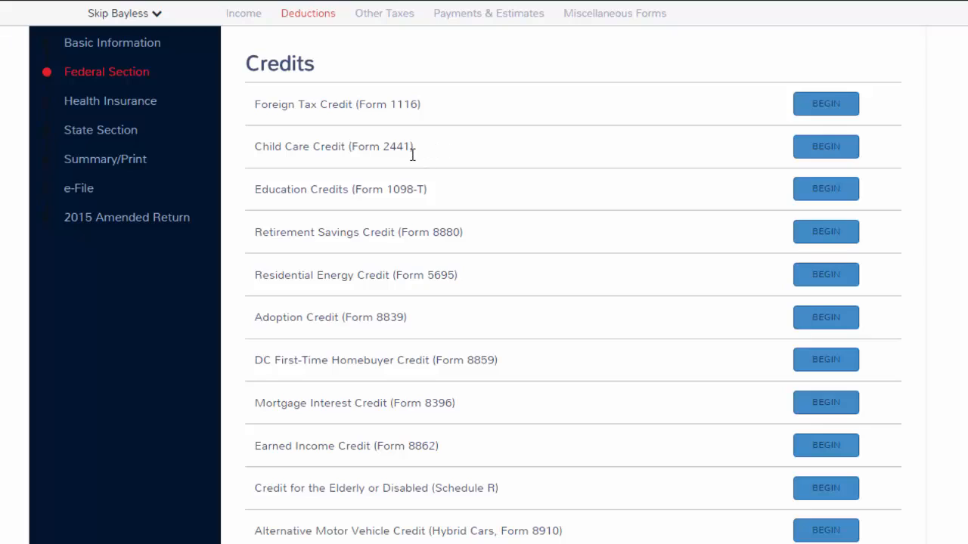
mouse_move(443, 202)
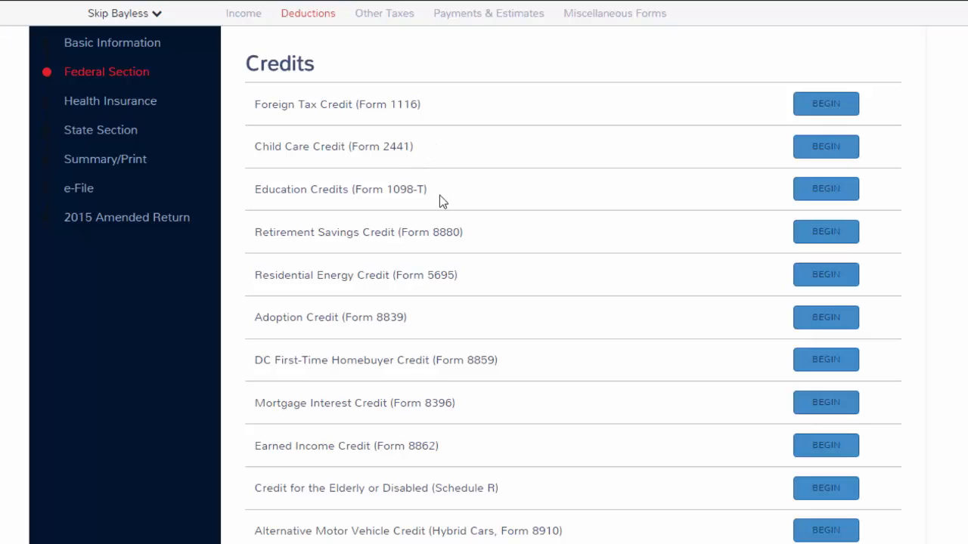
mouse_move(501, 198)
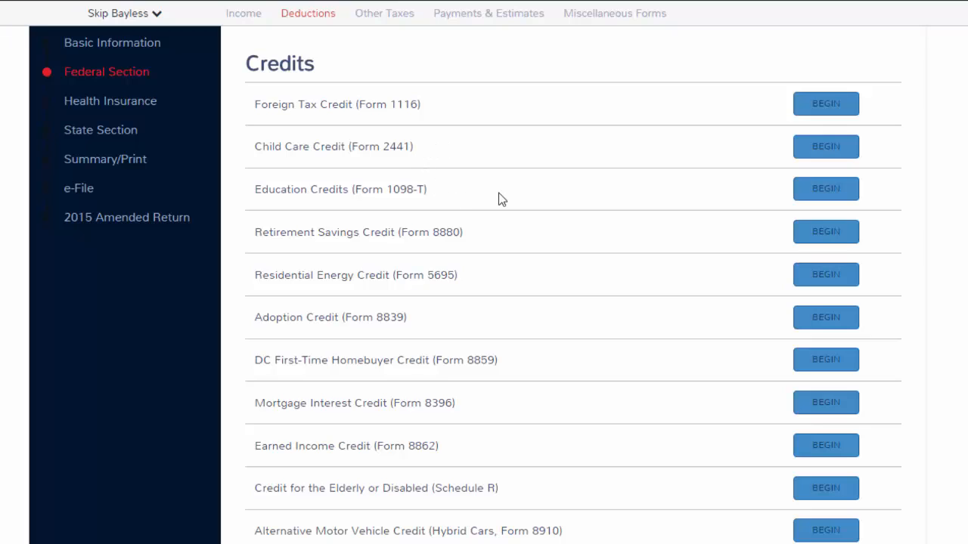
scroll("down", 3)
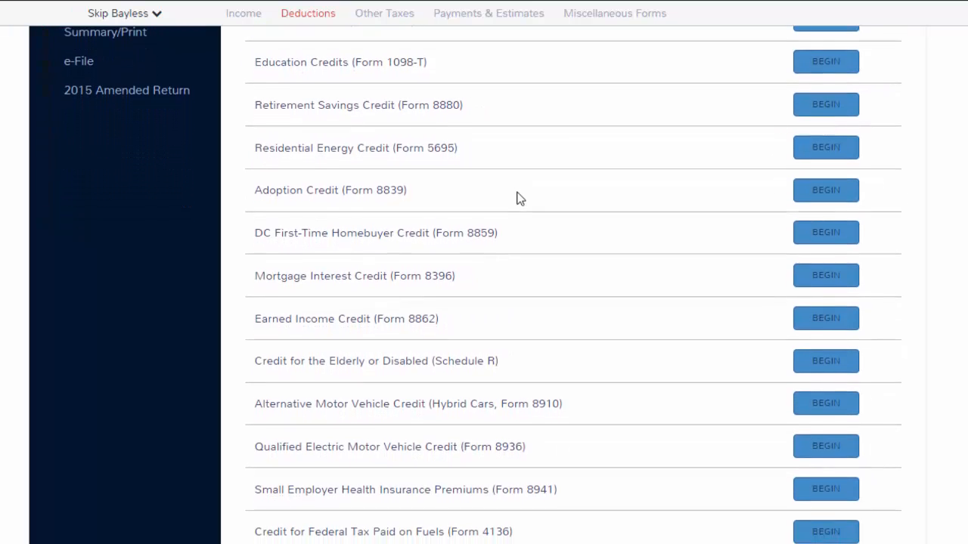
scroll("down", 3)
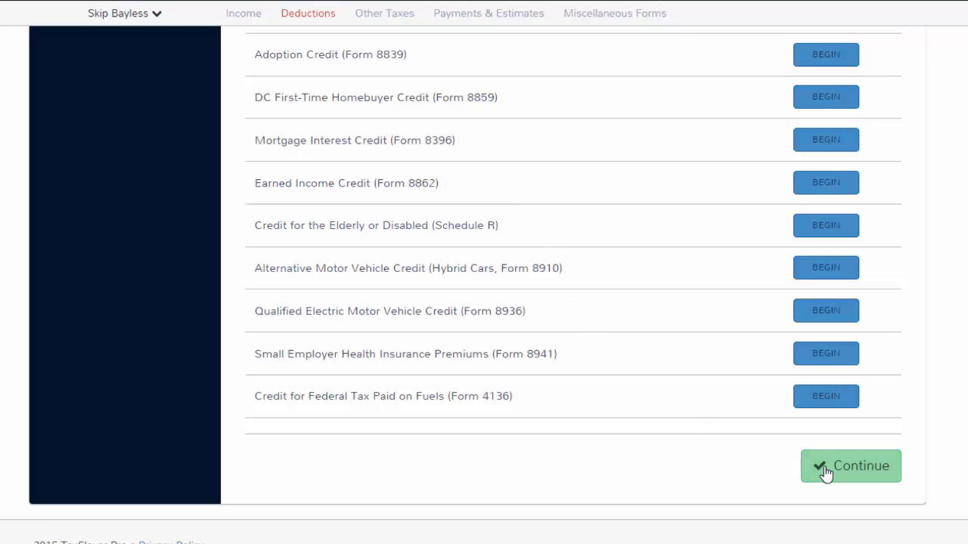
left_click(849, 466)
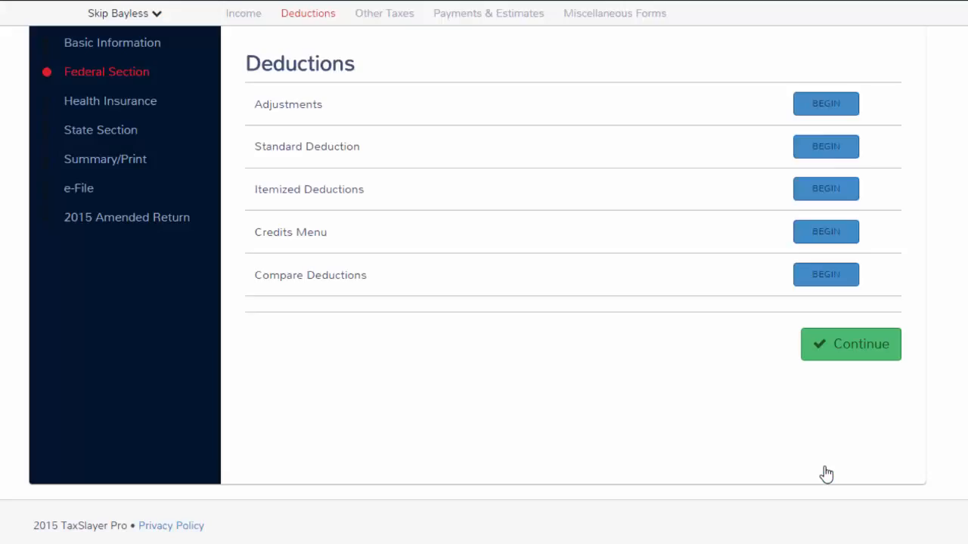
mouse_move(778, 344)
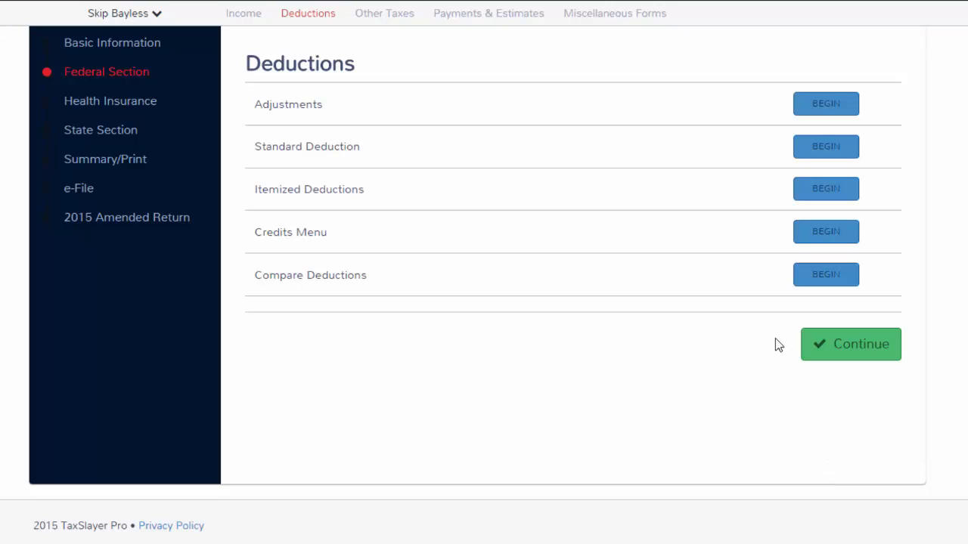
mouse_move(825, 274)
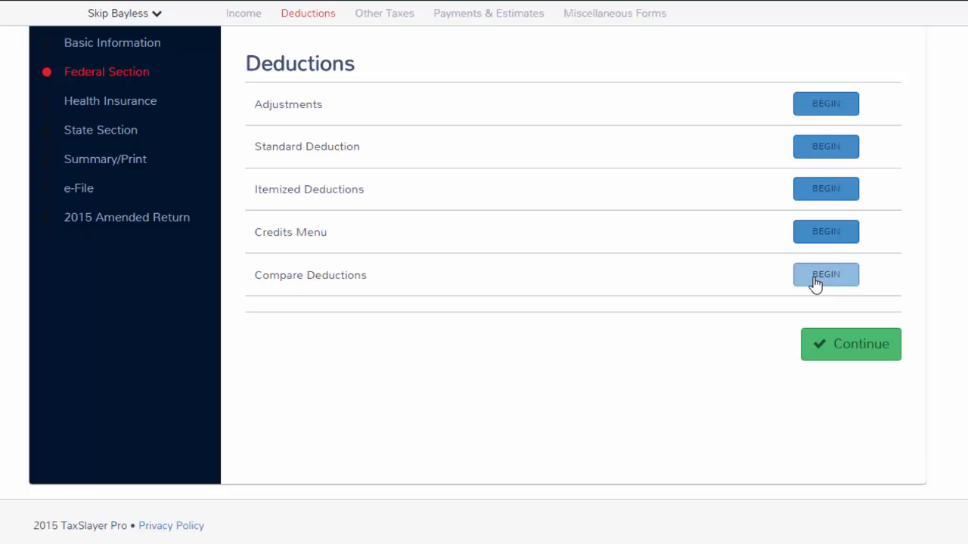
left_click(826, 273)
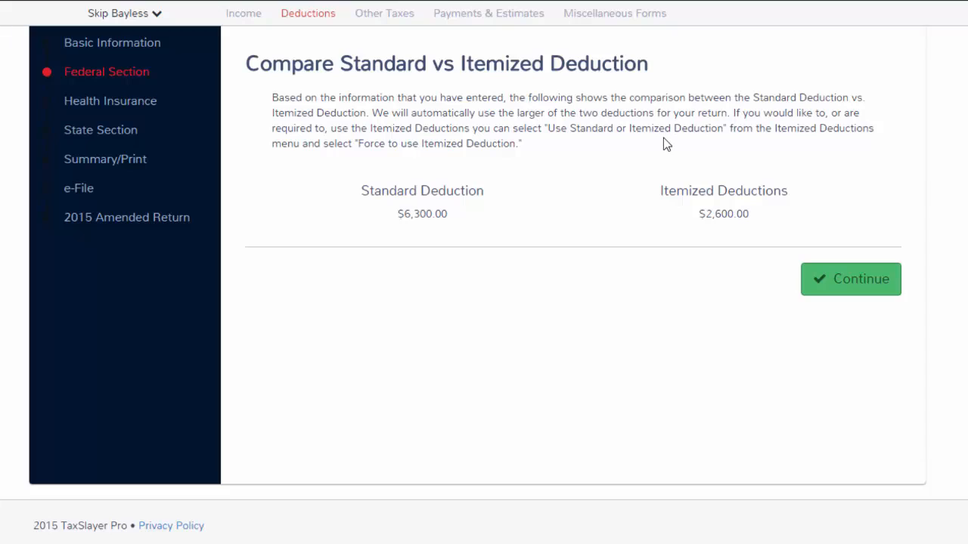
mouse_move(585, 176)
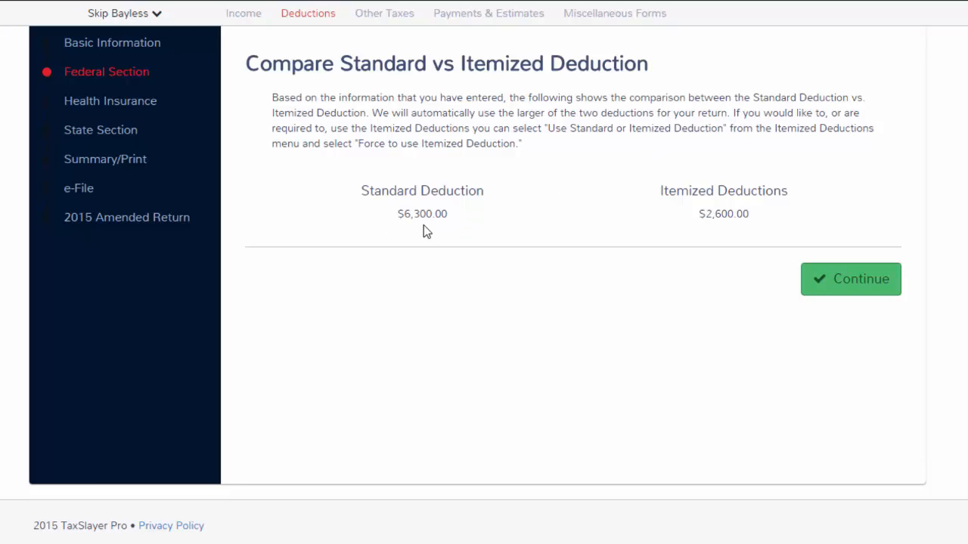
mouse_move(651, 242)
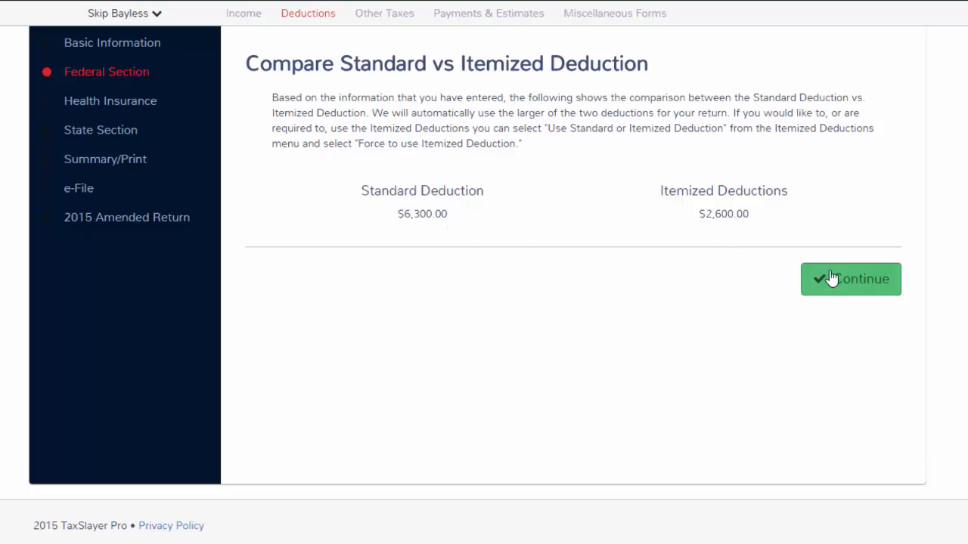
left_click(850, 279)
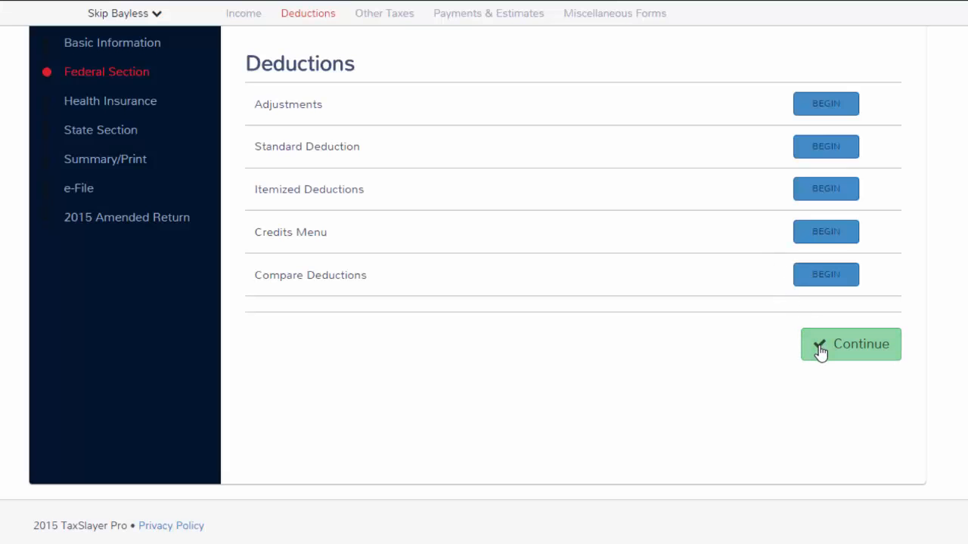
Finish Deductions and move on to the Other Taxes forms list.
left_click(850, 344)
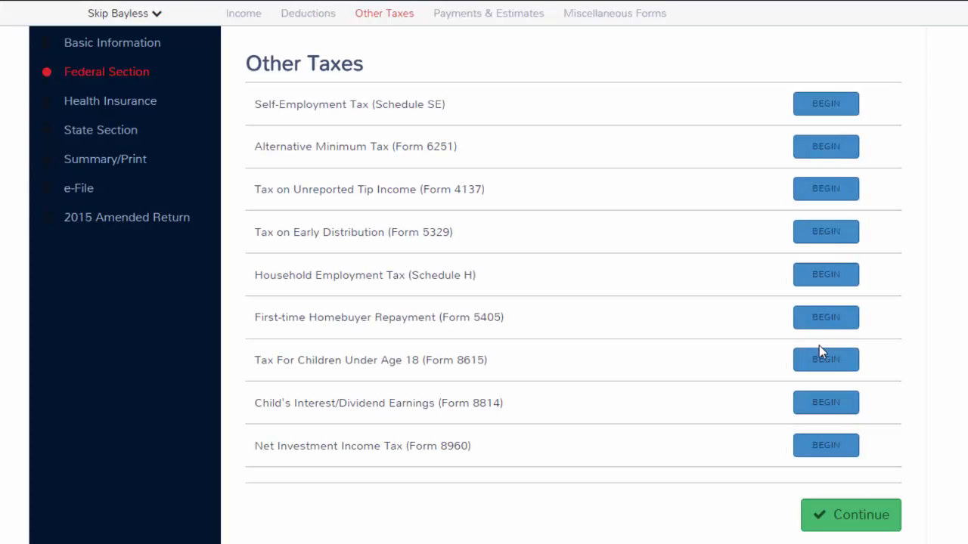
mouse_move(739, 320)
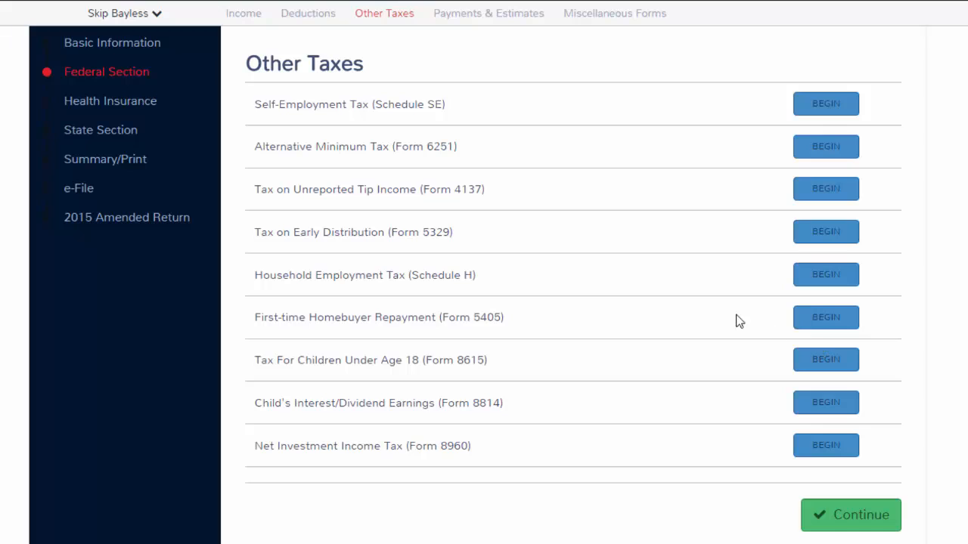
mouse_move(662, 111)
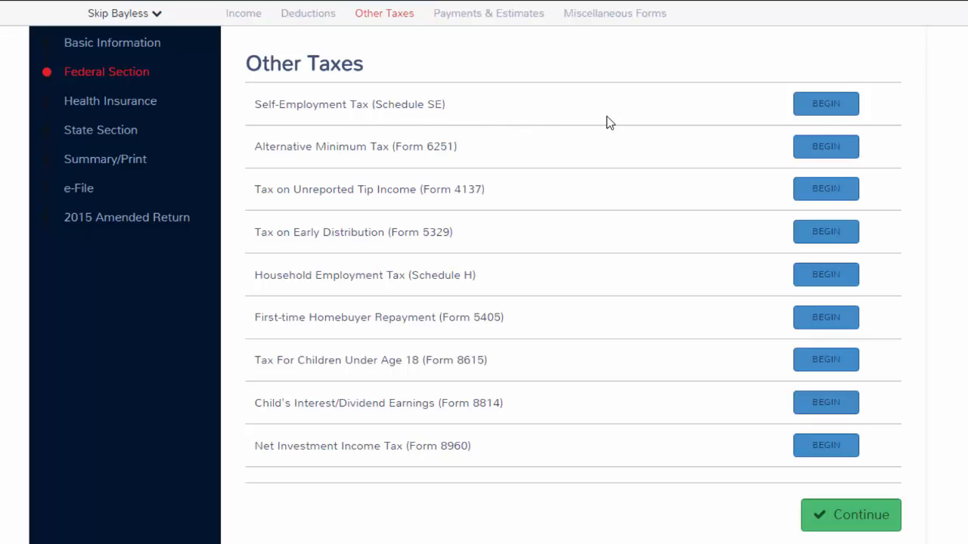
mouse_move(825, 104)
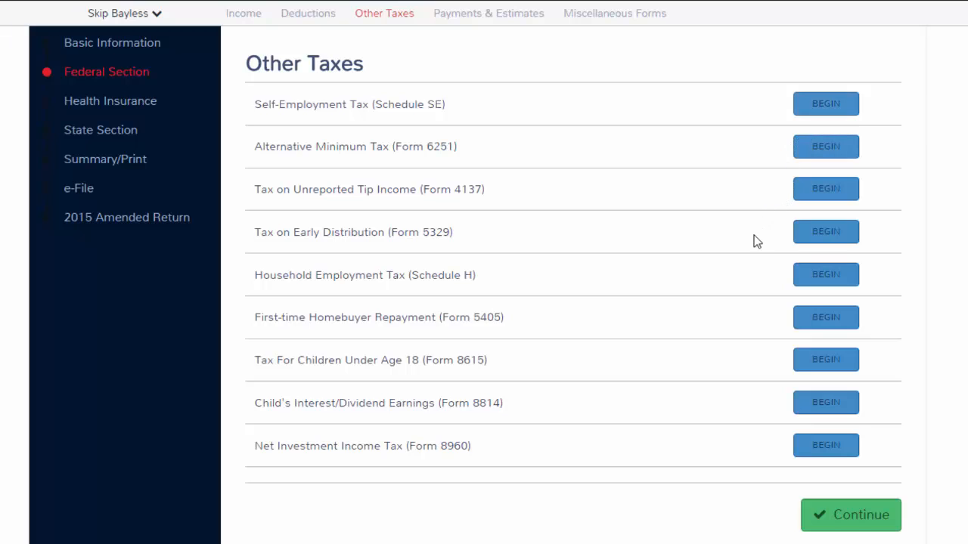
mouse_move(745, 355)
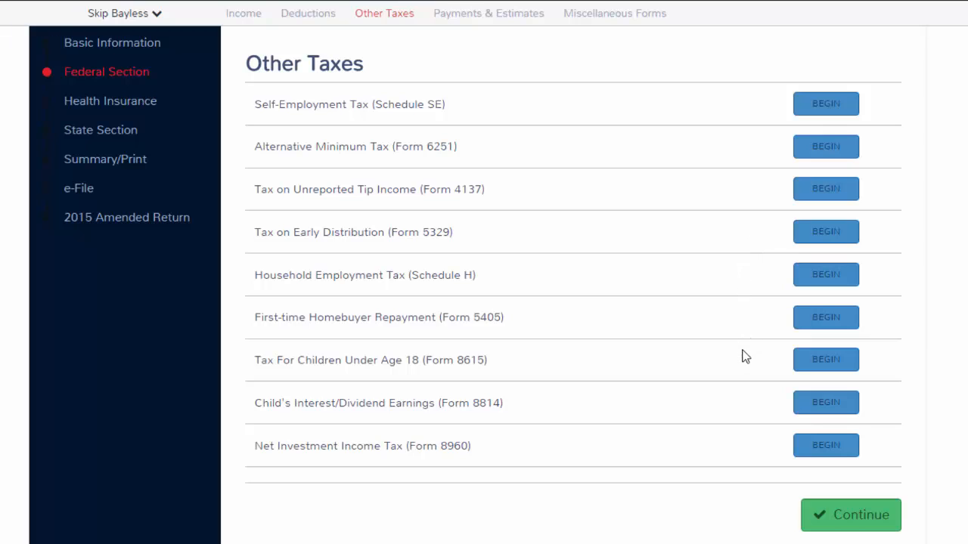
mouse_move(732, 427)
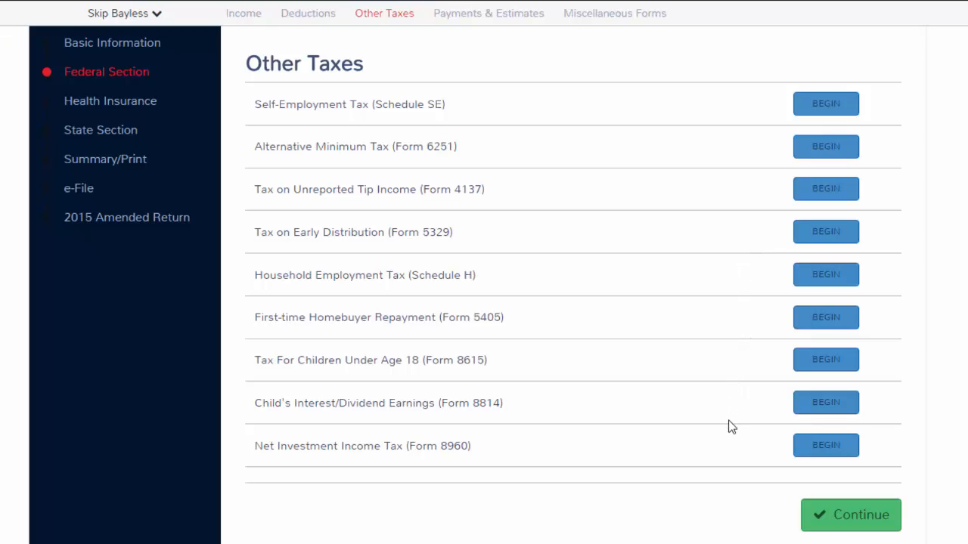
mouse_move(711, 270)
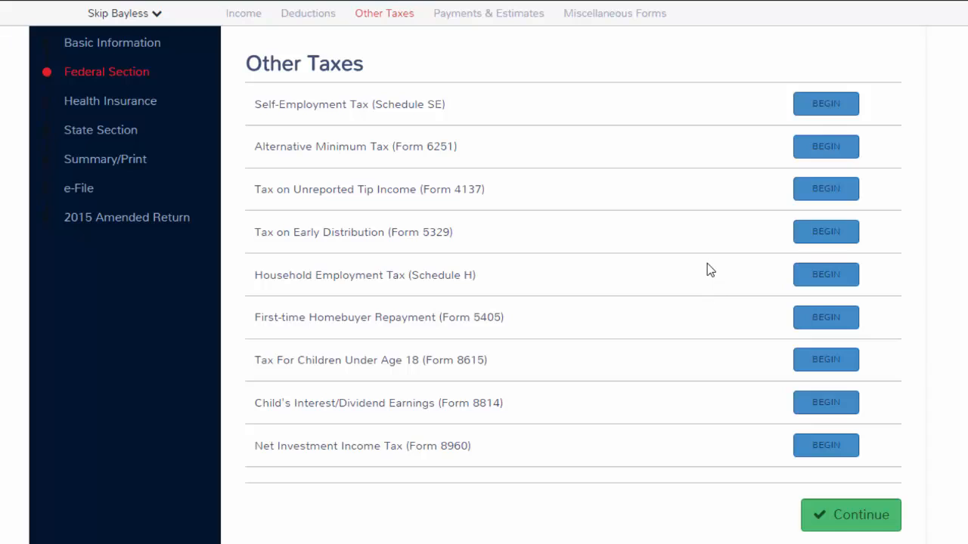
mouse_move(691, 268)
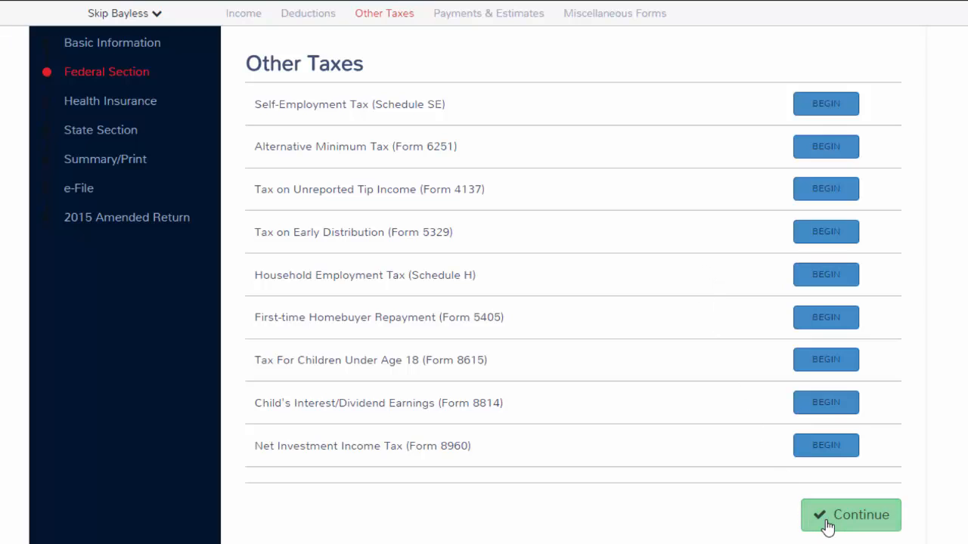
Leave Other Taxes empty and move on to the Payments and Estimates list.
left_click(850, 515)
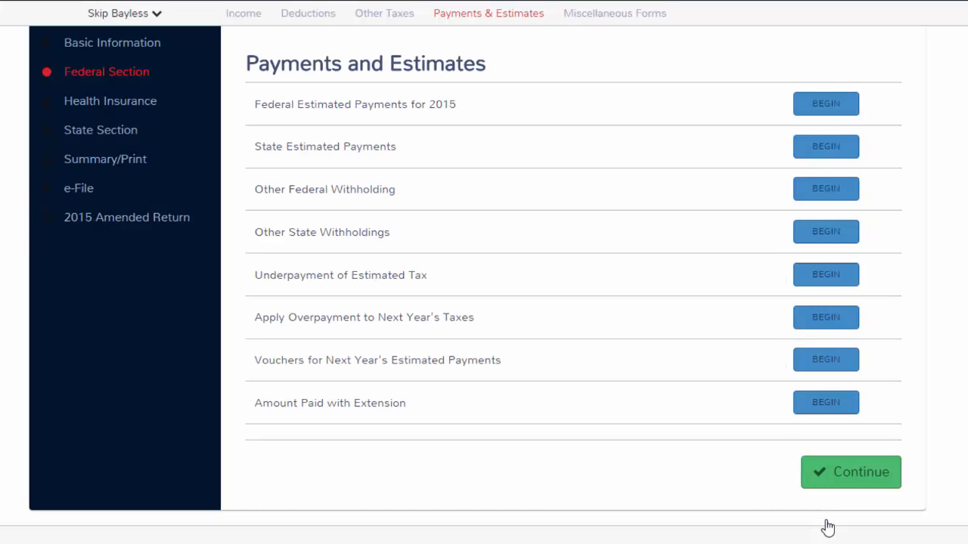
mouse_move(657, 285)
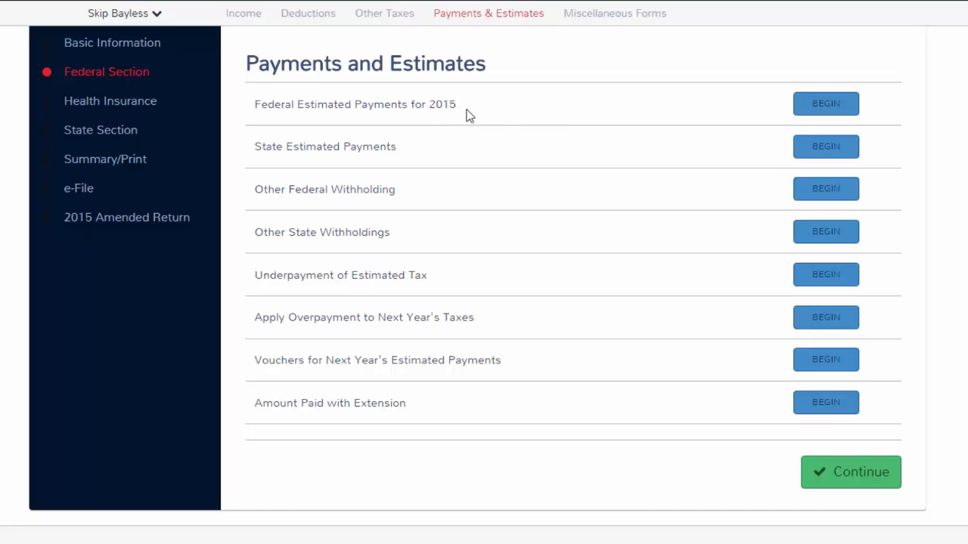
mouse_move(632, 106)
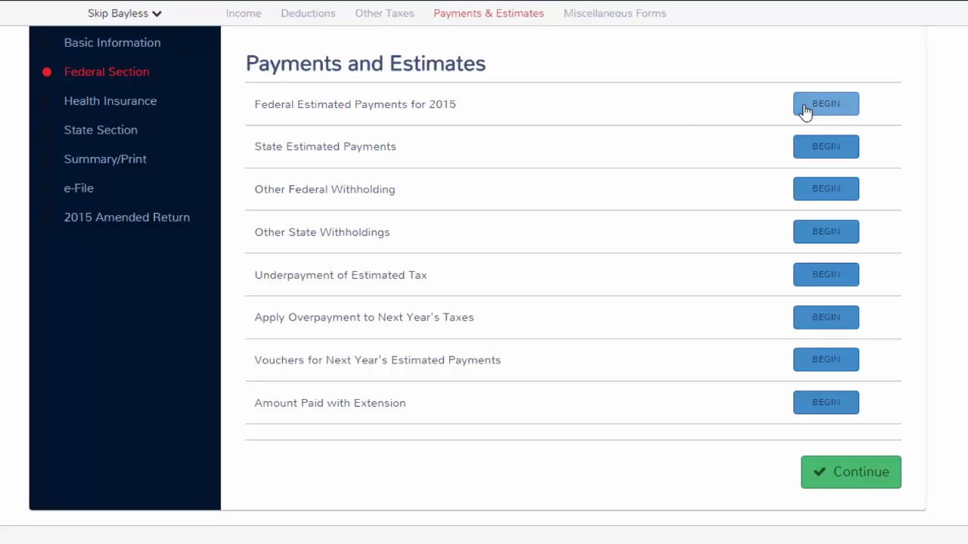
mouse_move(807, 151)
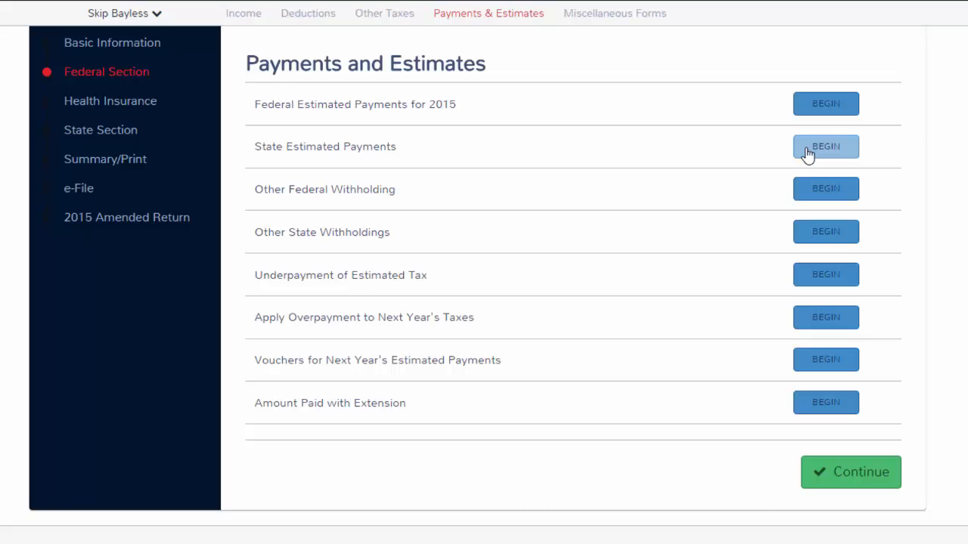
mouse_move(806, 197)
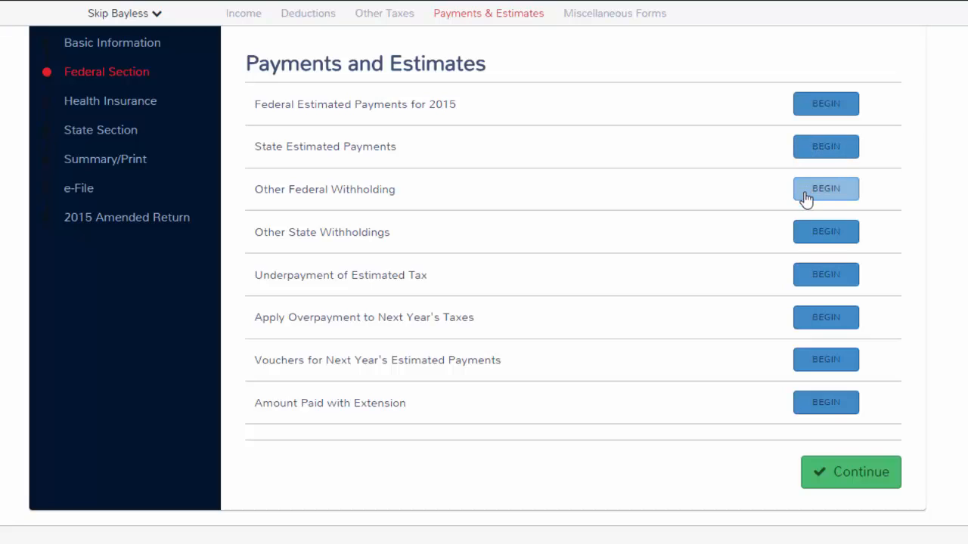
mouse_move(825, 231)
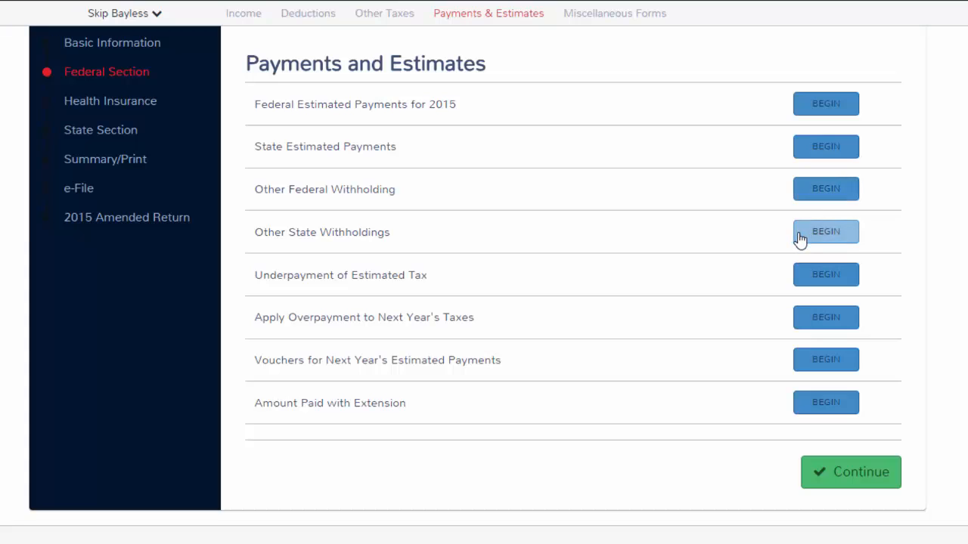
mouse_move(798, 268)
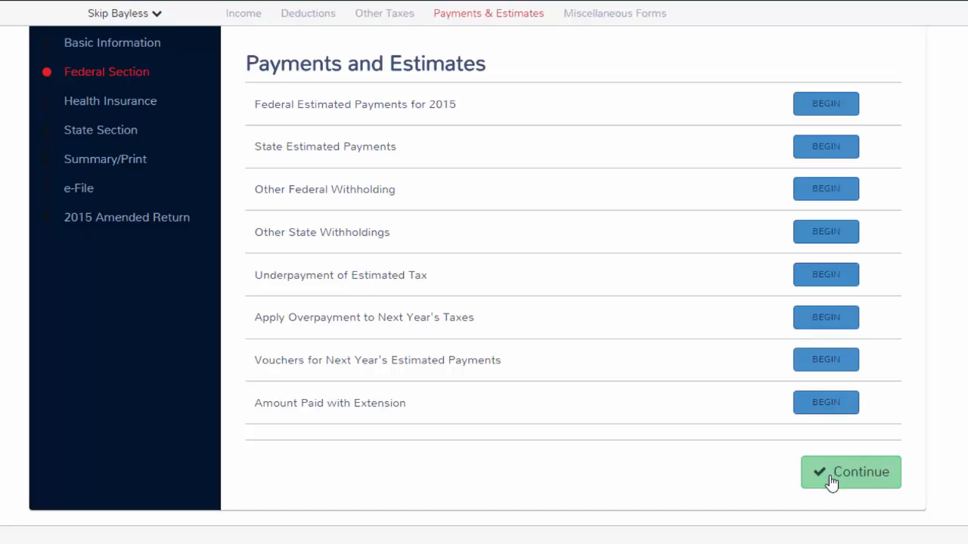
left_click(850, 472)
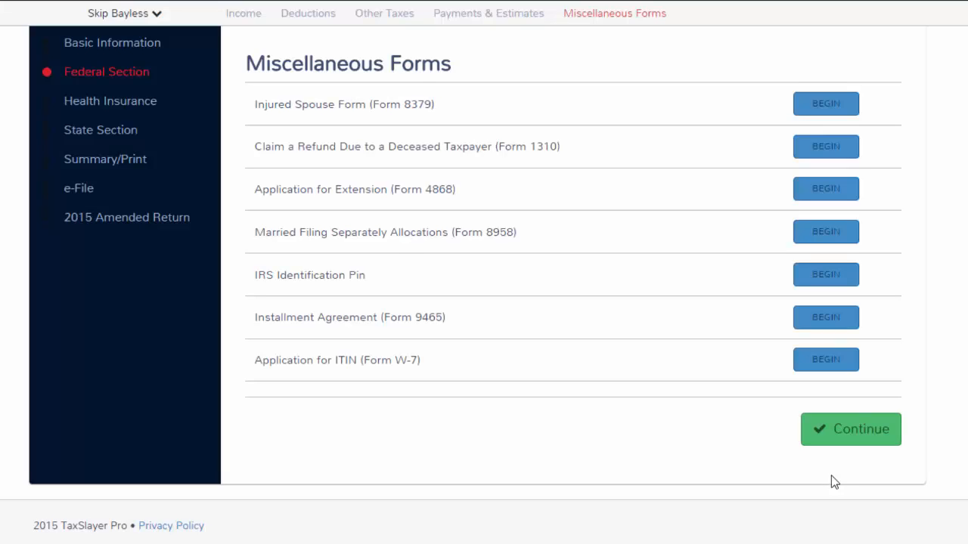
mouse_move(482, 147)
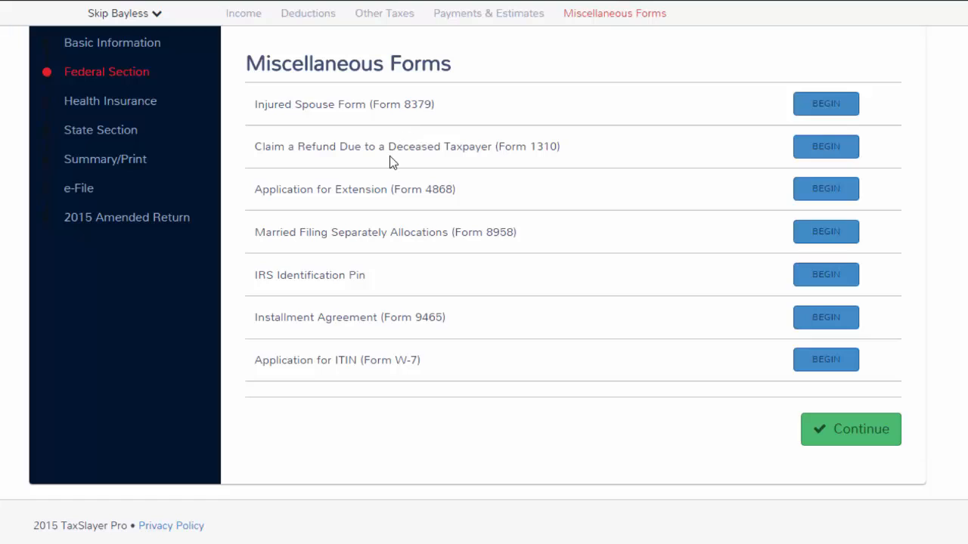
mouse_move(440, 162)
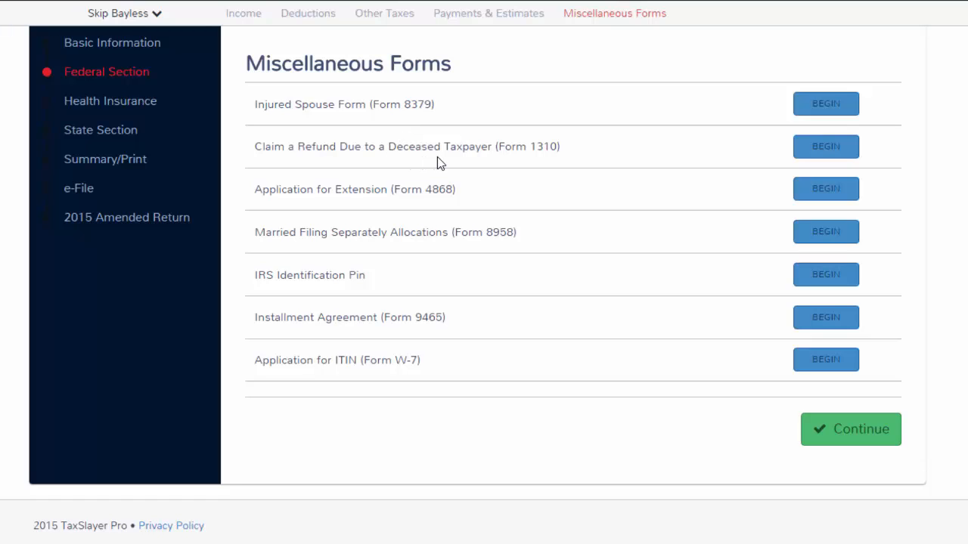
mouse_move(444, 209)
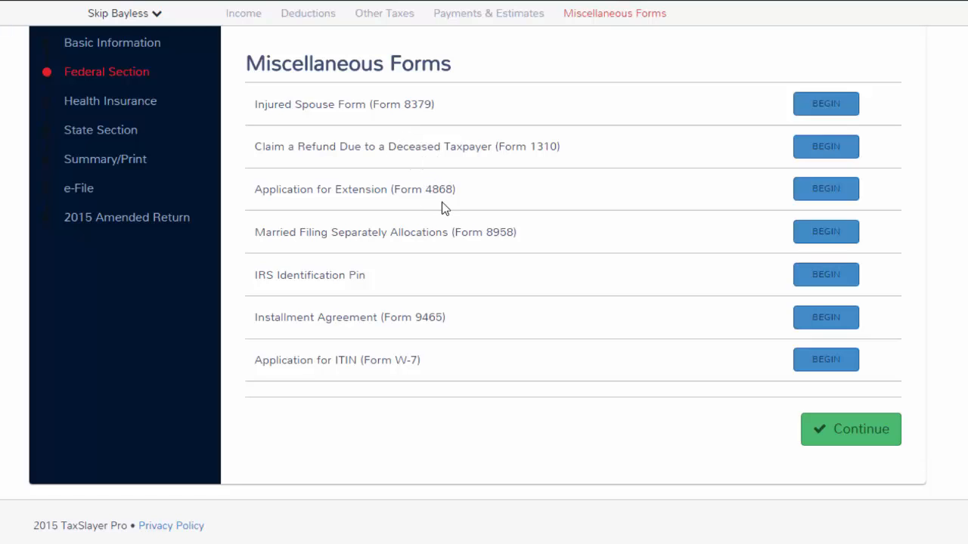
mouse_move(447, 206)
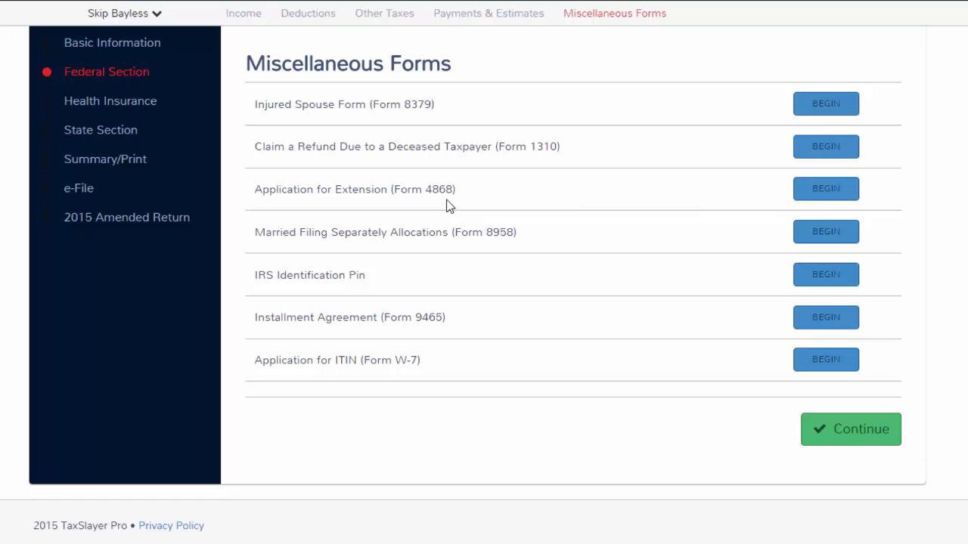
mouse_move(412, 288)
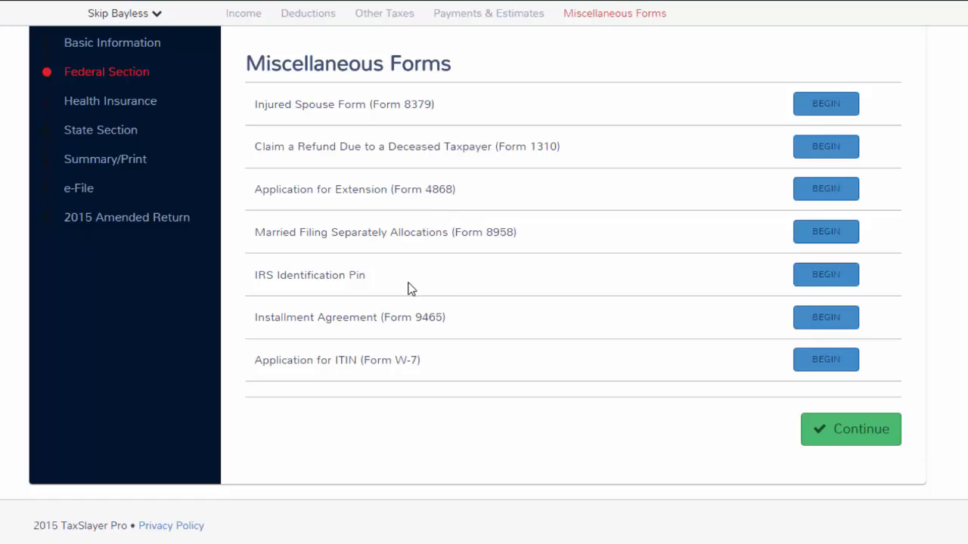
mouse_move(544, 289)
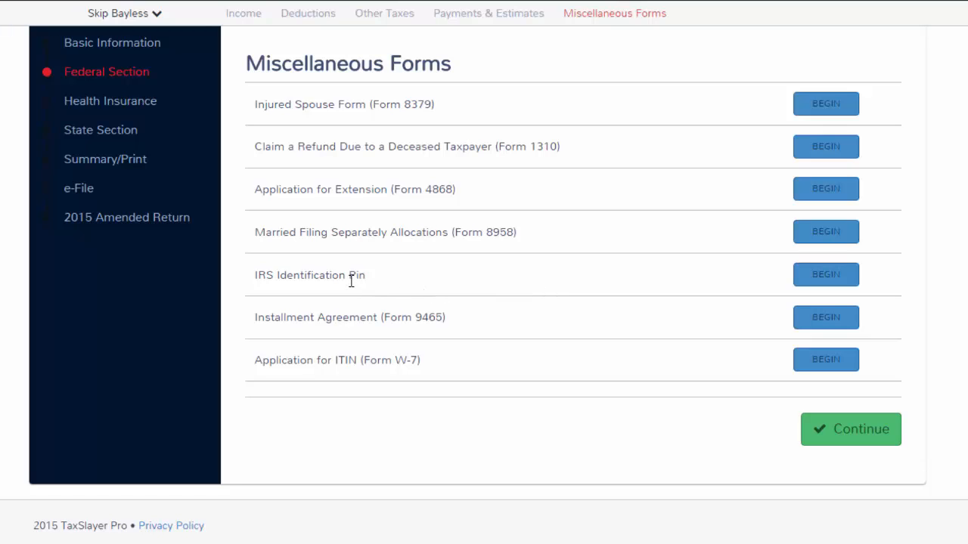
mouse_move(407, 339)
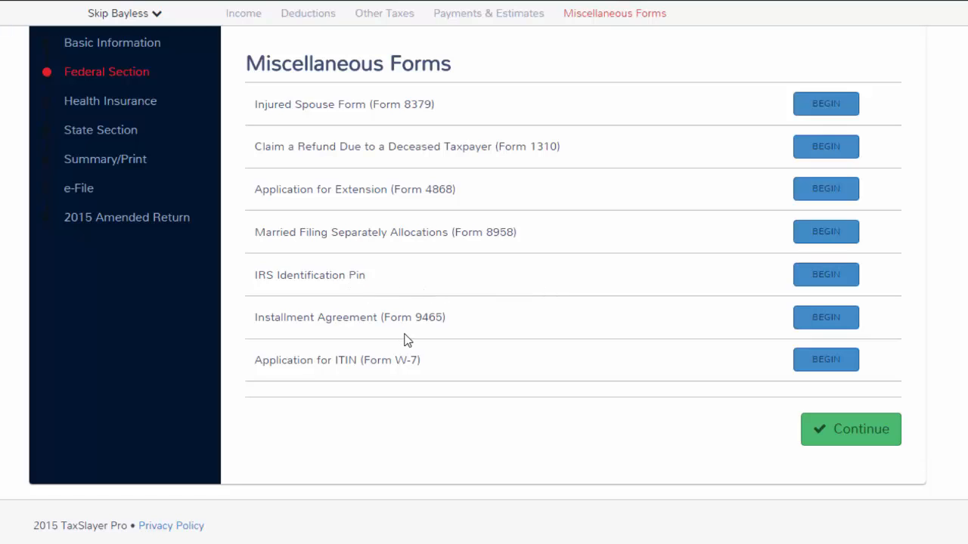
mouse_move(678, 391)
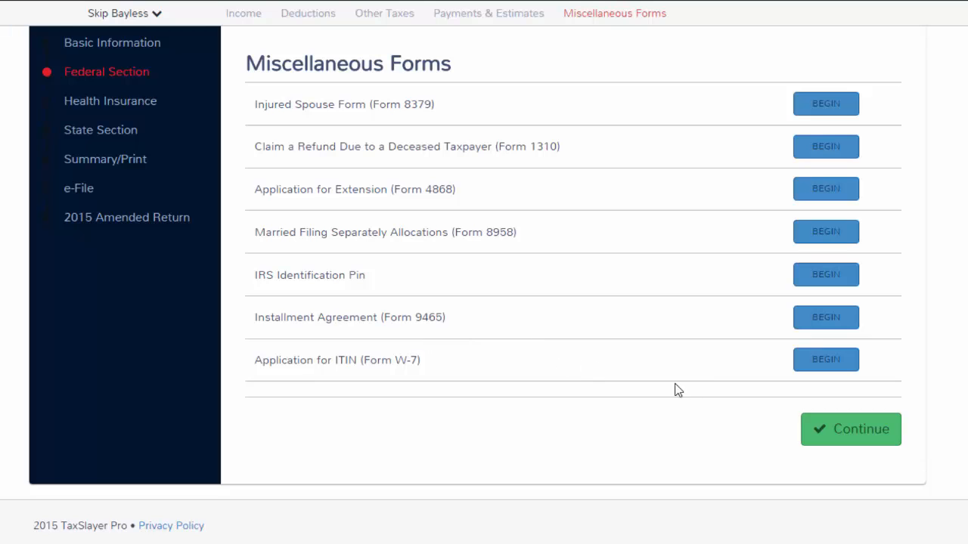
mouse_move(815, 433)
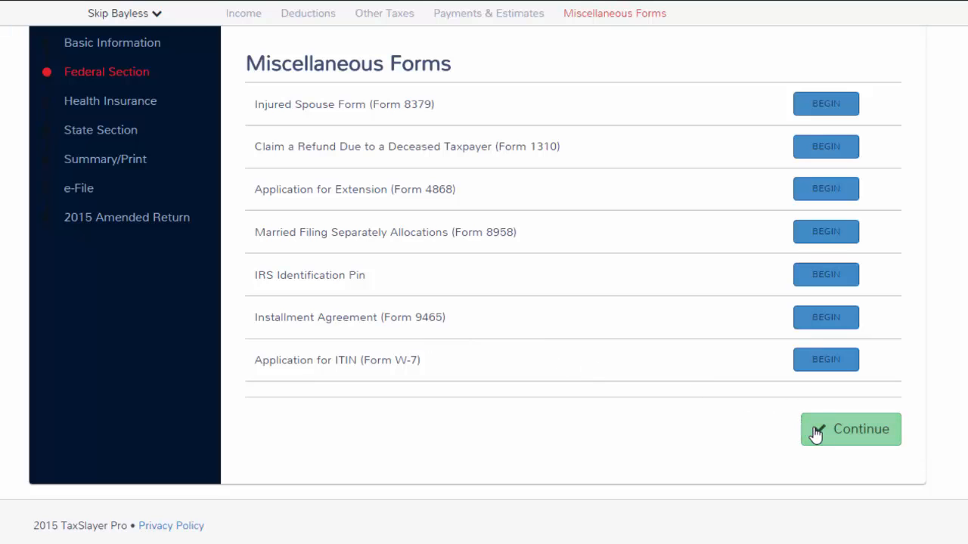
Skip Miscellaneous Forms and move past the Health Insurance introduction.
left_click(850, 428)
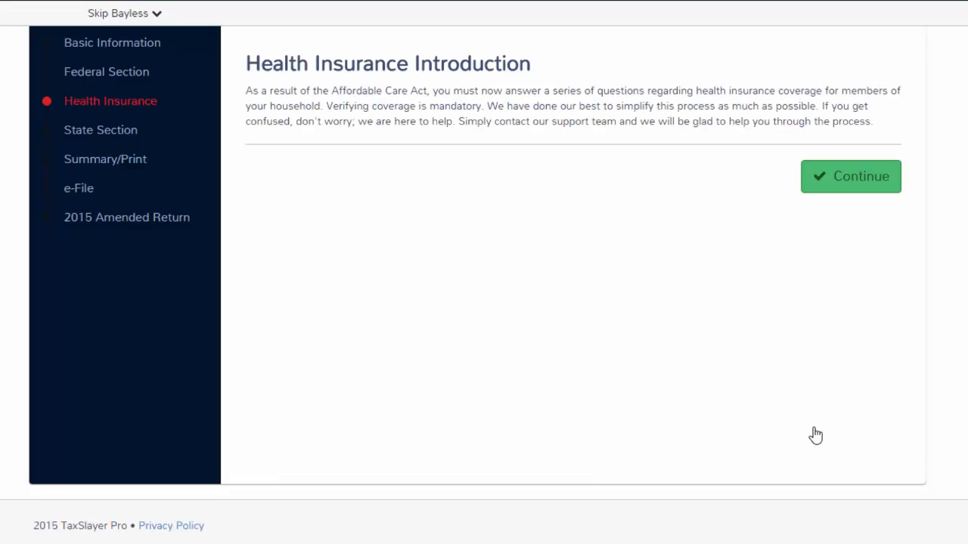
mouse_move(452, 148)
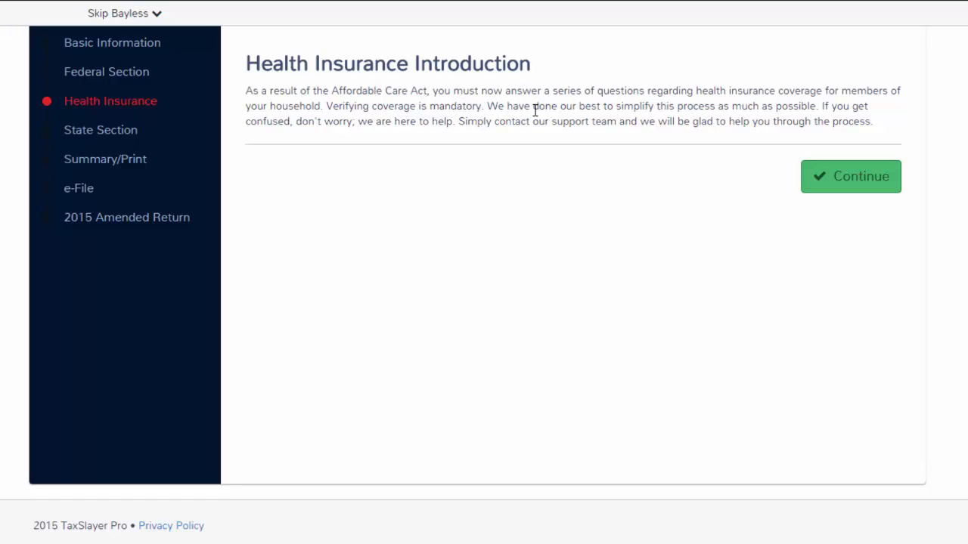
mouse_move(613, 125)
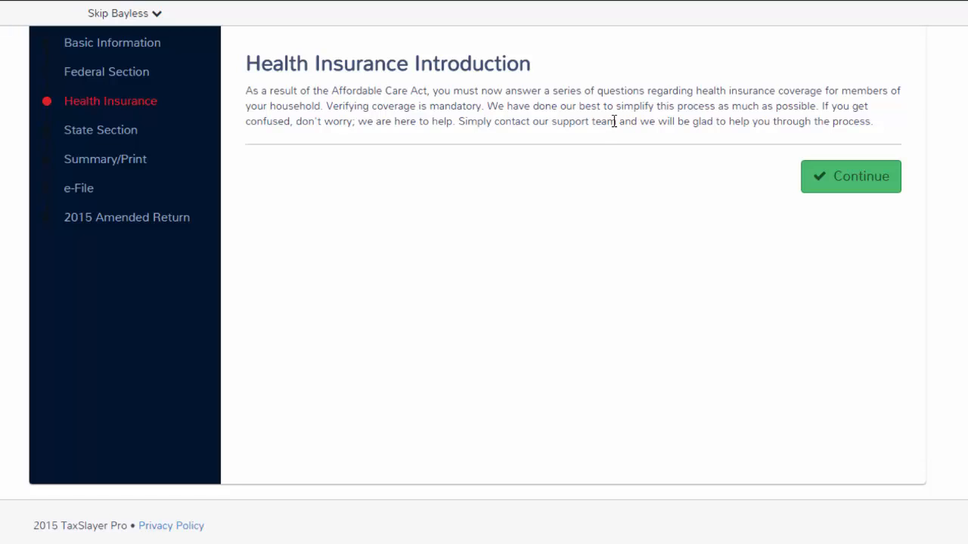
mouse_move(784, 151)
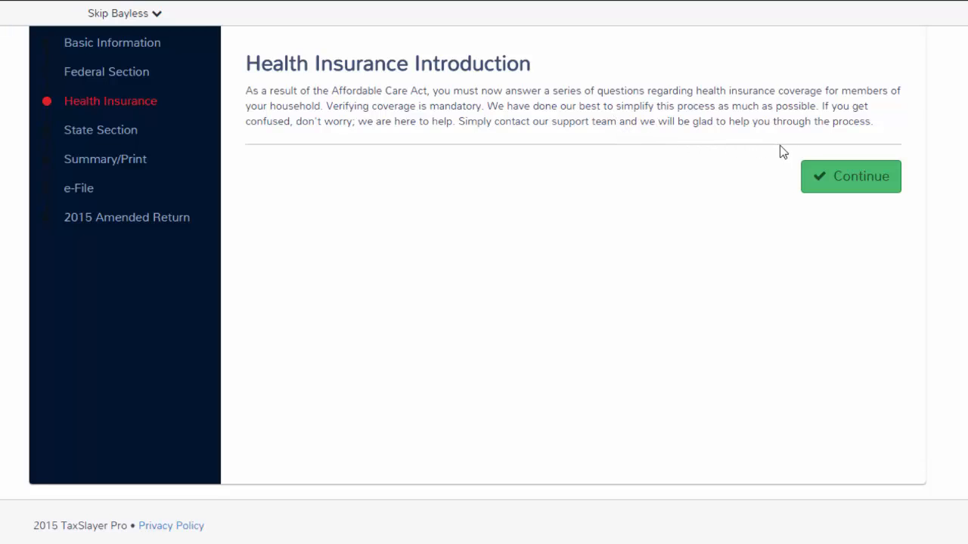
left_click(850, 176)
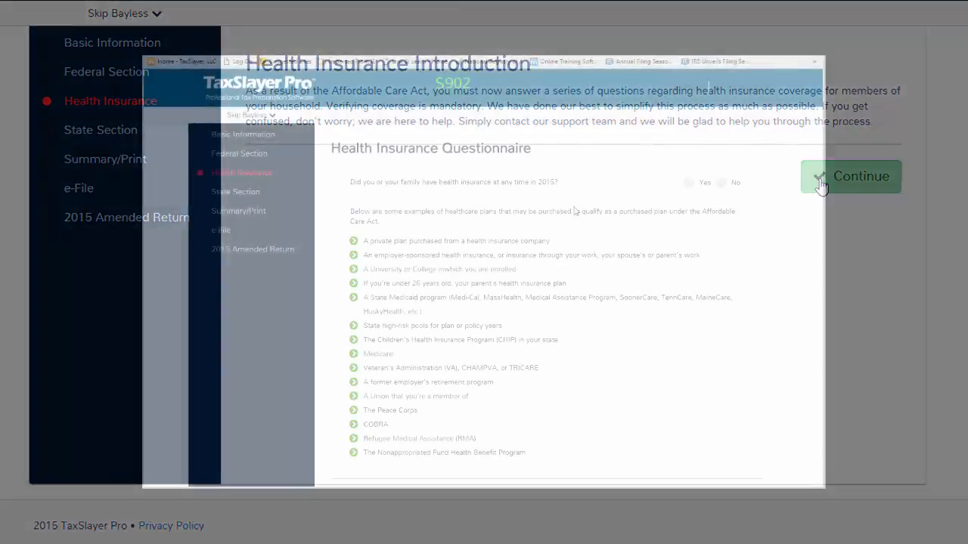
Answer Yes to 2015 health insurance and No to buying through the Marketplace.
left_click(851, 177)
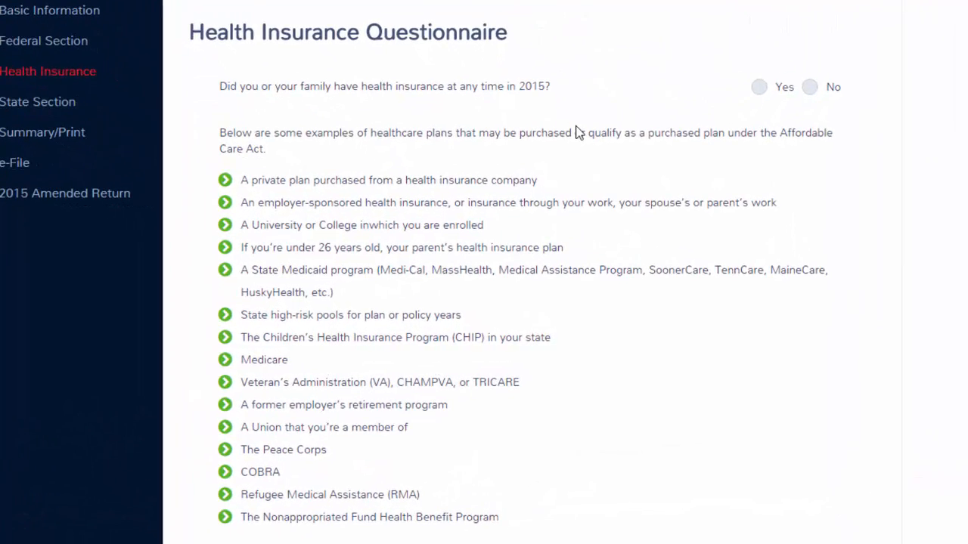
mouse_move(578, 130)
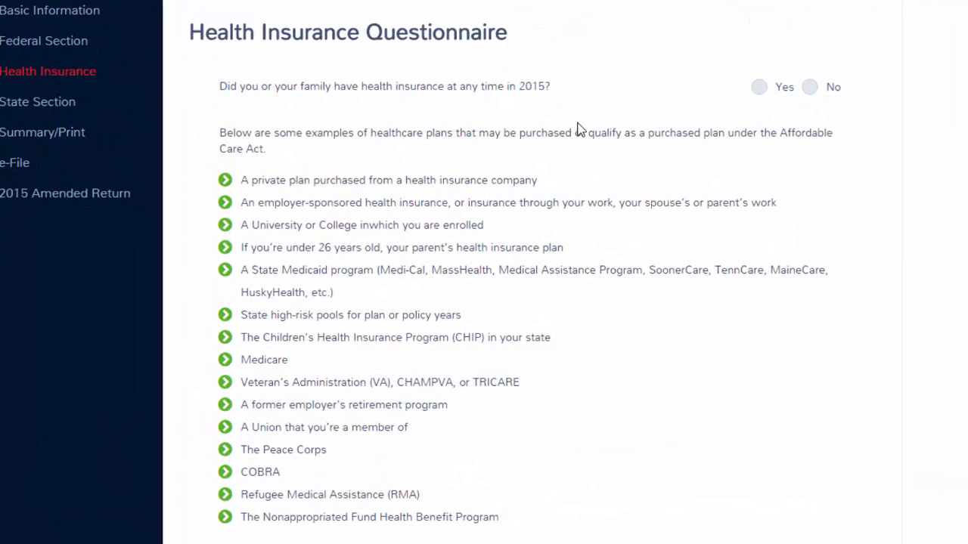
mouse_move(388, 117)
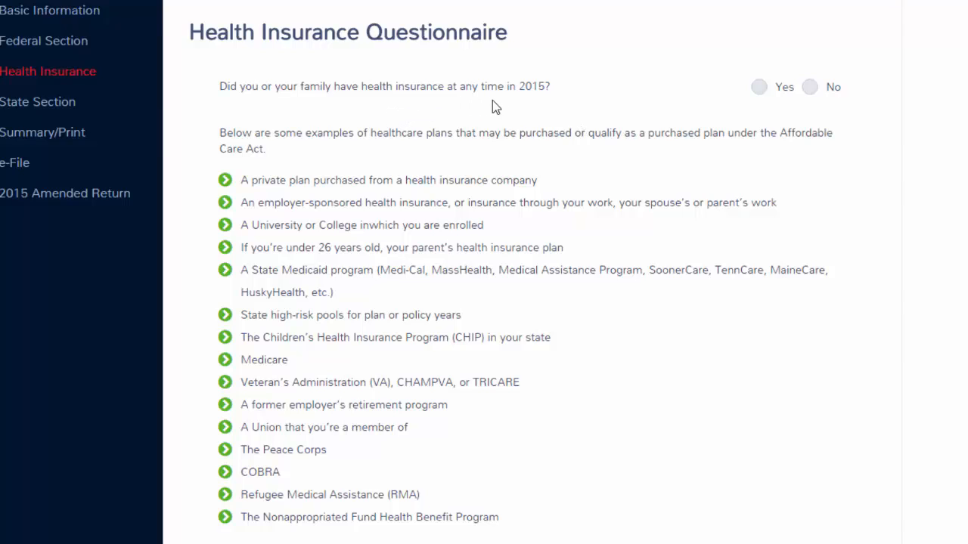
mouse_move(534, 101)
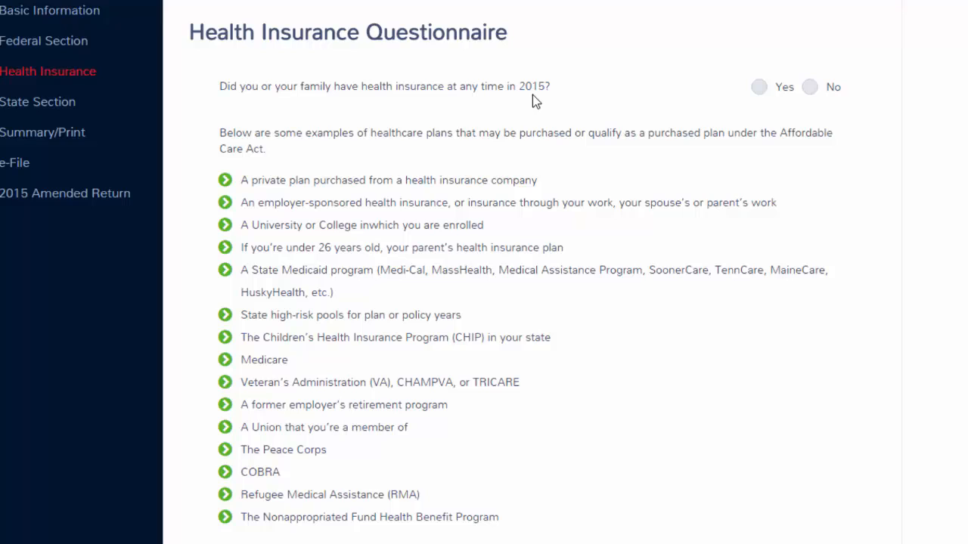
mouse_move(604, 114)
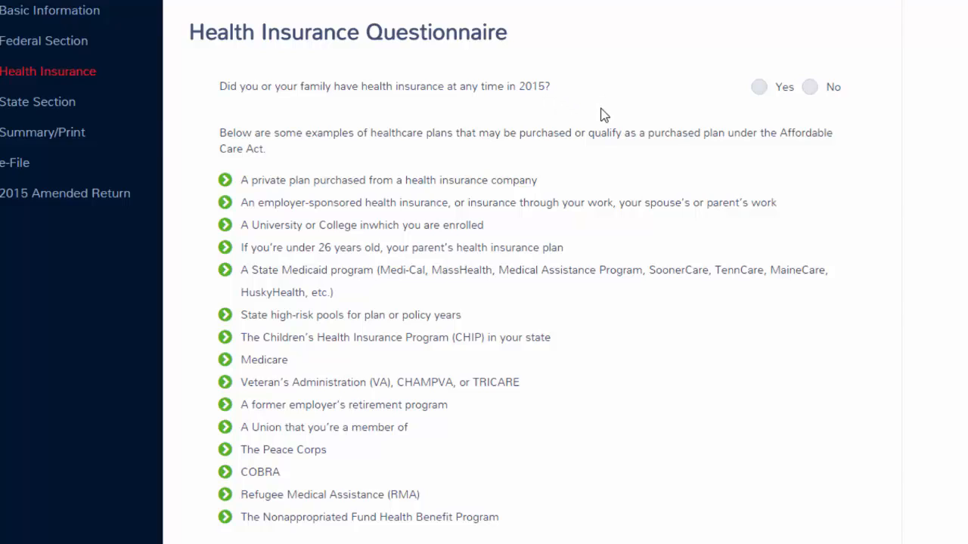
mouse_move(365, 160)
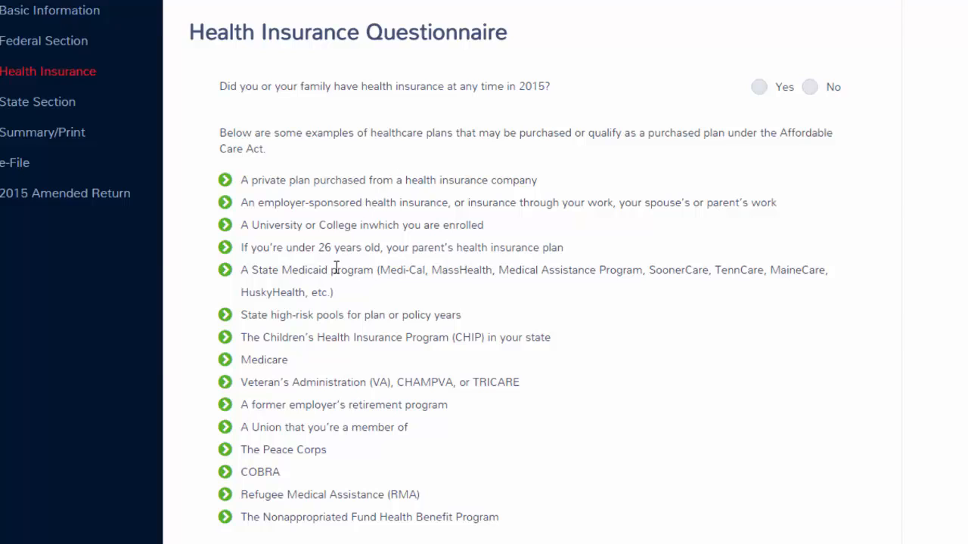
mouse_move(745, 105)
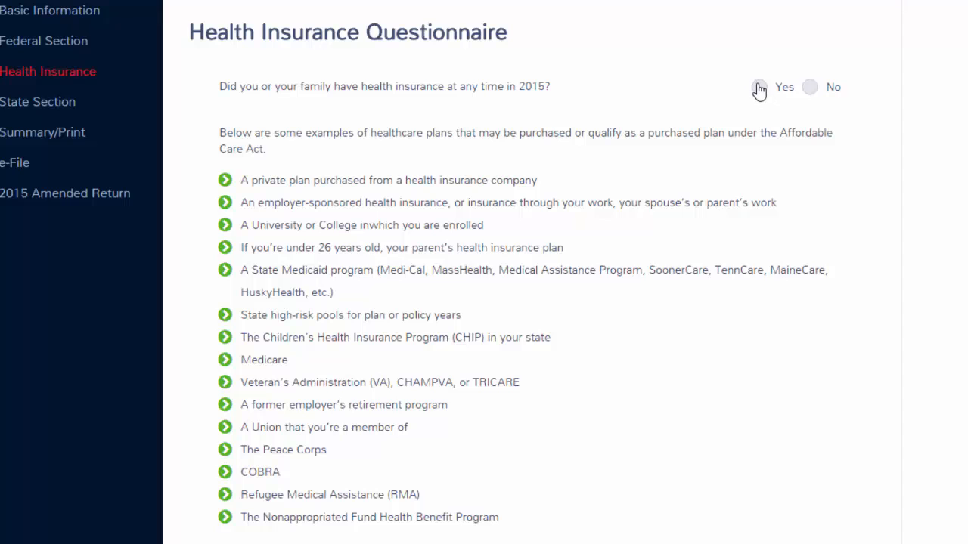
left_click(759, 86)
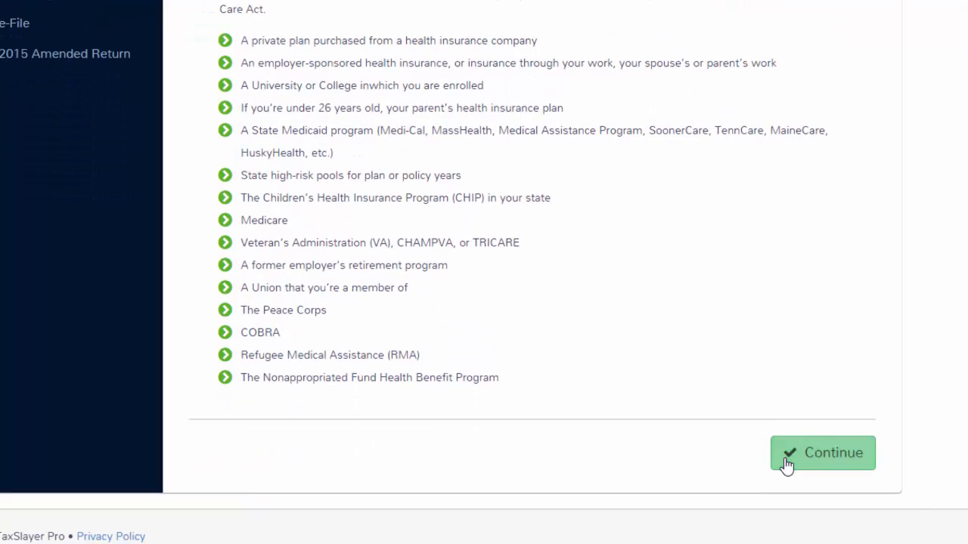
left_click(822, 453)
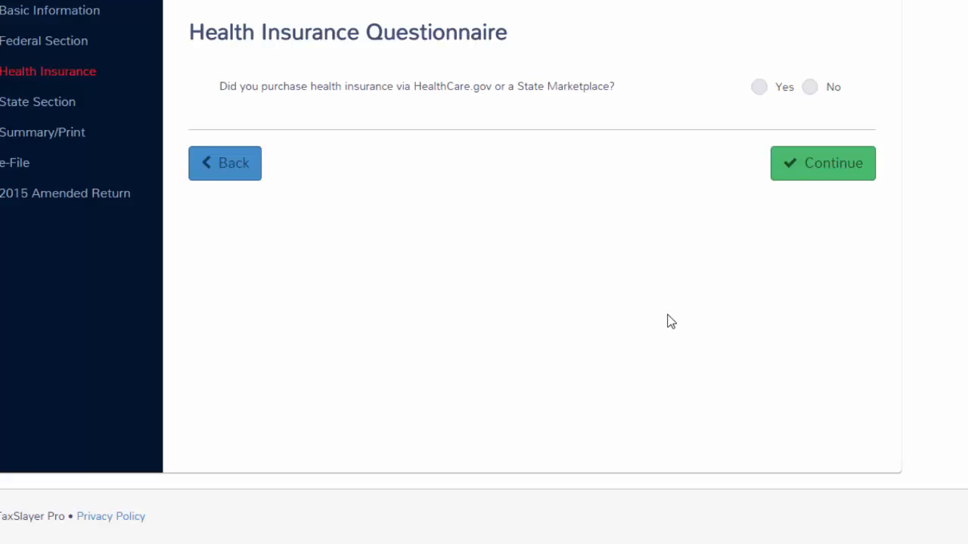
mouse_move(391, 131)
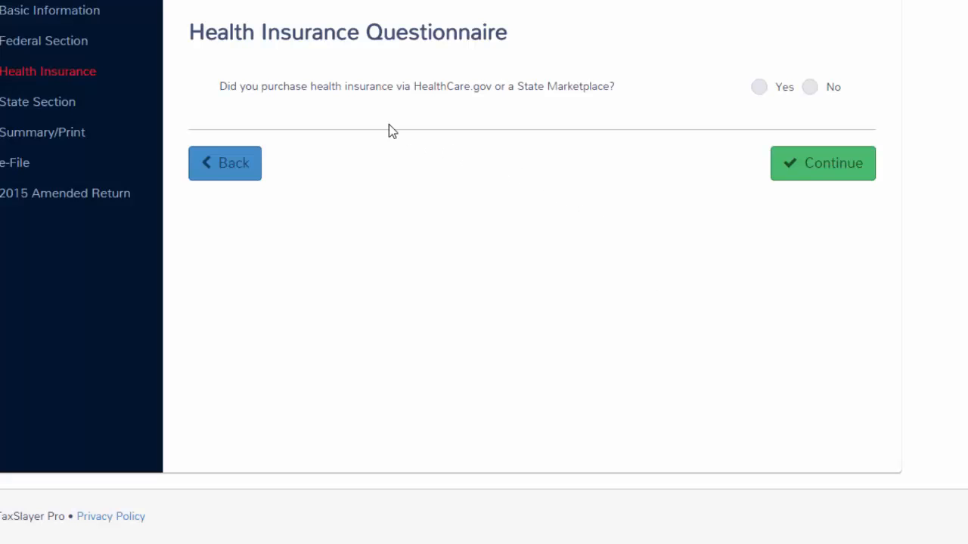
mouse_move(392, 106)
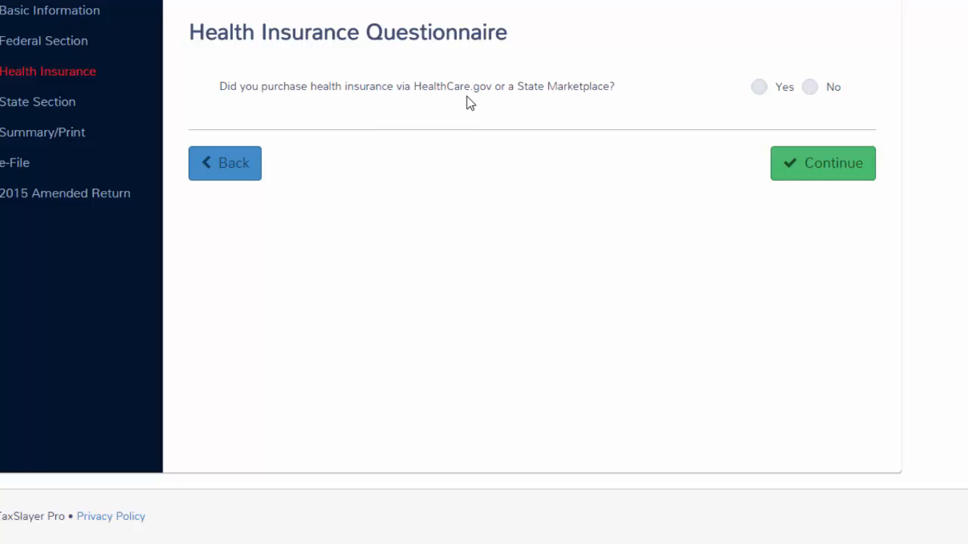
mouse_move(558, 106)
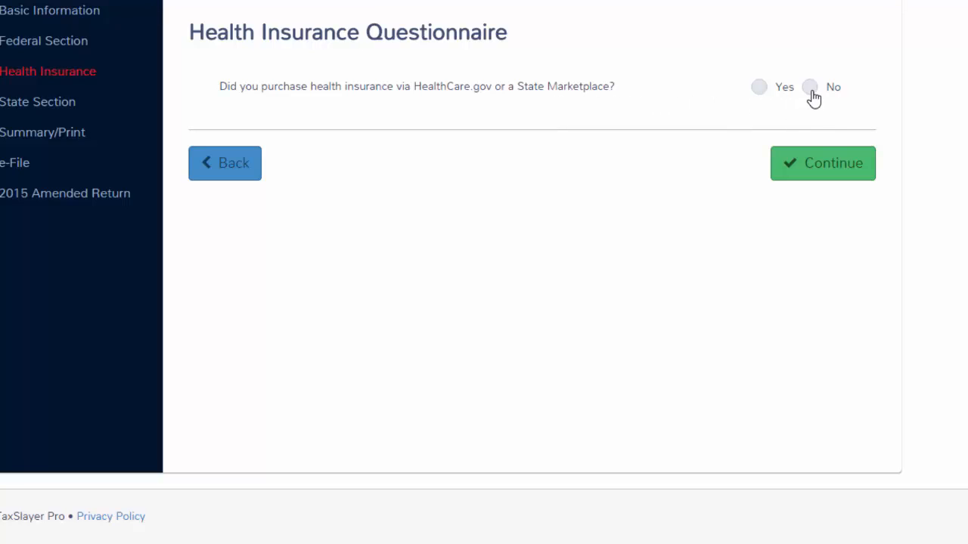
left_click(809, 86)
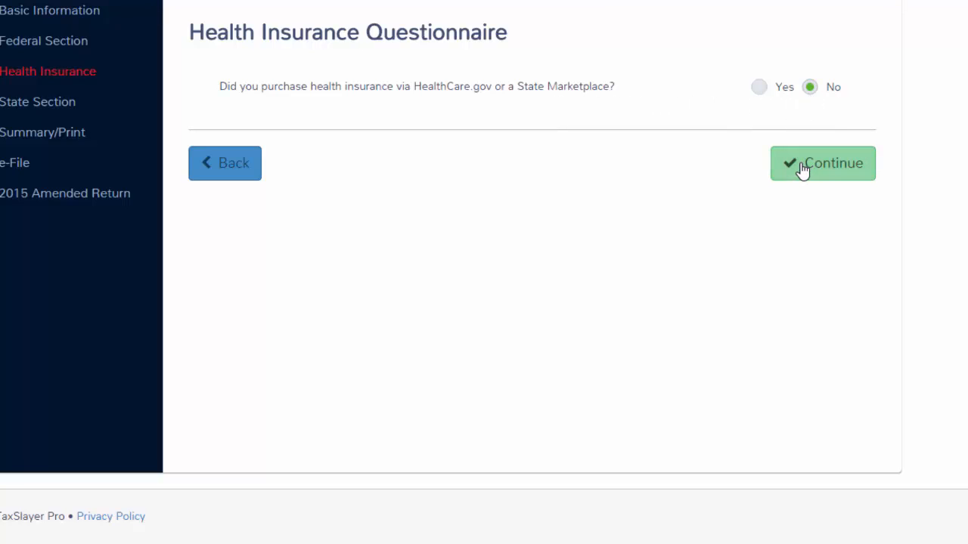
left_click(822, 163)
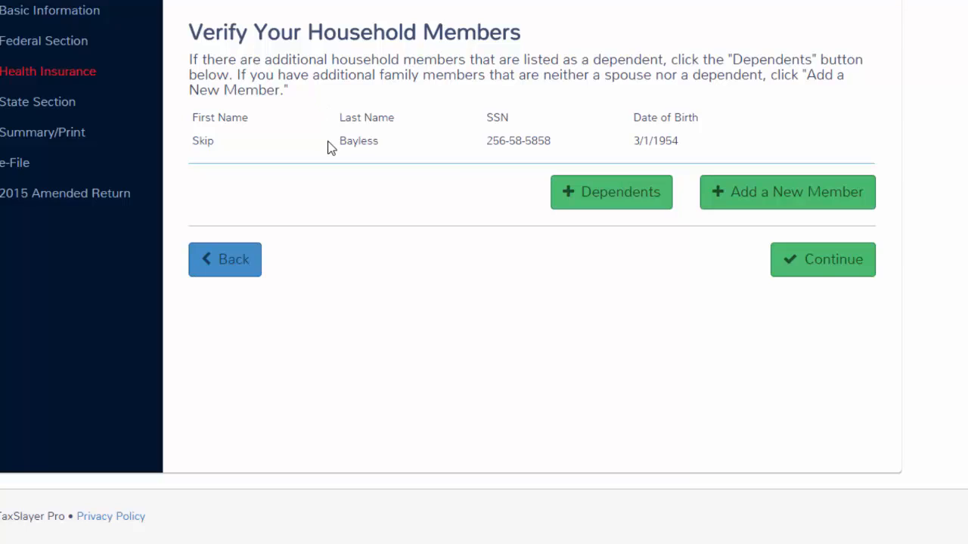
mouse_move(452, 233)
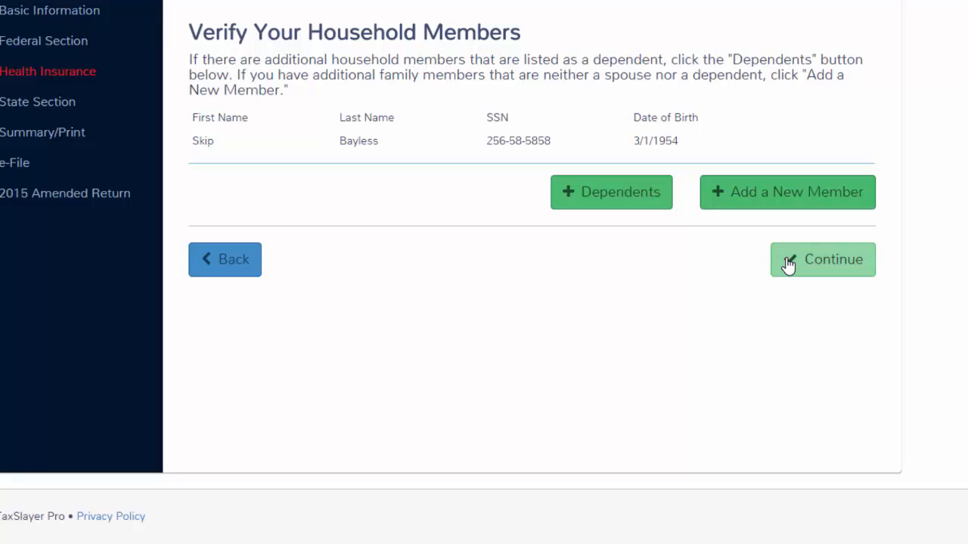
Accept the one-member household list and record coverage for all 12 months.
left_click(822, 259)
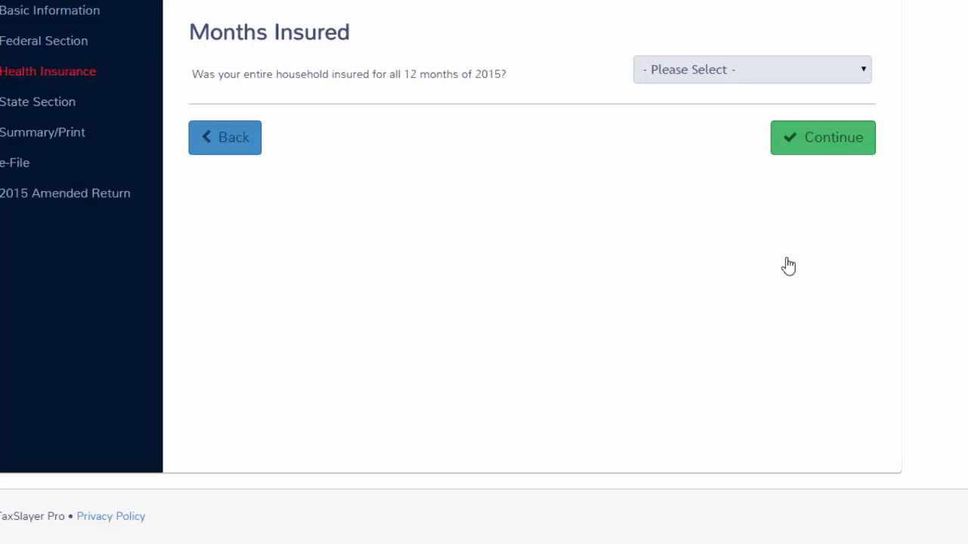
mouse_move(688, 169)
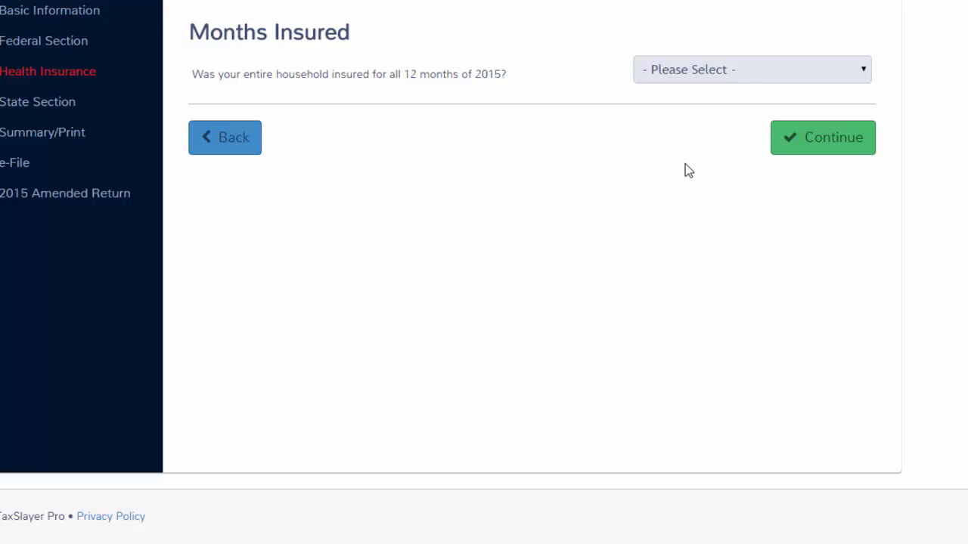
mouse_move(429, 102)
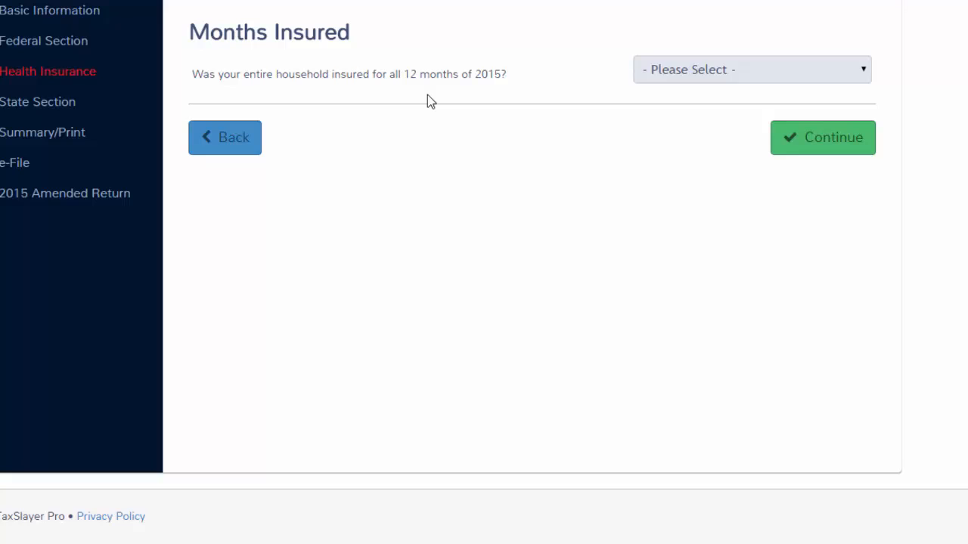
mouse_move(493, 94)
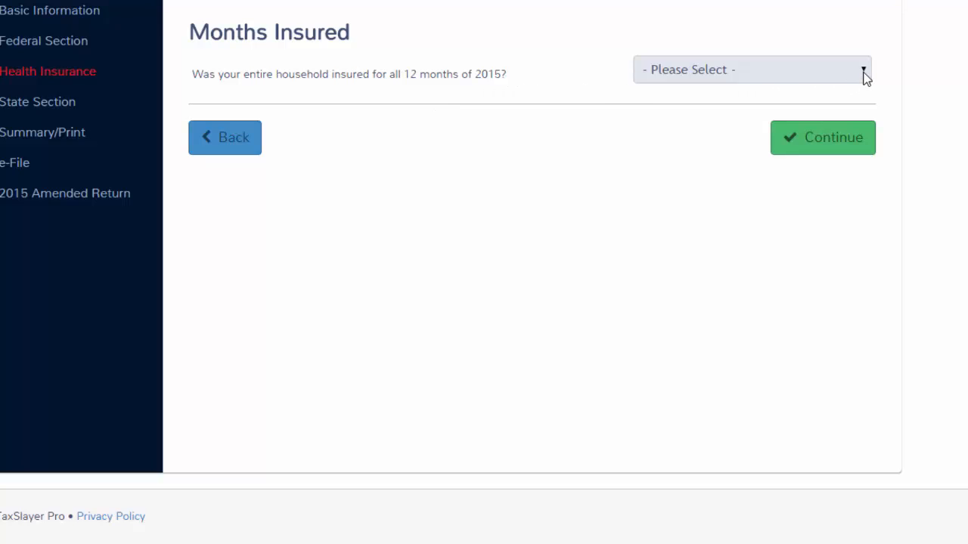
left_click(750, 69)
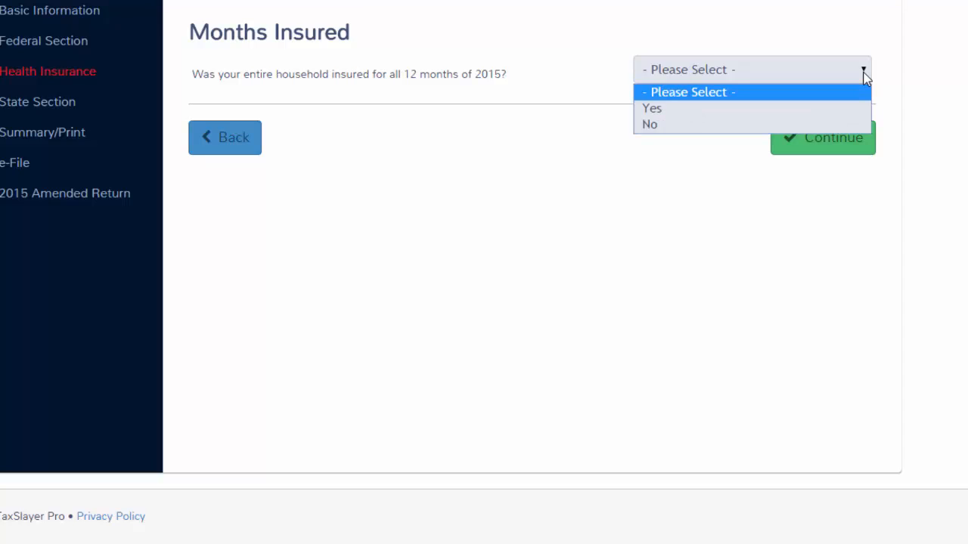
mouse_move(656, 107)
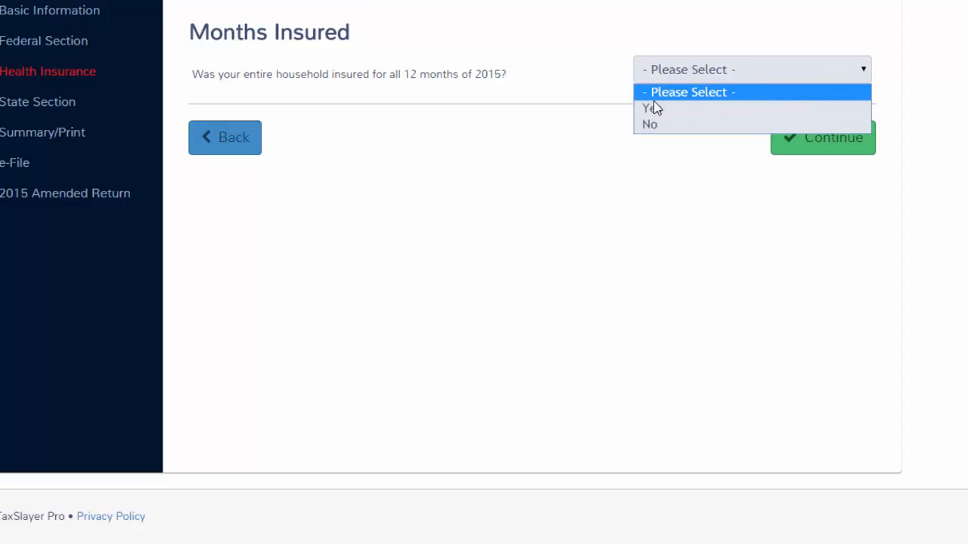
left_click(652, 108)
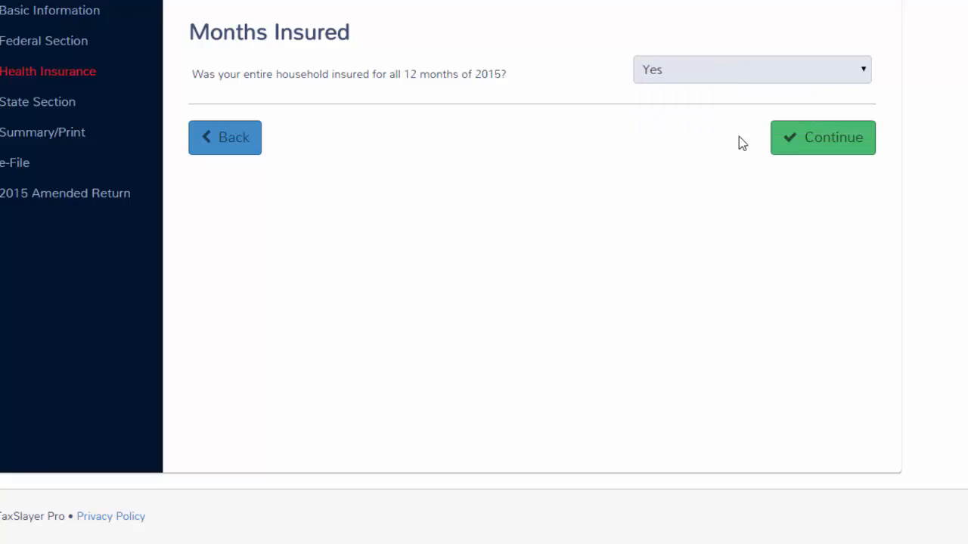
left_click(821, 137)
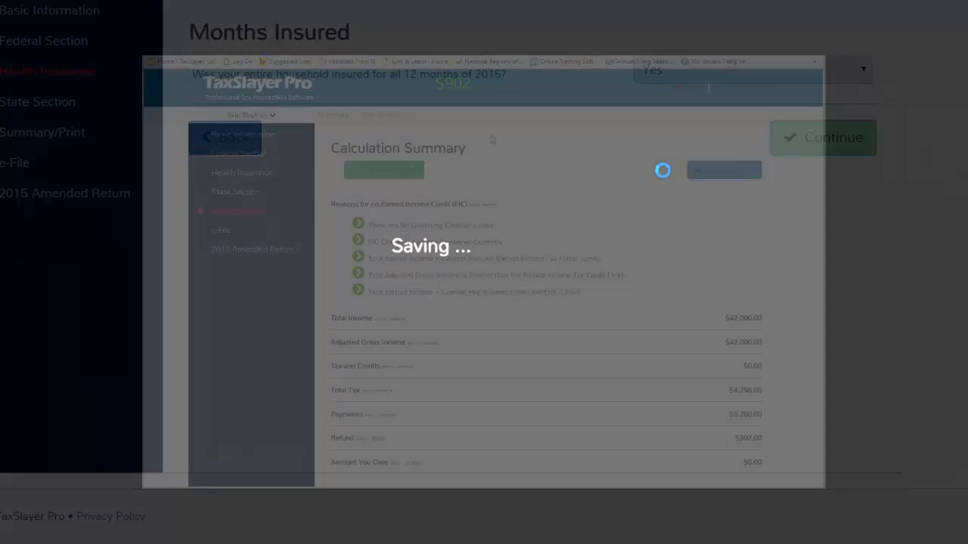
Review the summary ($42,000 income, $4,298 tax, $902 refund) and continue to e-file.
left_click(822, 137)
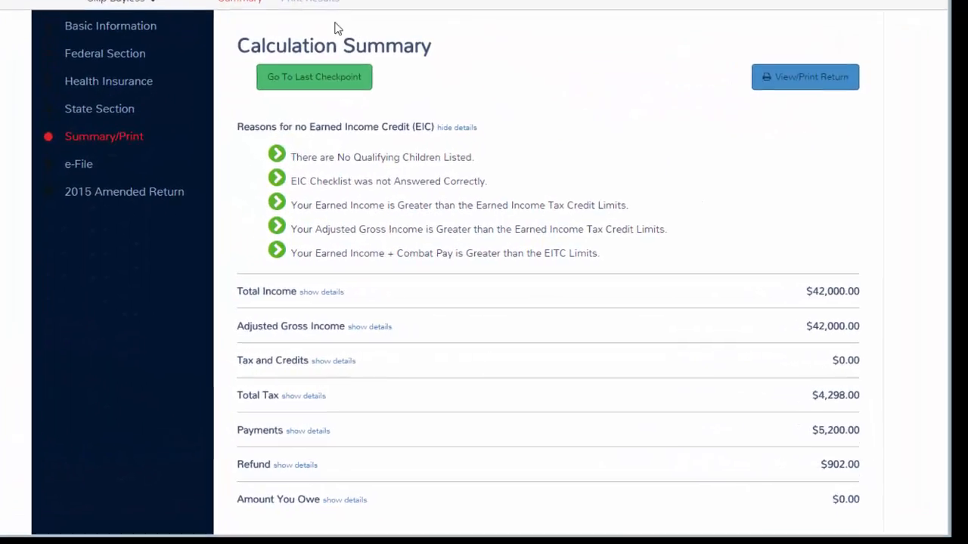
scroll("down", 3)
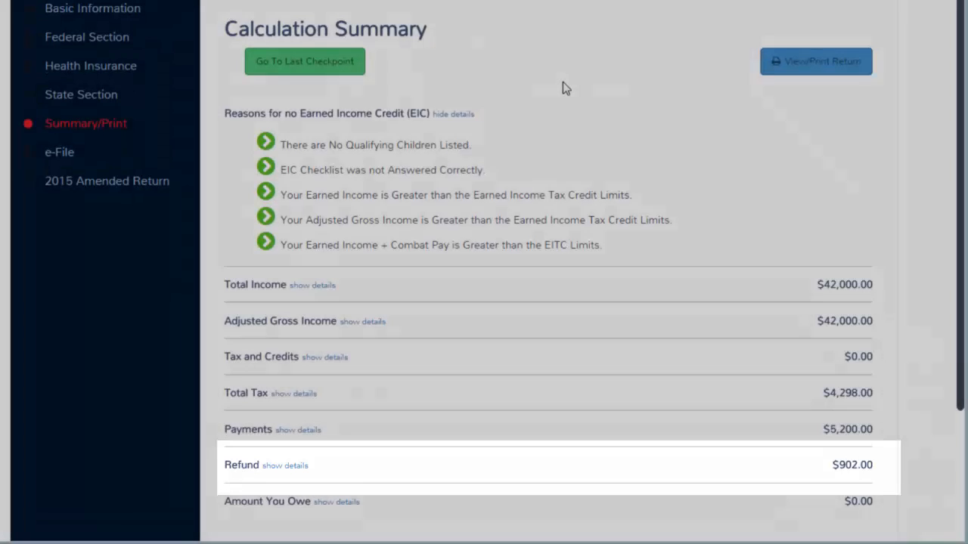
scroll("down", 3)
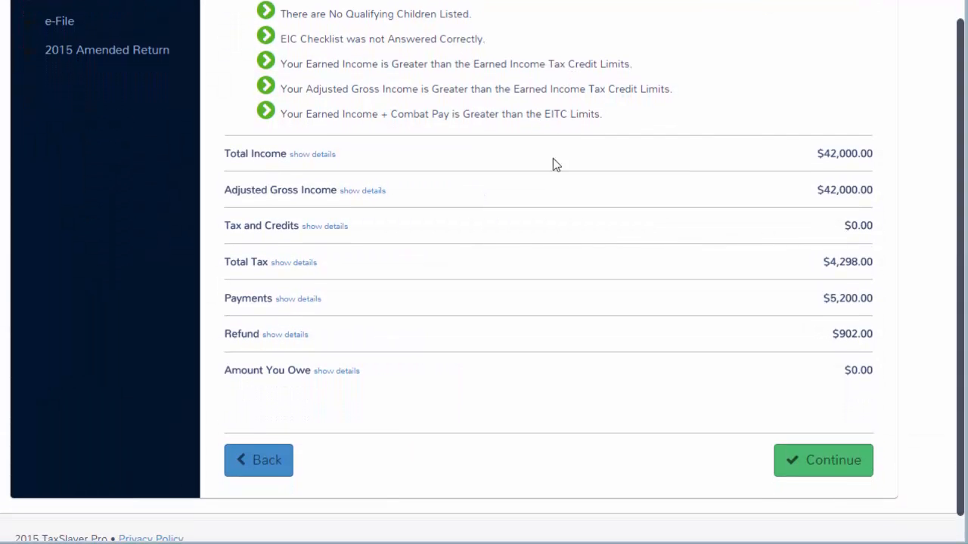
mouse_move(443, 295)
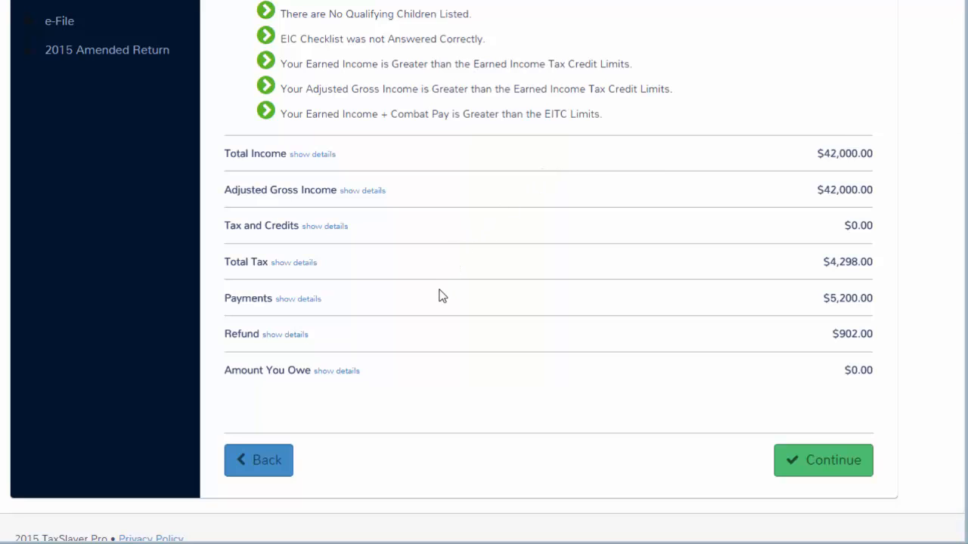
mouse_move(437, 310)
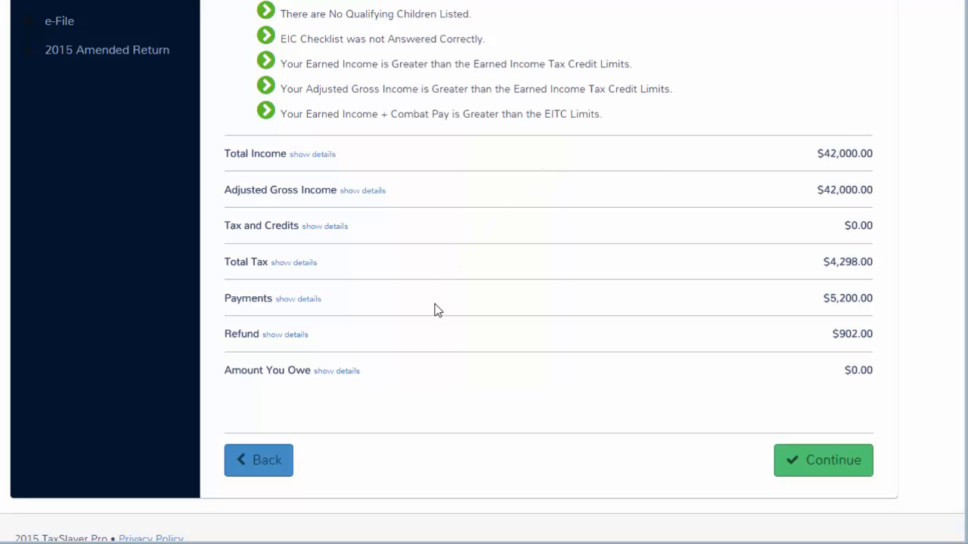
mouse_move(452, 333)
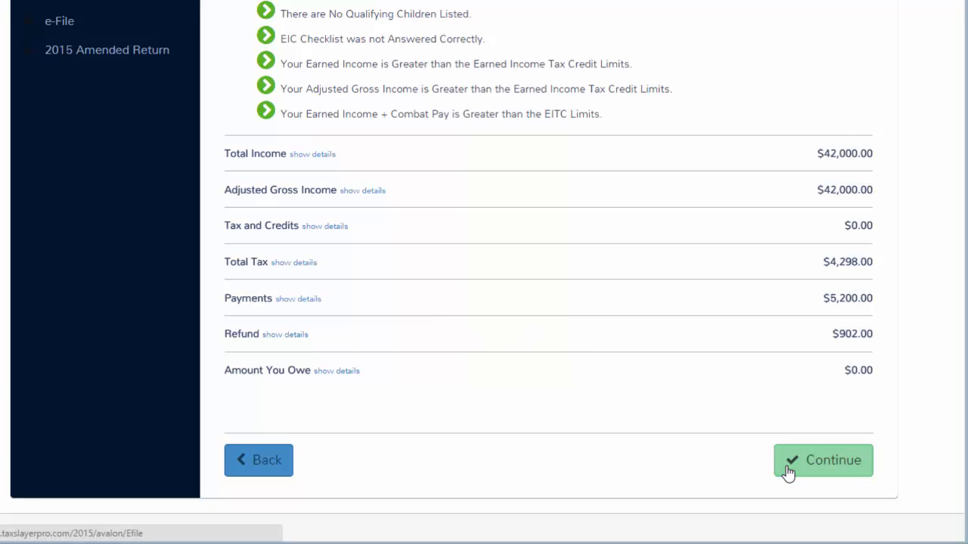
left_click(822, 460)
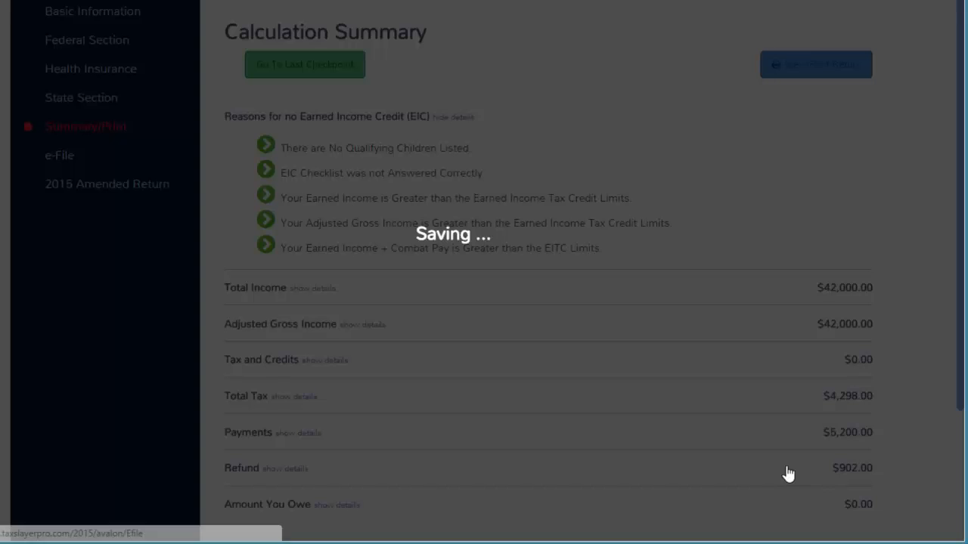
Set the federal return type to Electronic Mailed on the E-File page.
left_click(59, 155)
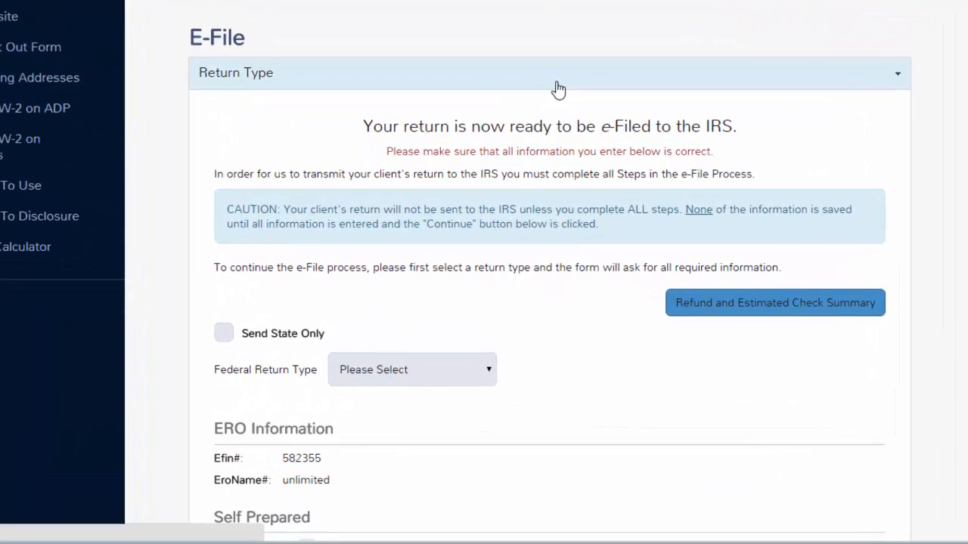
mouse_move(639, 145)
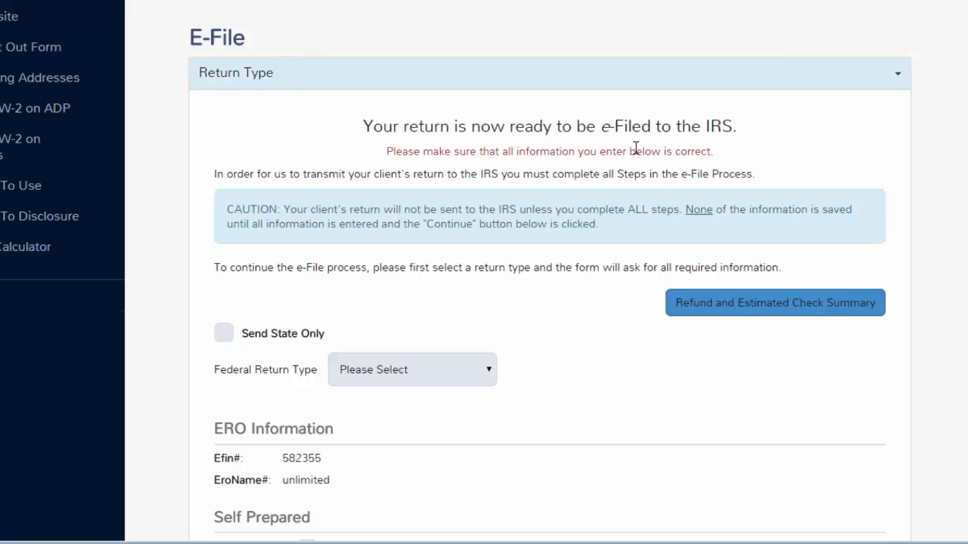
mouse_move(524, 369)
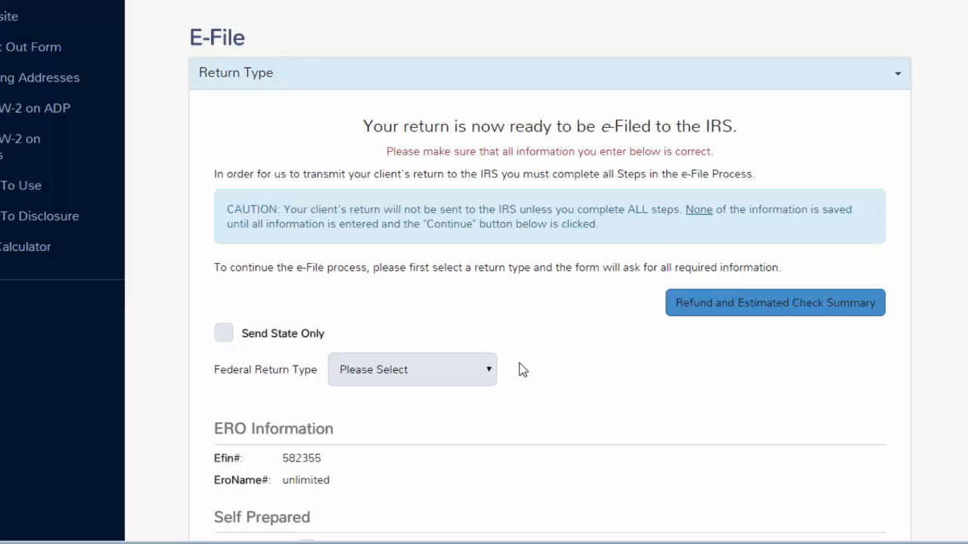
mouse_move(281, 386)
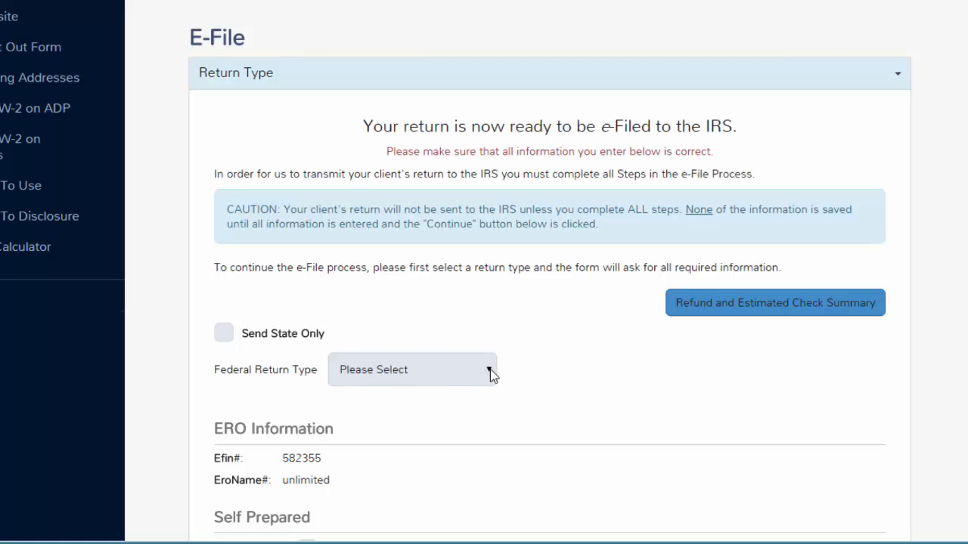
left_click(412, 370)
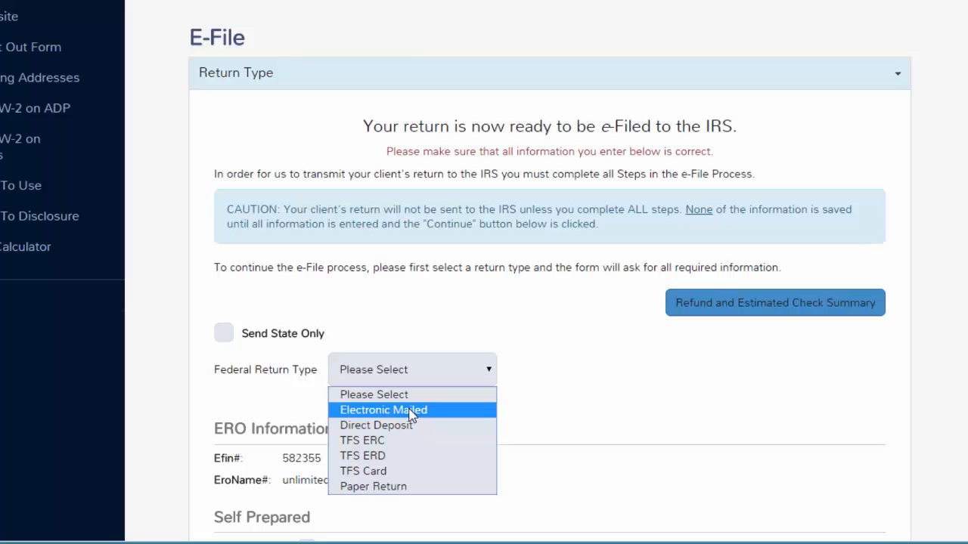
left_click(383, 409)
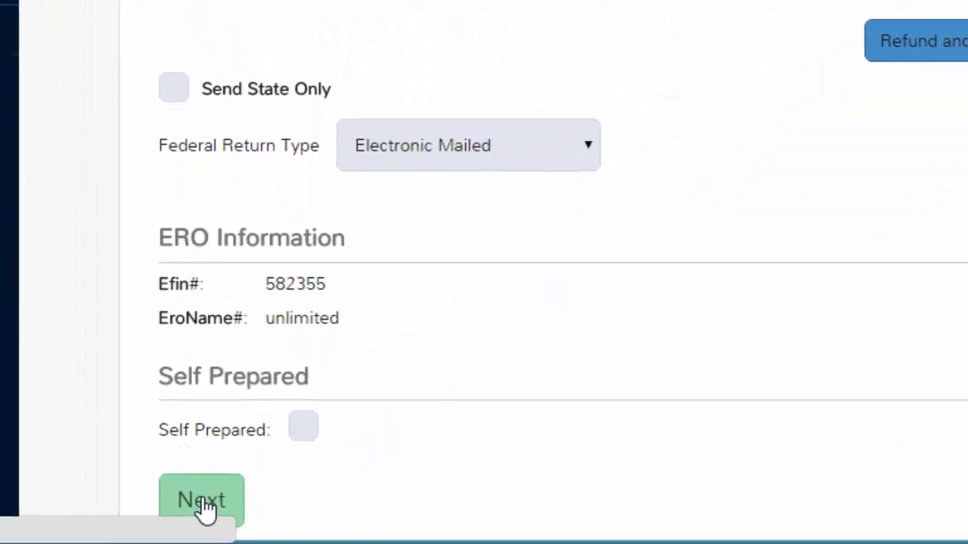
Accept the taxpayer and ERO PINs and review the Unlimited Preparer designee details.
left_click(202, 500)
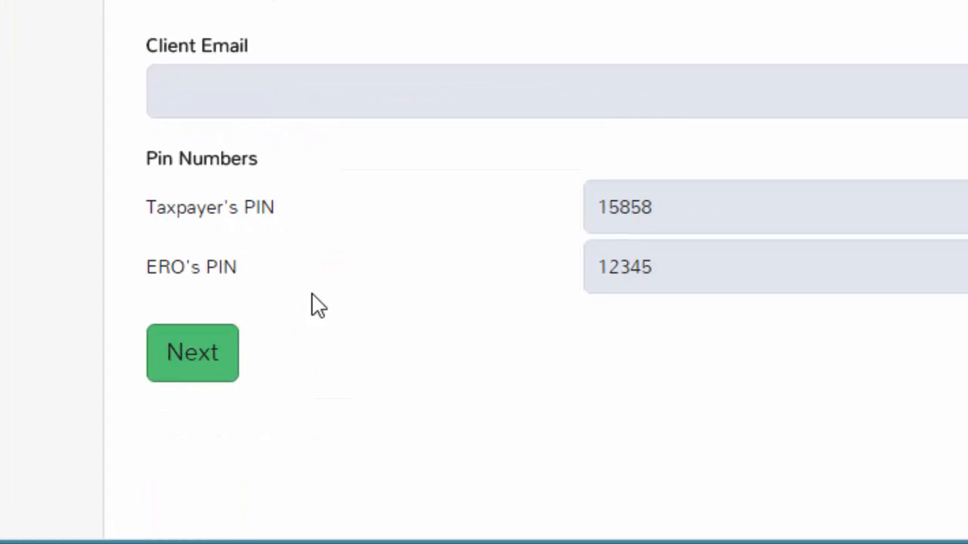
mouse_move(588, 285)
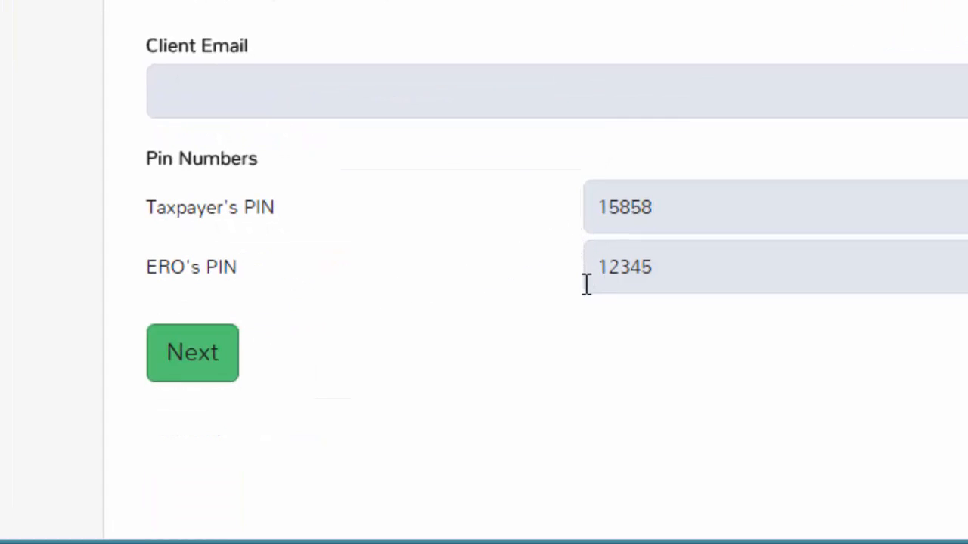
left_click(192, 352)
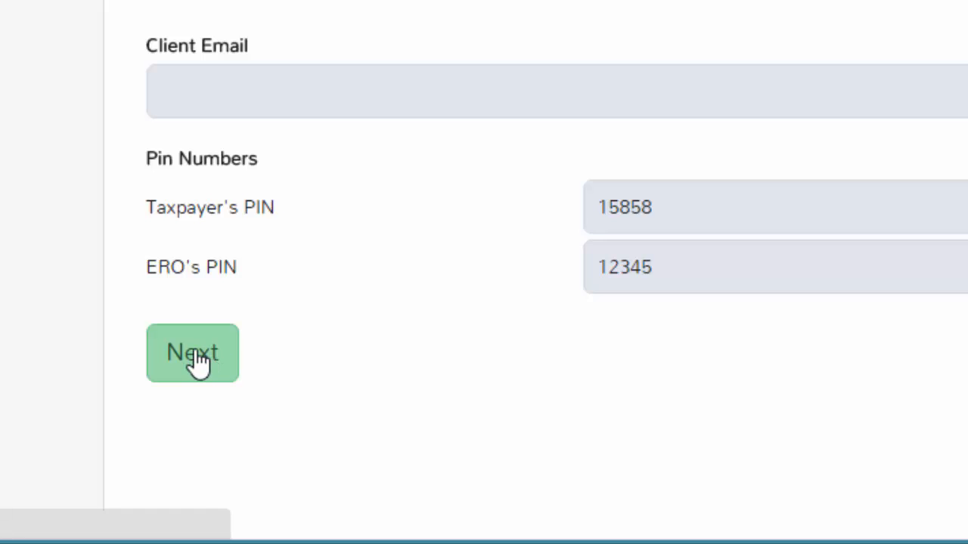
left_click(192, 353)
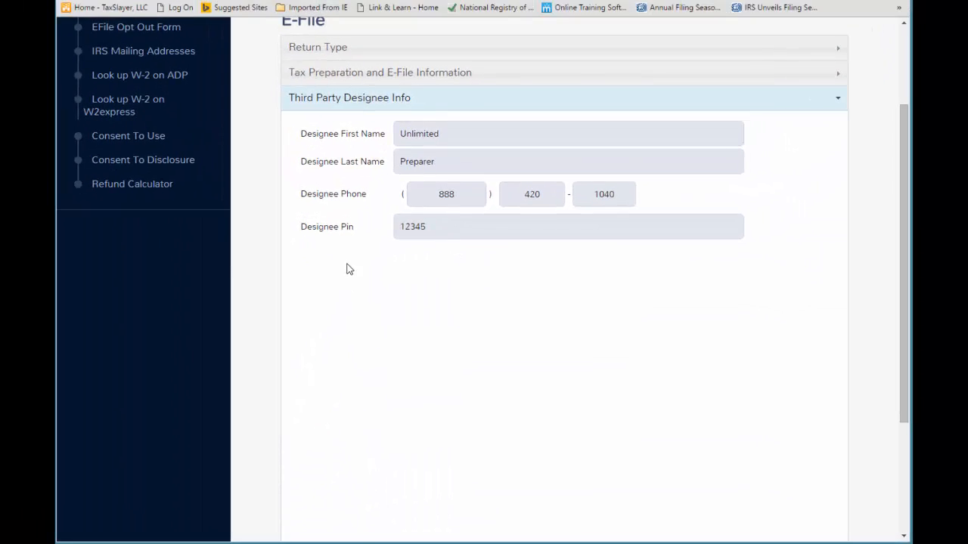
scroll("down", 3)
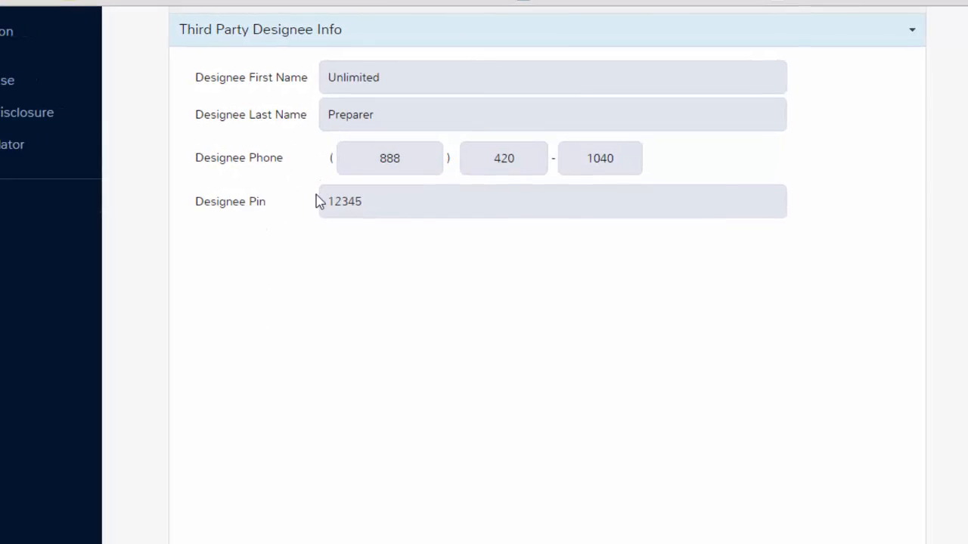
scroll("down", 3)
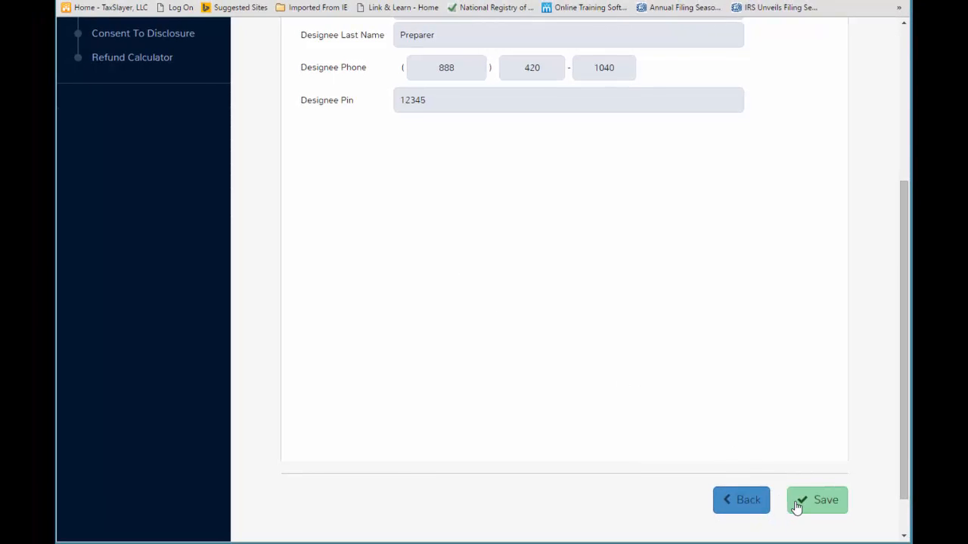
Save the e-file details and scroll the Submission summary to the transmit button.
left_click(816, 500)
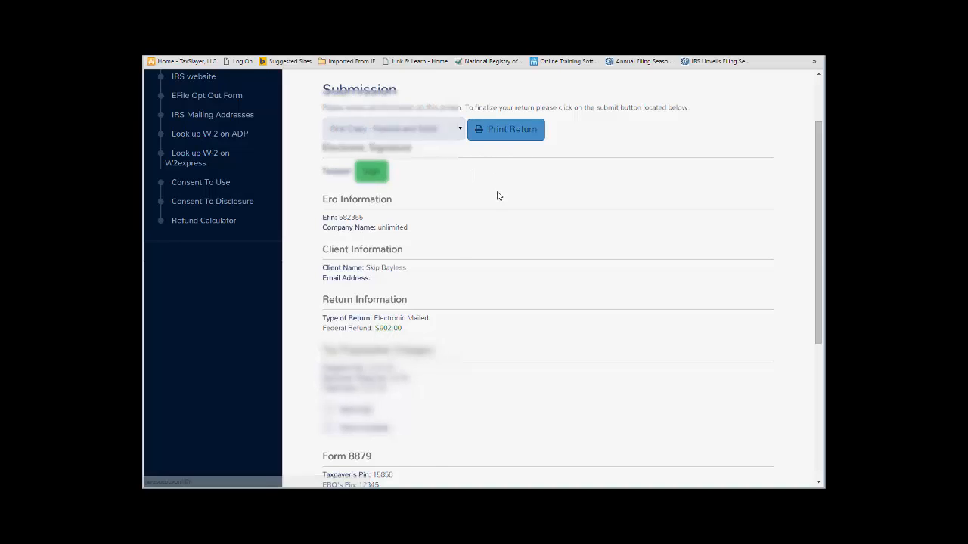
scroll("down", 3)
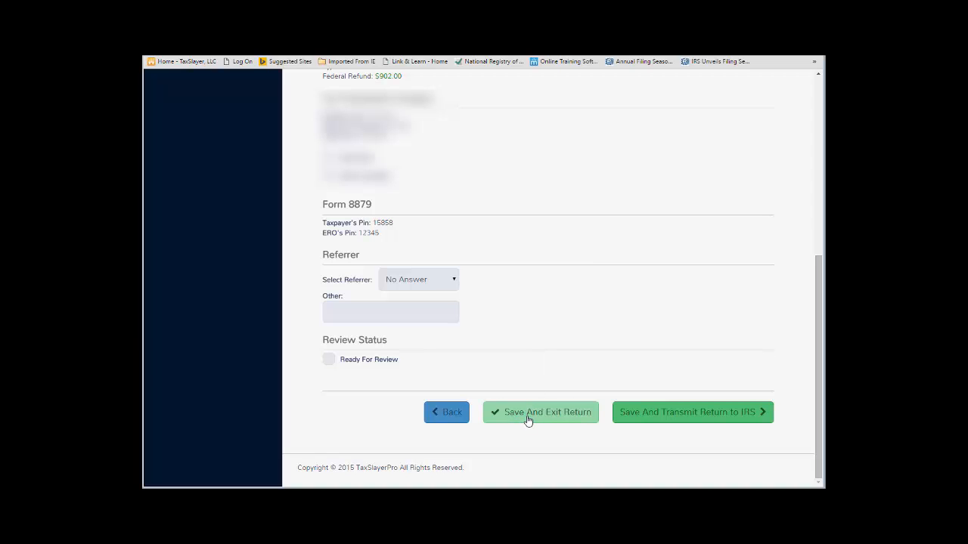
mouse_move(575, 416)
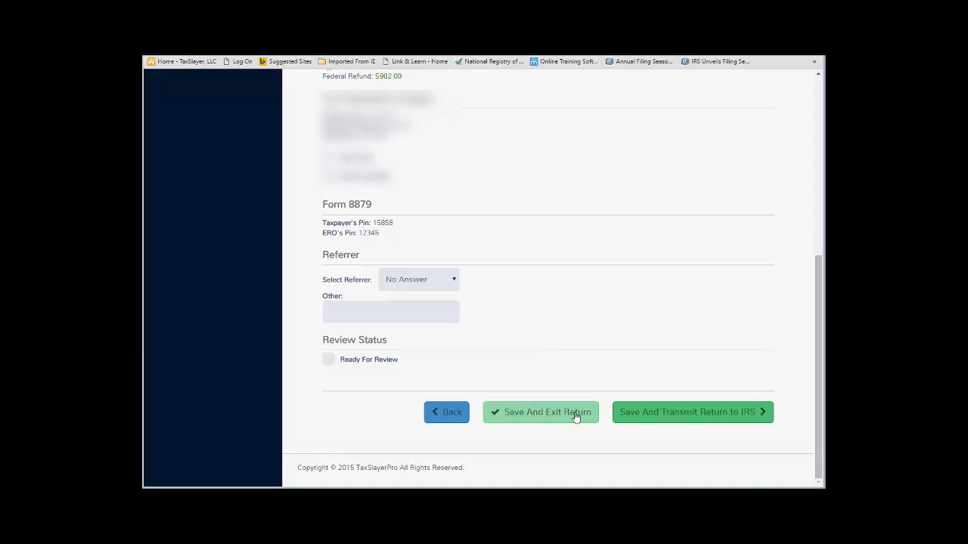
mouse_move(655, 420)
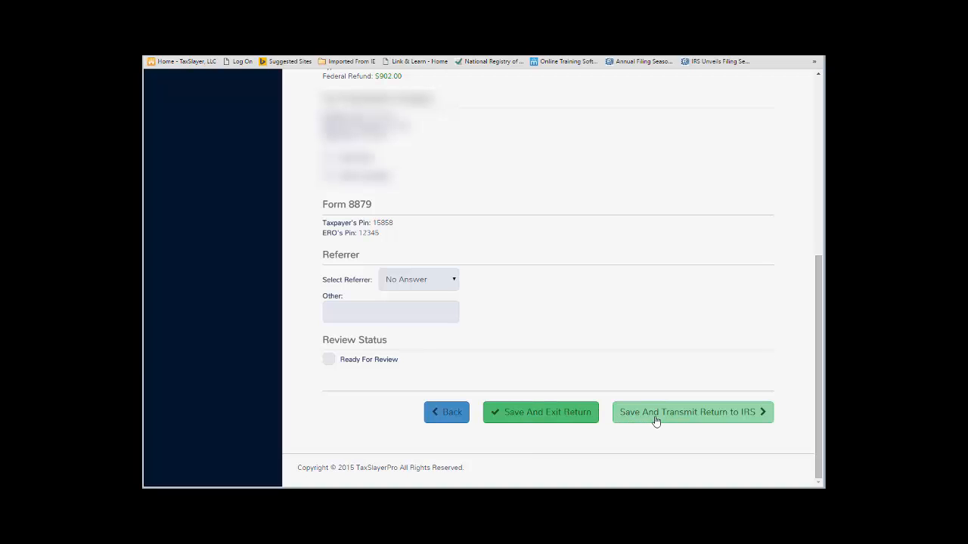